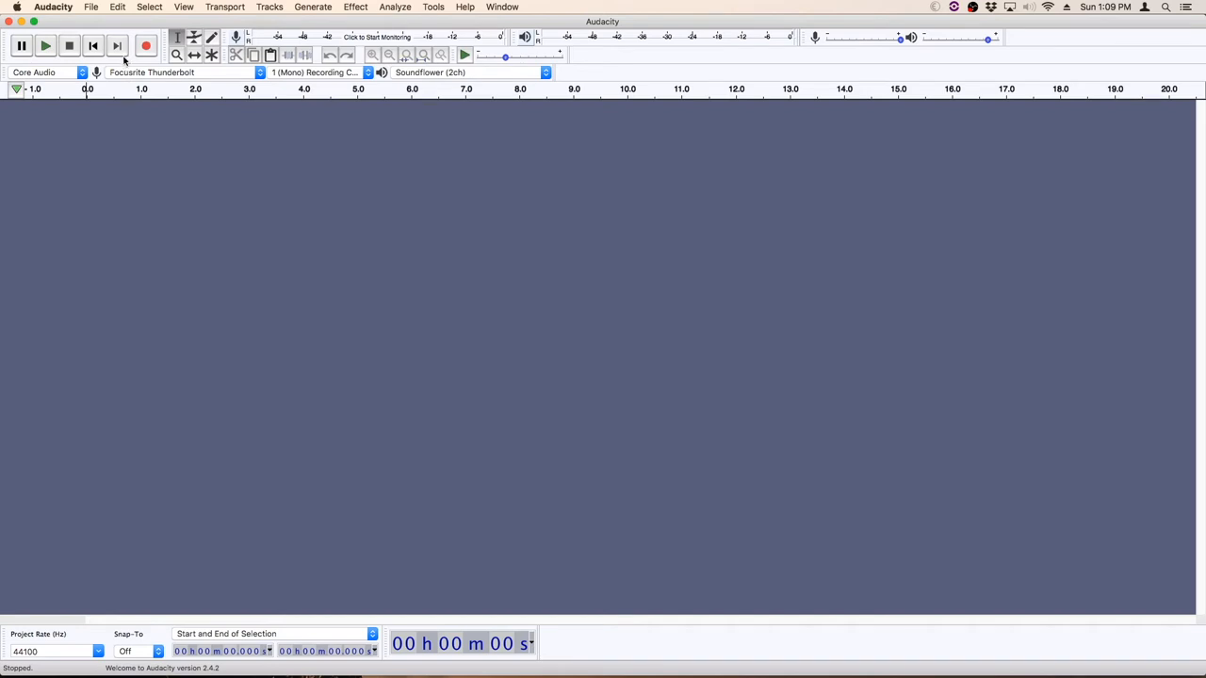
{"action": "mouse_move", "coordinate": [124, 72]}
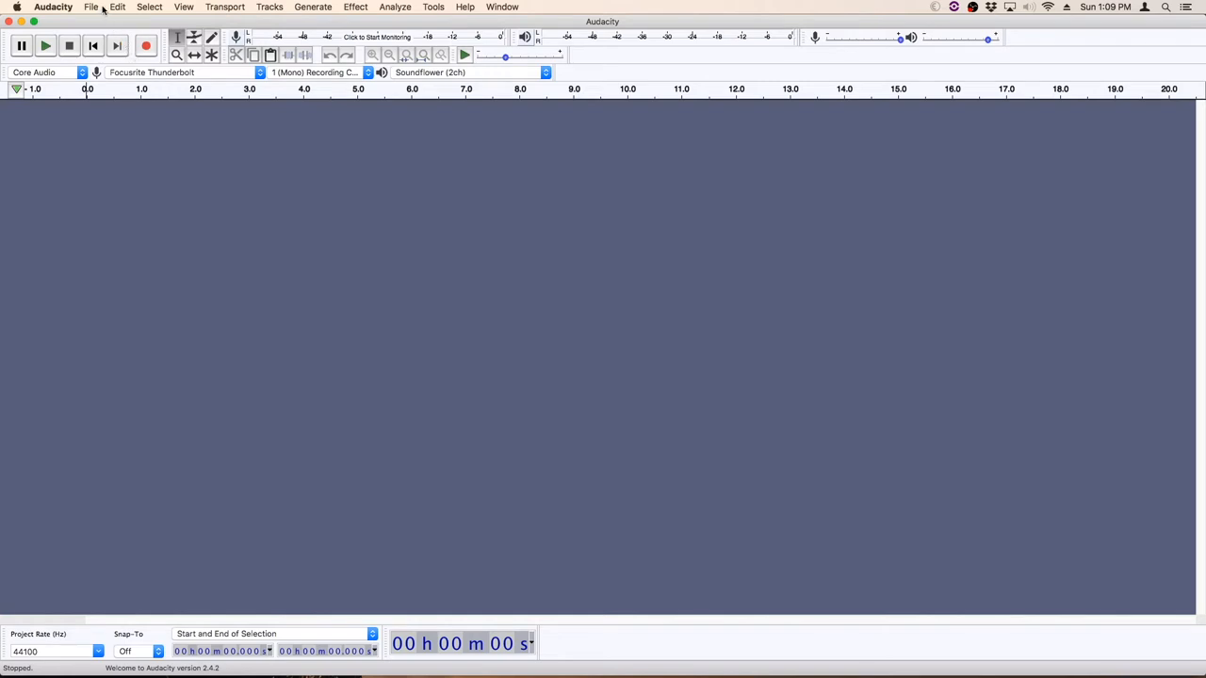
Import the six drum stem .wav files from the drum loops stems folder as tracks
{"action": "left_click", "coordinate": [90, 7]}
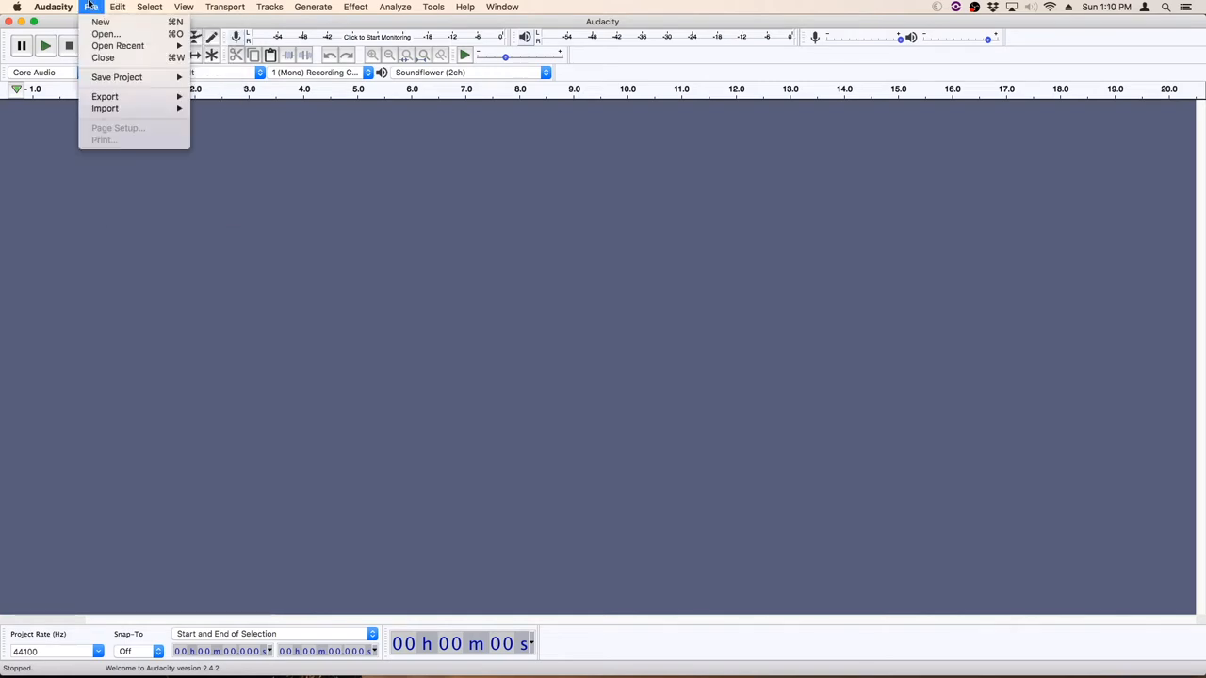
{"action": "mouse_move", "coordinate": [106, 108]}
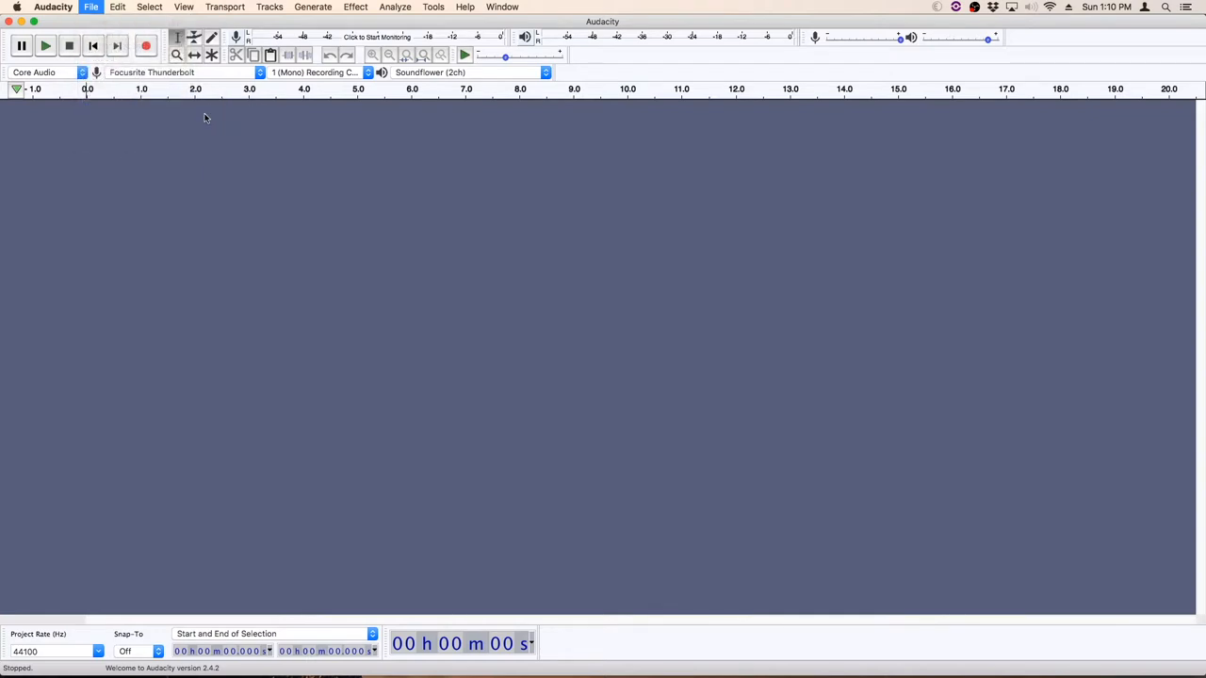
{"action": "left_click", "coordinate": [91, 8]}
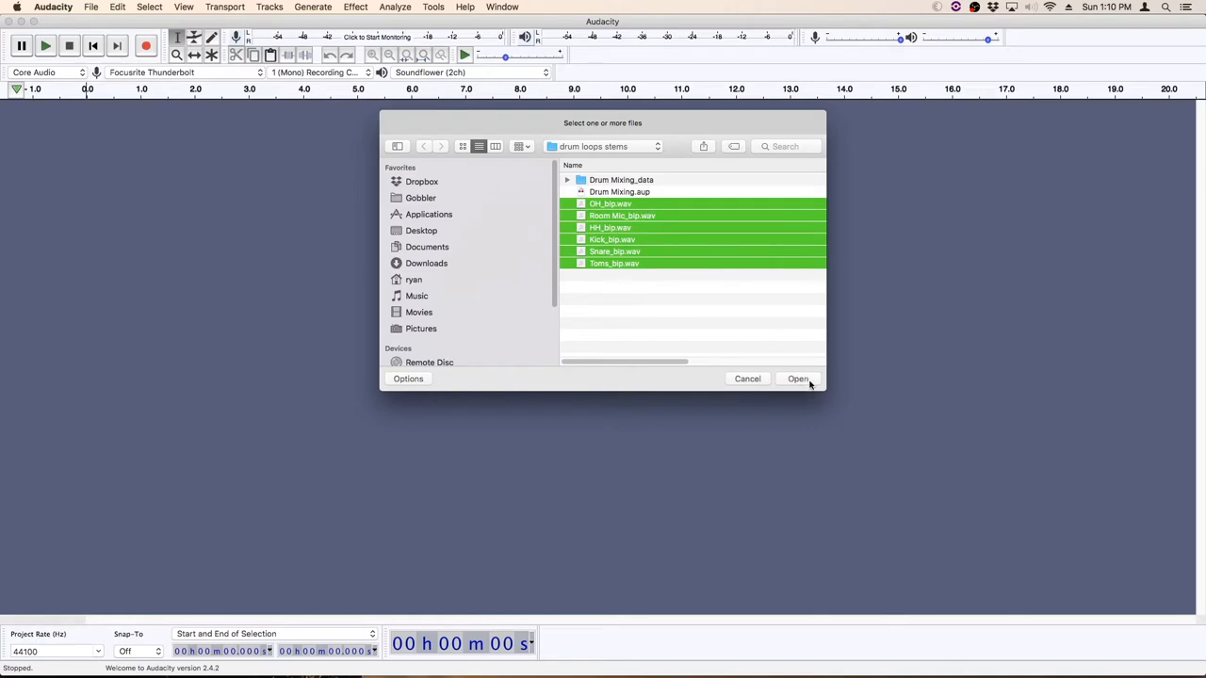
{"action": "left_click", "coordinate": [797, 379]}
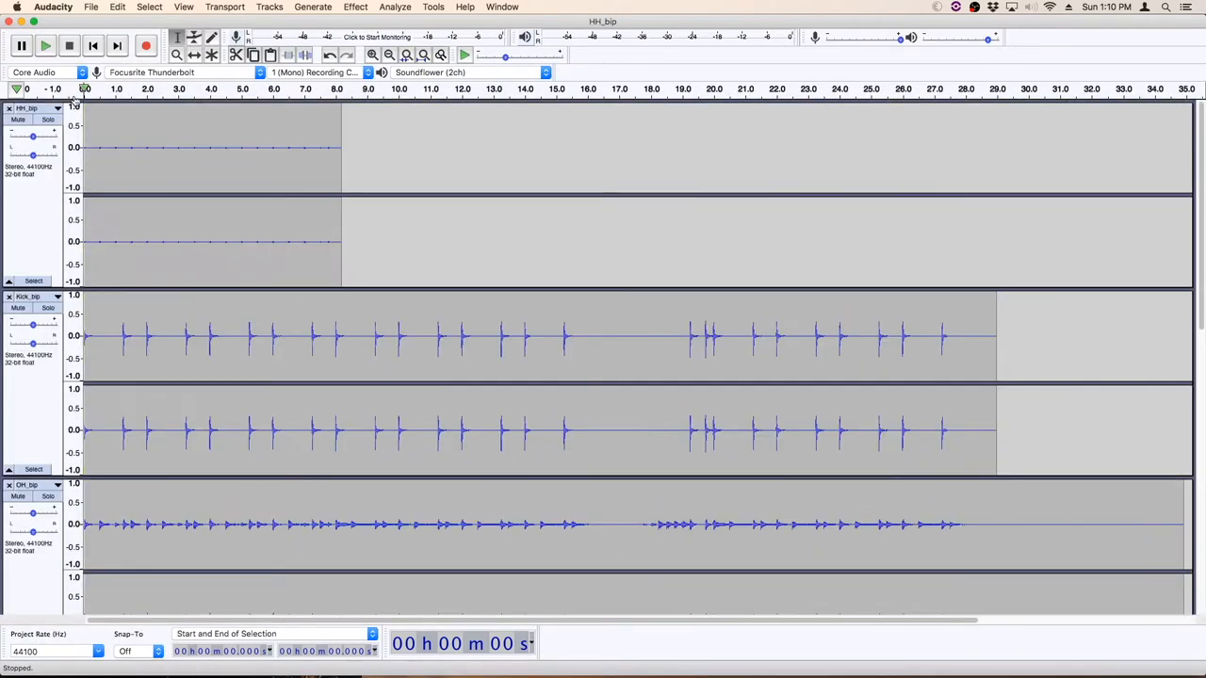
{"action": "left_click", "coordinate": [21, 45]}
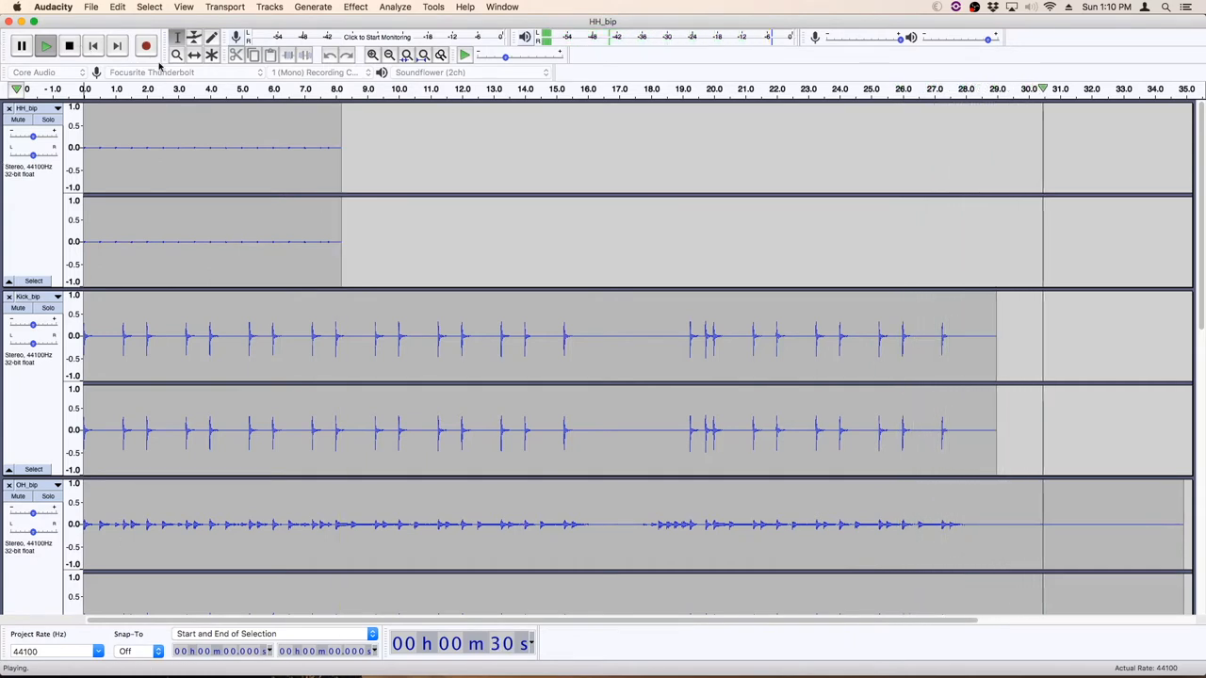
{"action": "left_click", "coordinate": [67, 45]}
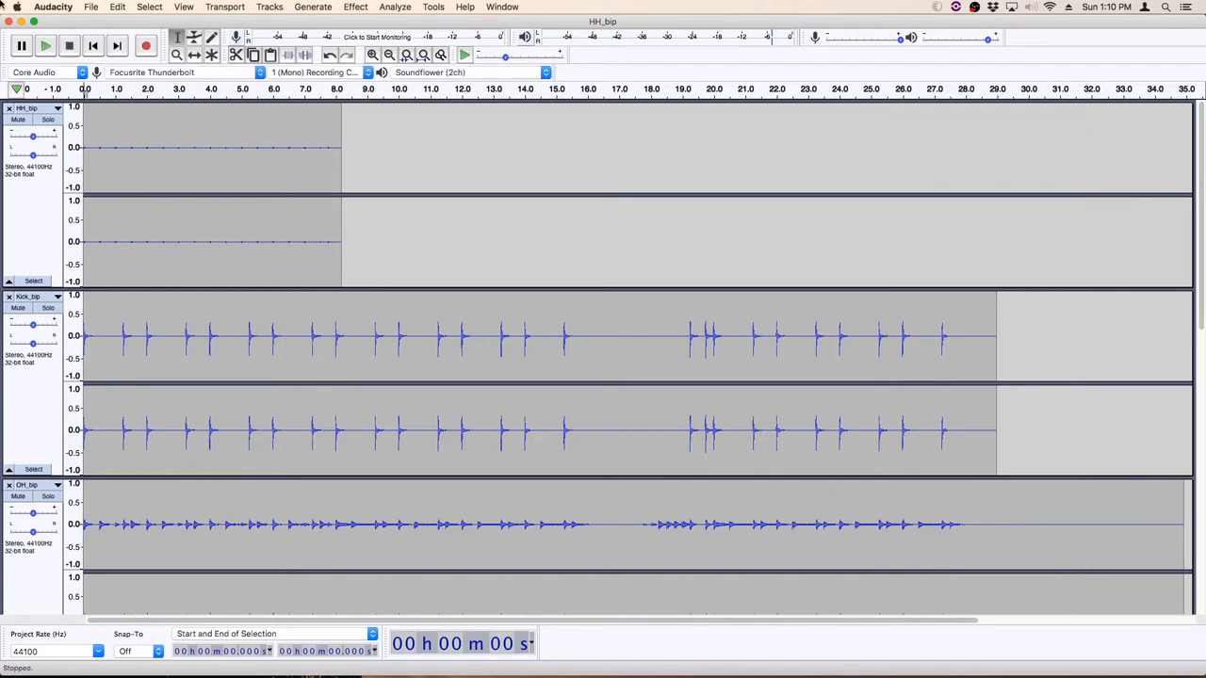
{"action": "left_click", "coordinate": [184, 8]}
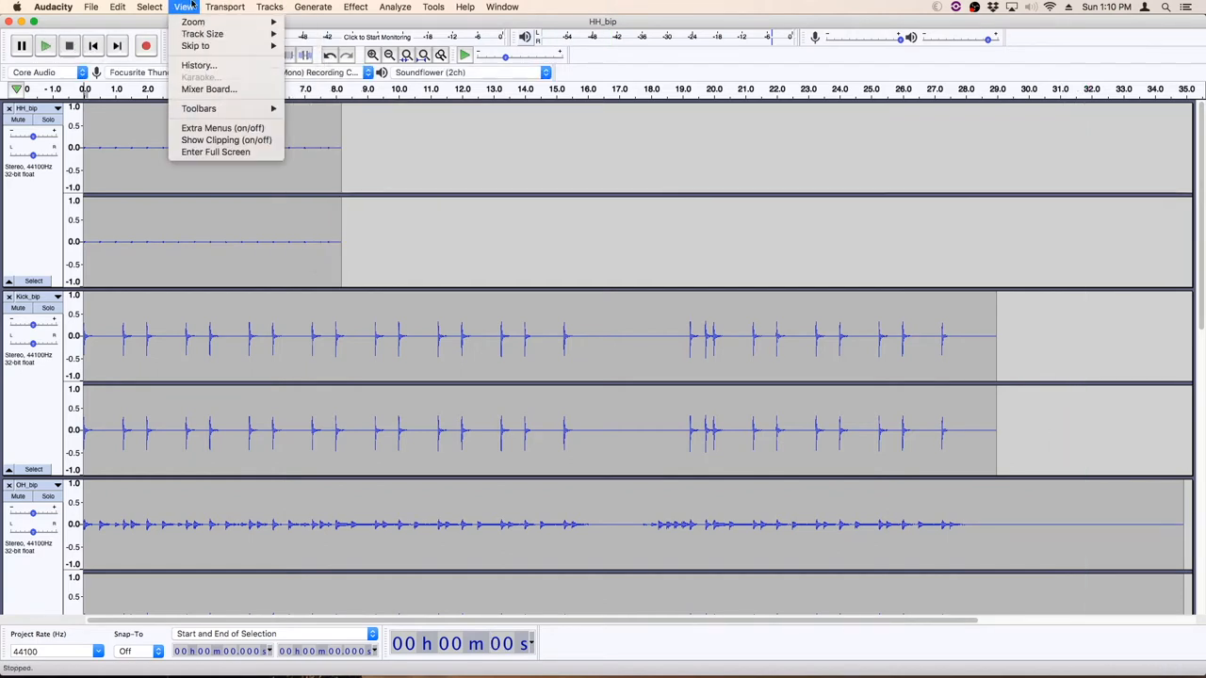
Show the Mixer Board with all six drum channels and play the mix to watch the meters
{"action": "left_click", "coordinate": [207, 89]}
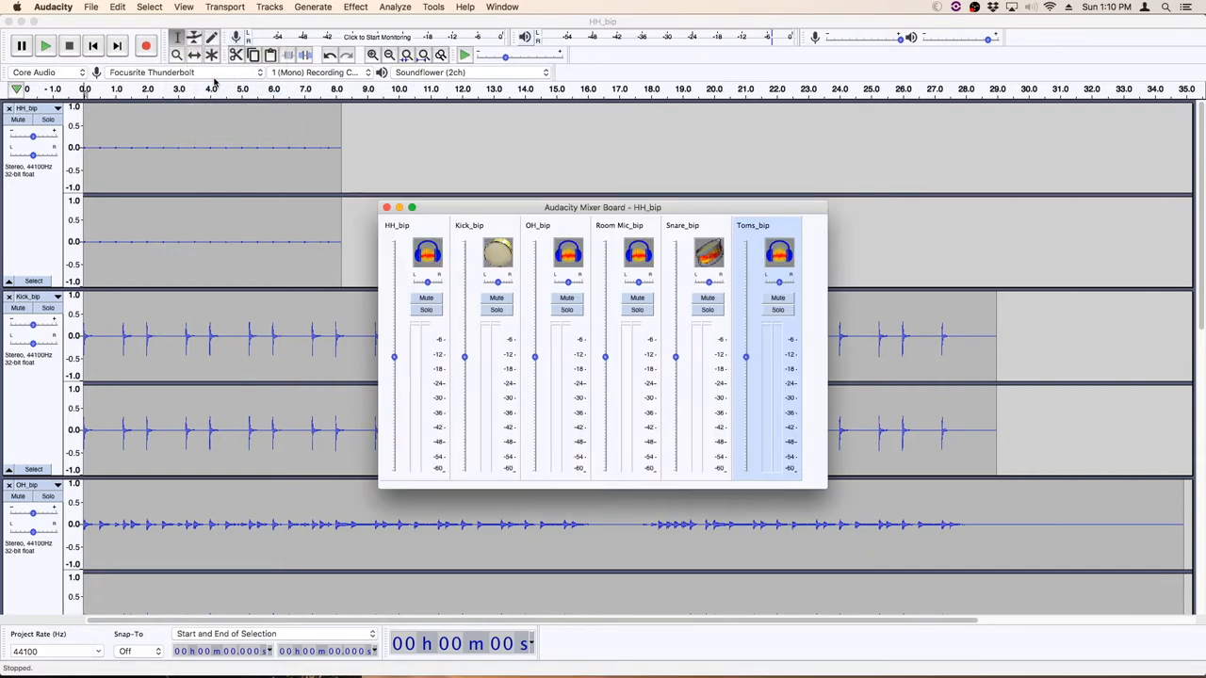
{"action": "left_click", "coordinate": [21, 45]}
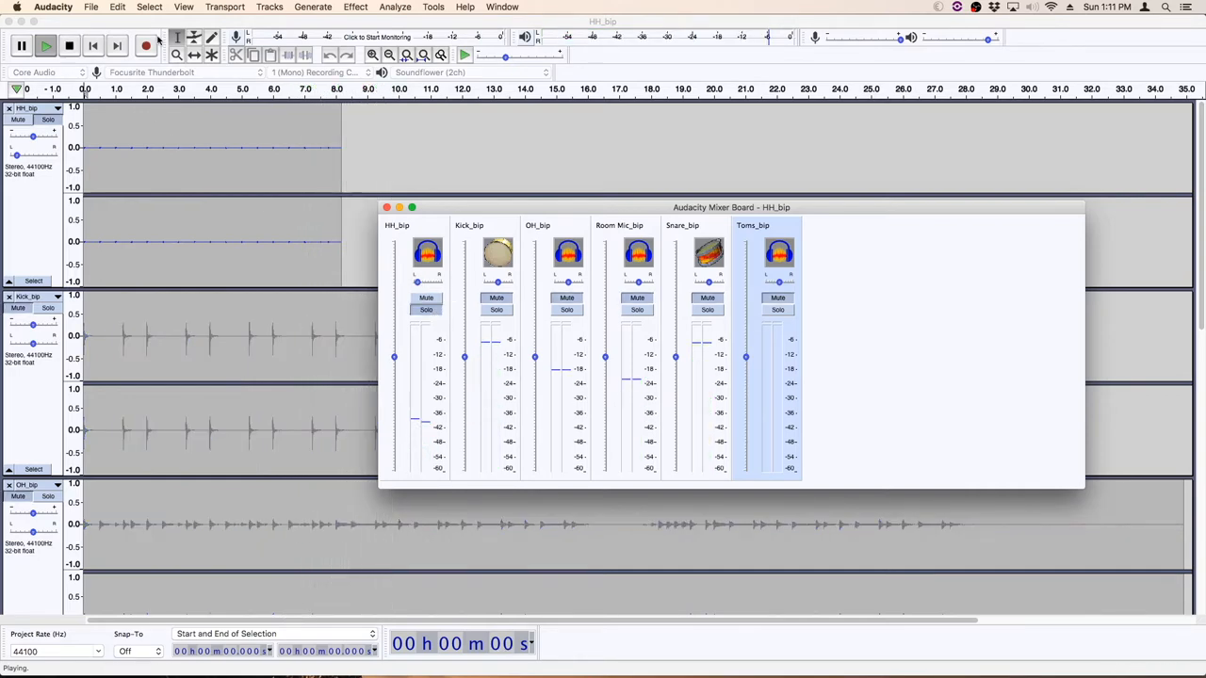
Close the Mixer Board and pan the HH_bip hi-hat track left, replaying to check
{"action": "left_click", "coordinate": [70, 45]}
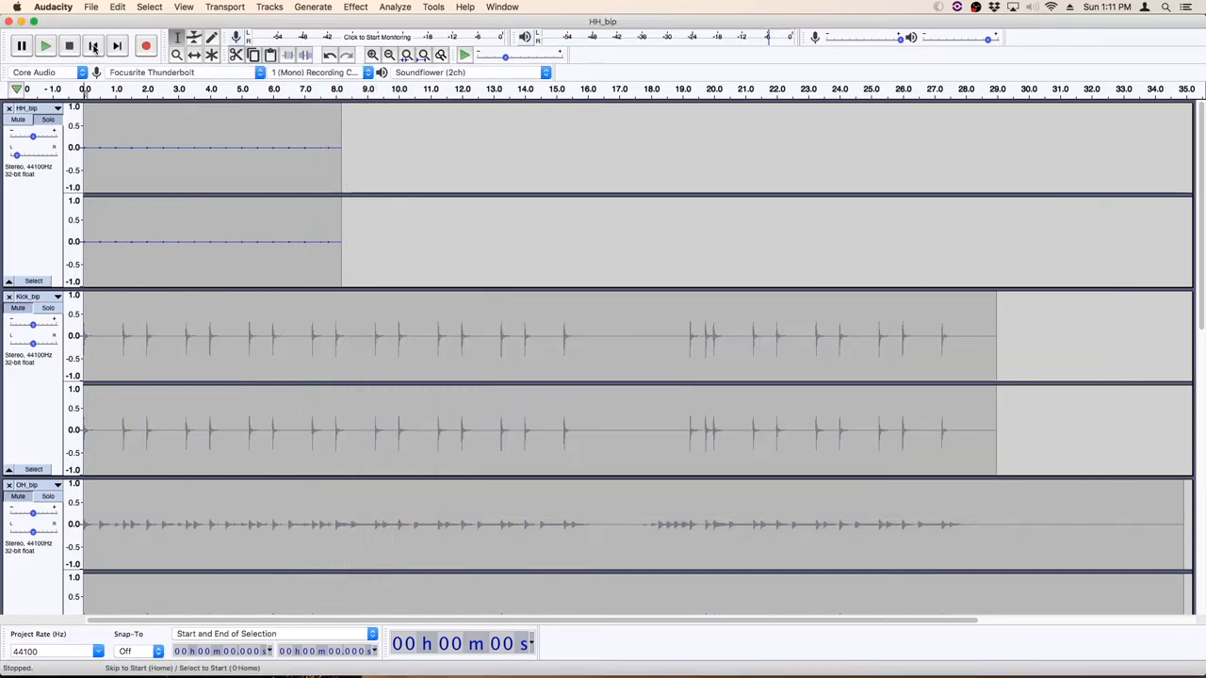
{"action": "left_click", "coordinate": [46, 45]}
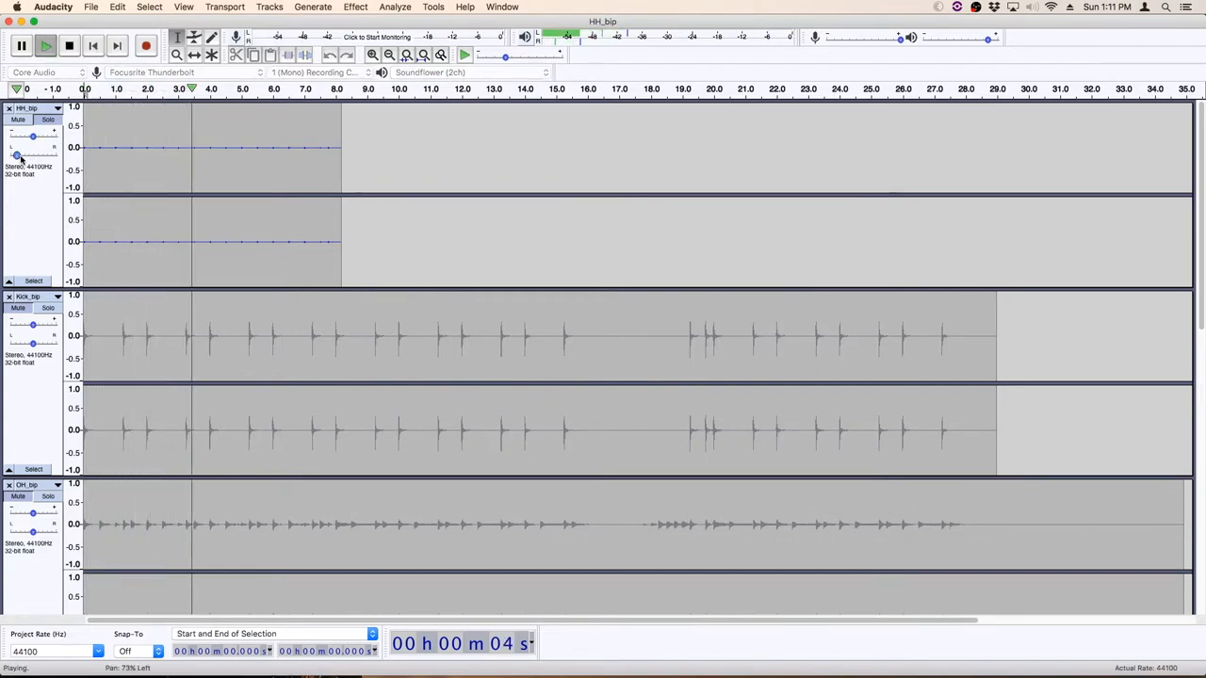
{"action": "left_click_drag", "start_coordinate": [23, 155], "coordinate": [38, 155]}
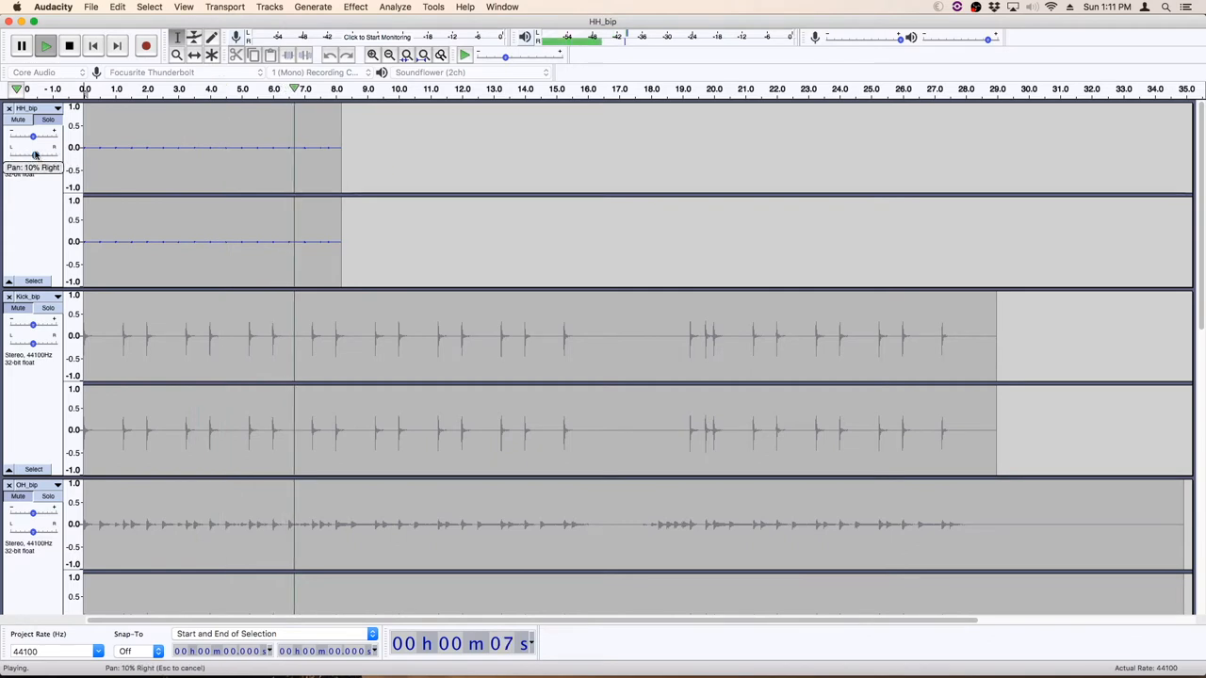
{"action": "left_click", "coordinate": [95, 45]}
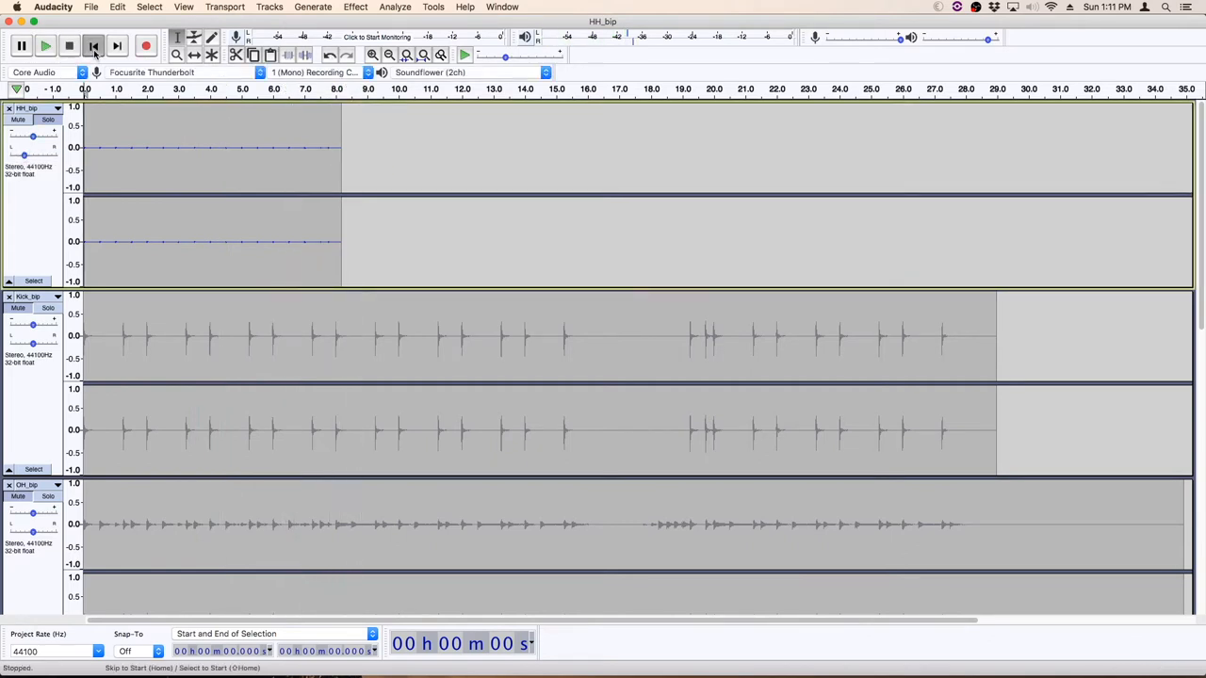
{"action": "left_click", "coordinate": [45, 45]}
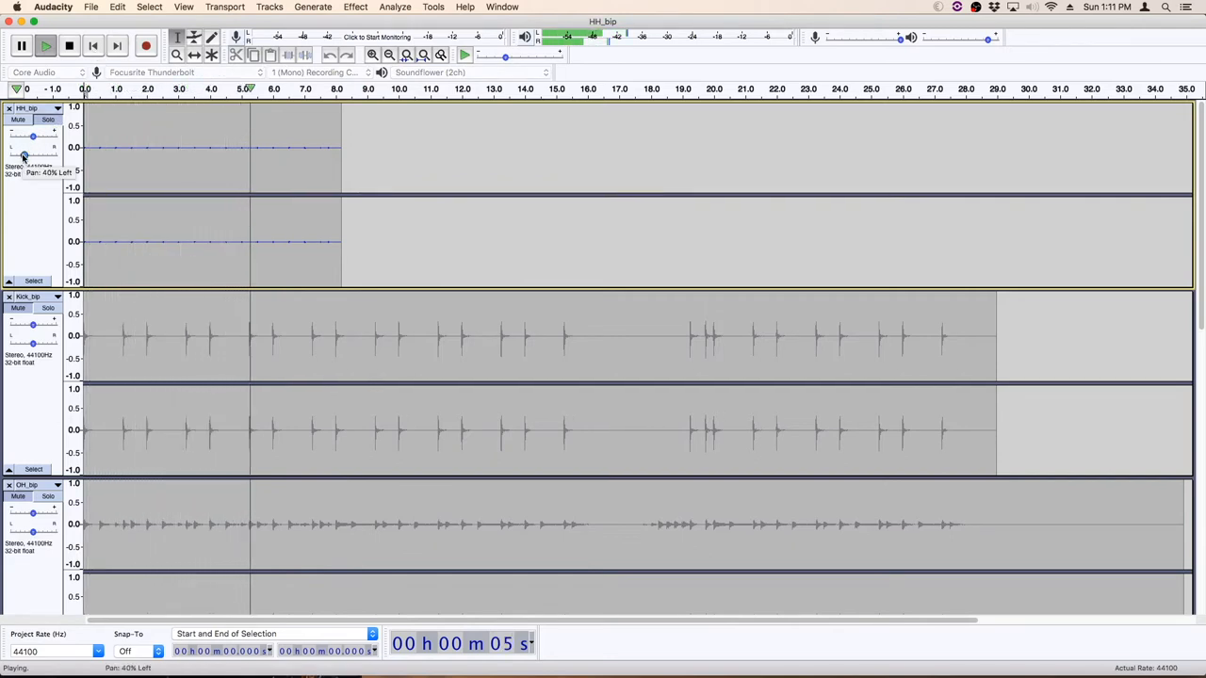
{"action": "left_click", "coordinate": [68, 45]}
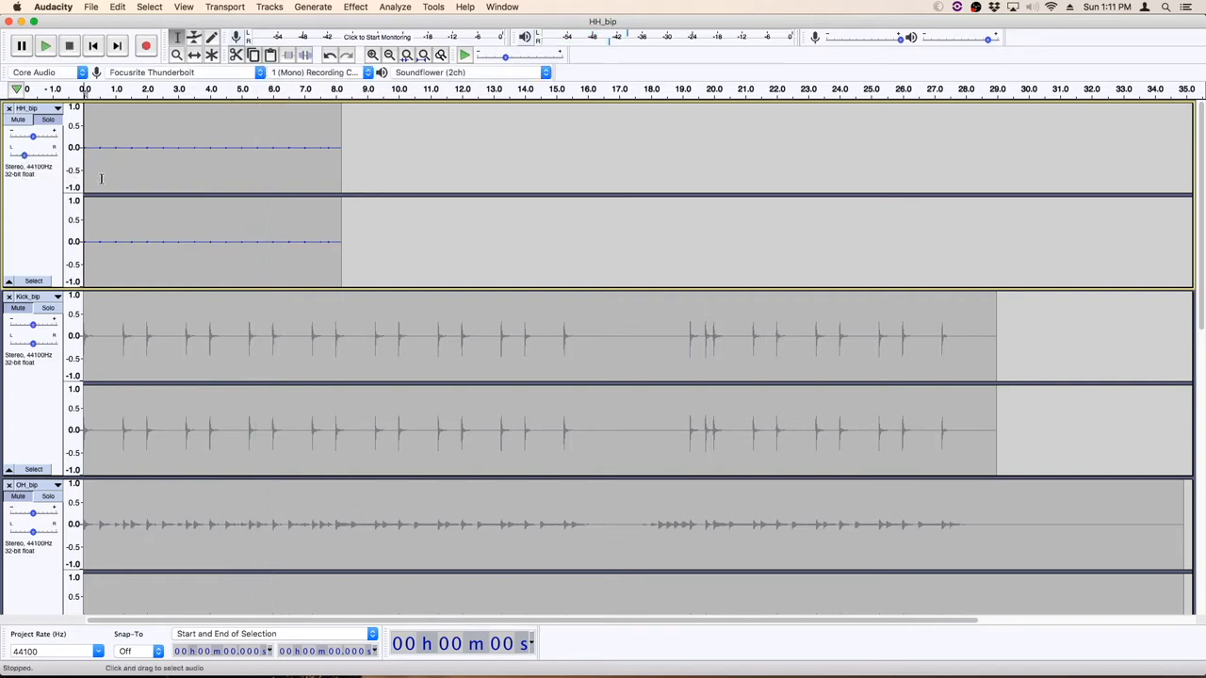
{"action": "mouse_move", "coordinate": [113, 279]}
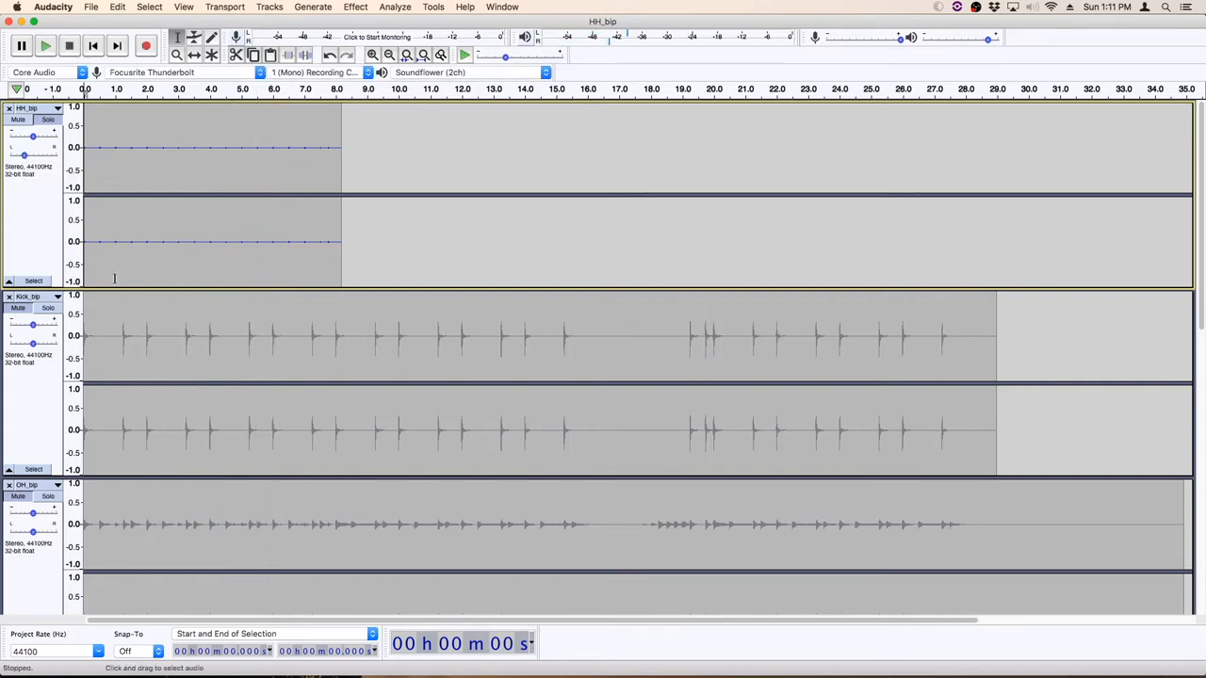
{"action": "mouse_move", "coordinate": [53, 405]}
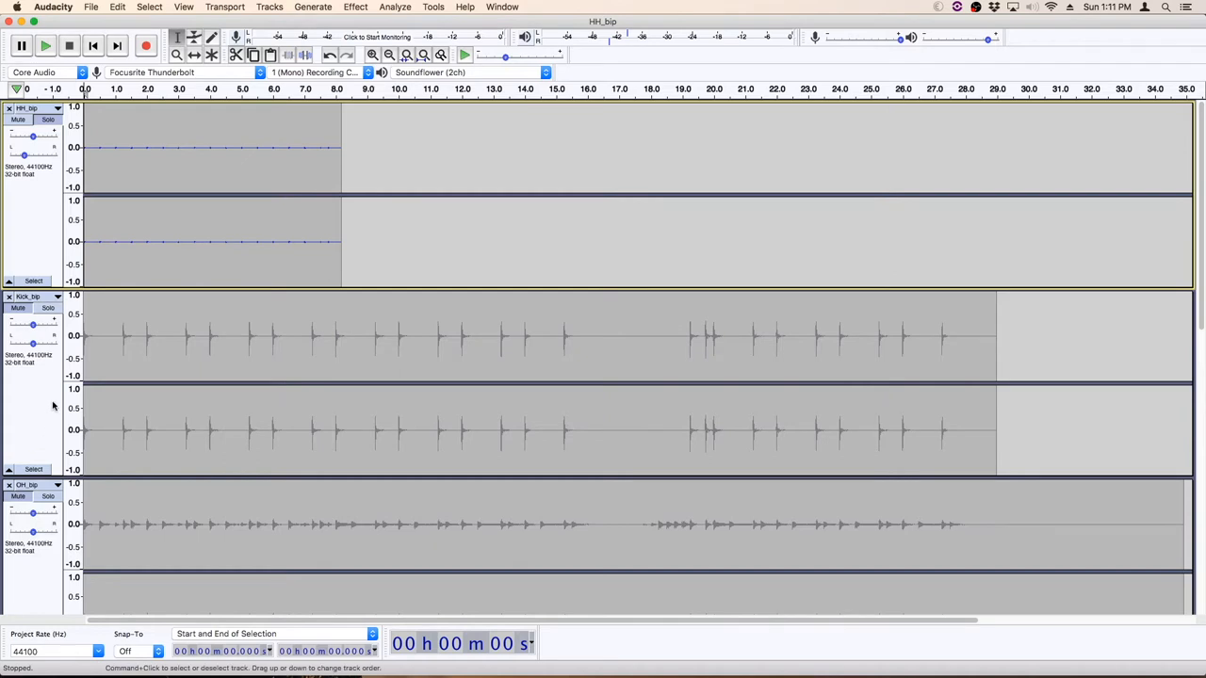
{"action": "mouse_move", "coordinate": [53, 407]}
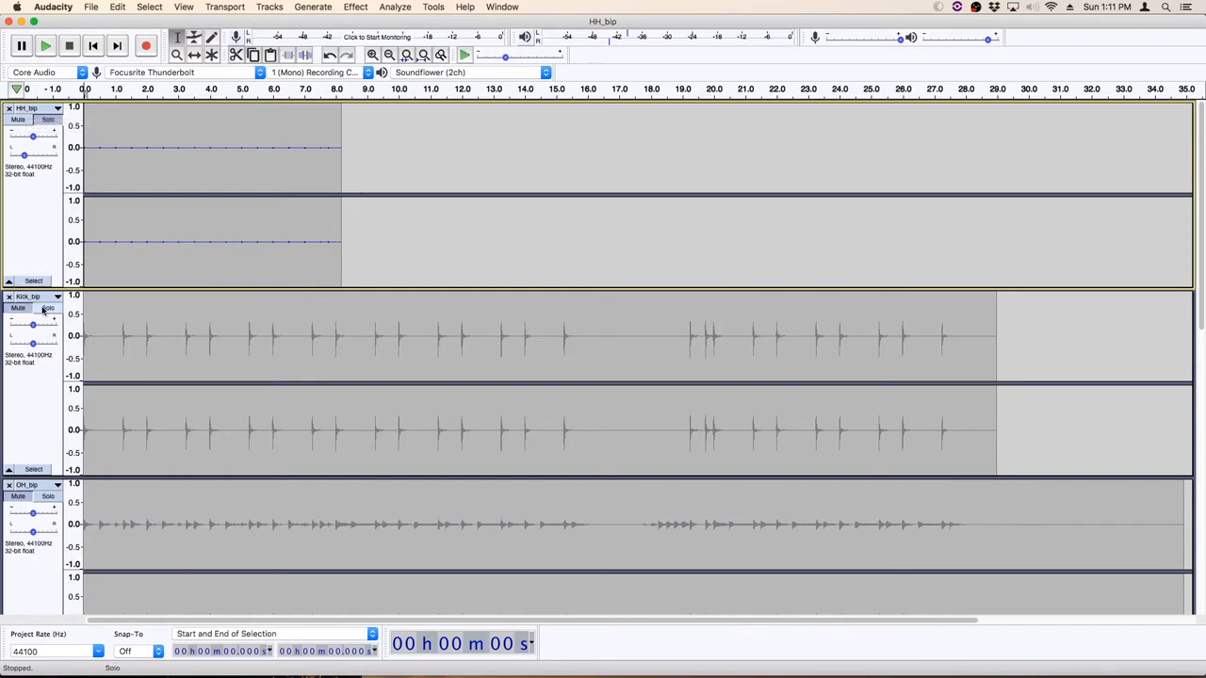
{"action": "mouse_move", "coordinate": [29, 297]}
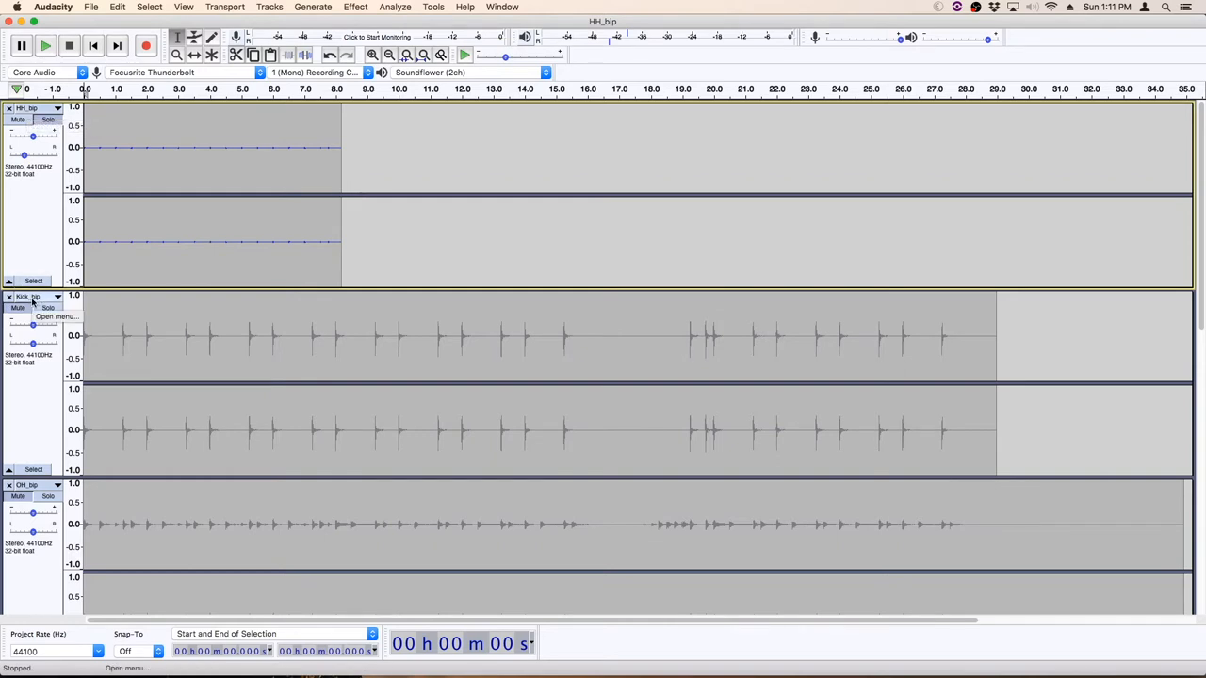
{"action": "left_click", "coordinate": [28, 296]}
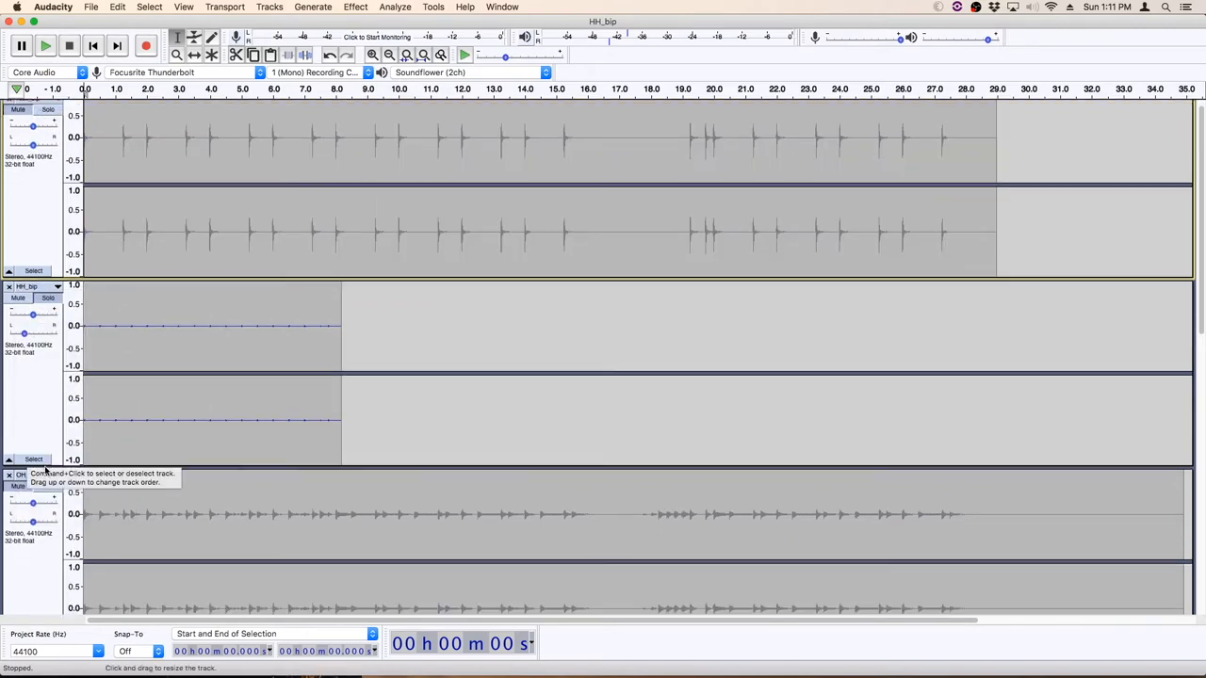
{"action": "left_click", "coordinate": [57, 448]}
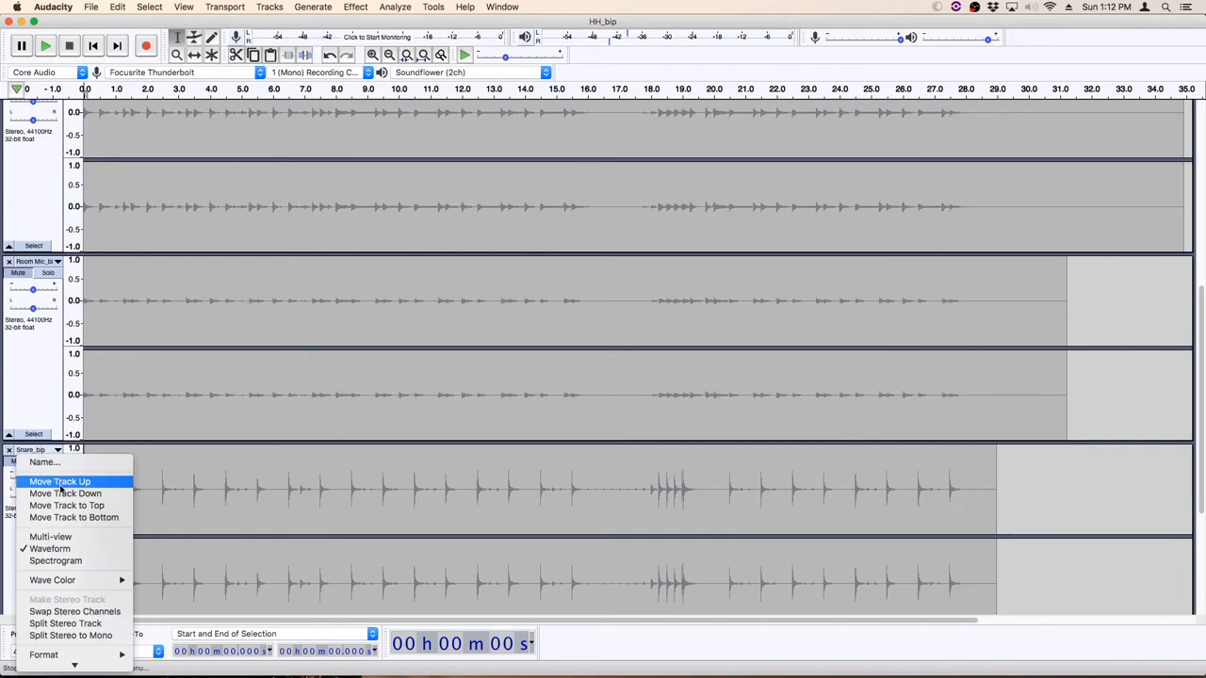
{"action": "left_click", "coordinate": [61, 483]}
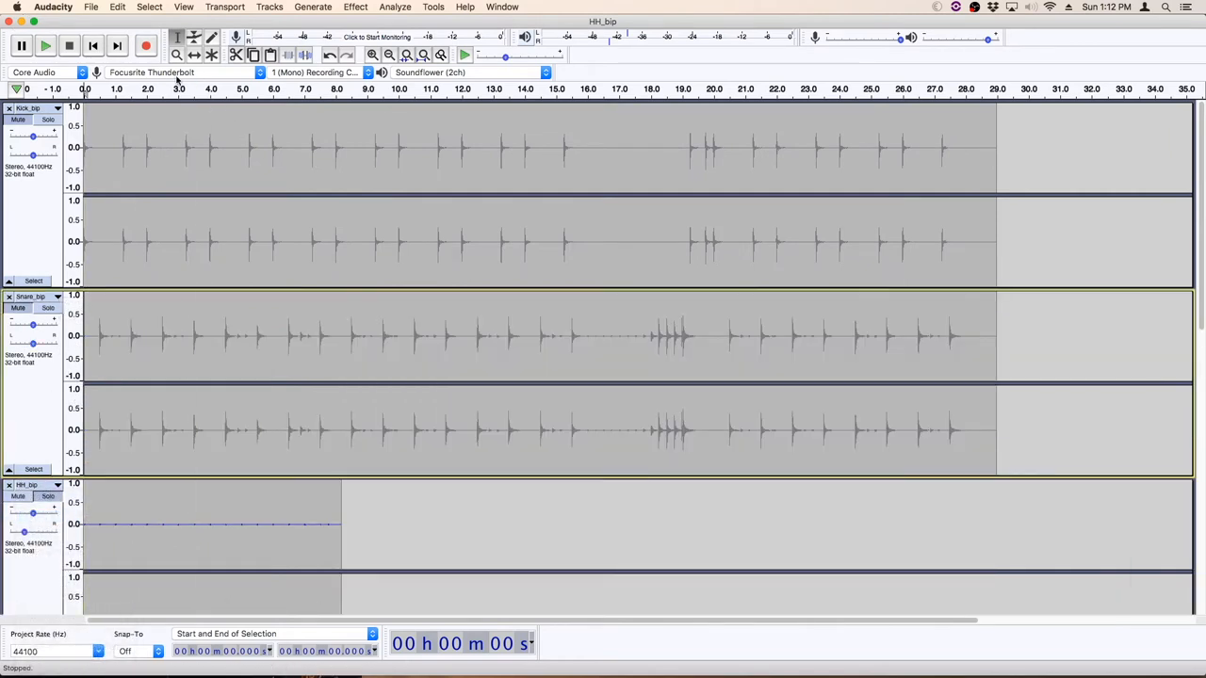
{"action": "scroll", "scroll_direction": "down", "scroll_amount": 3}
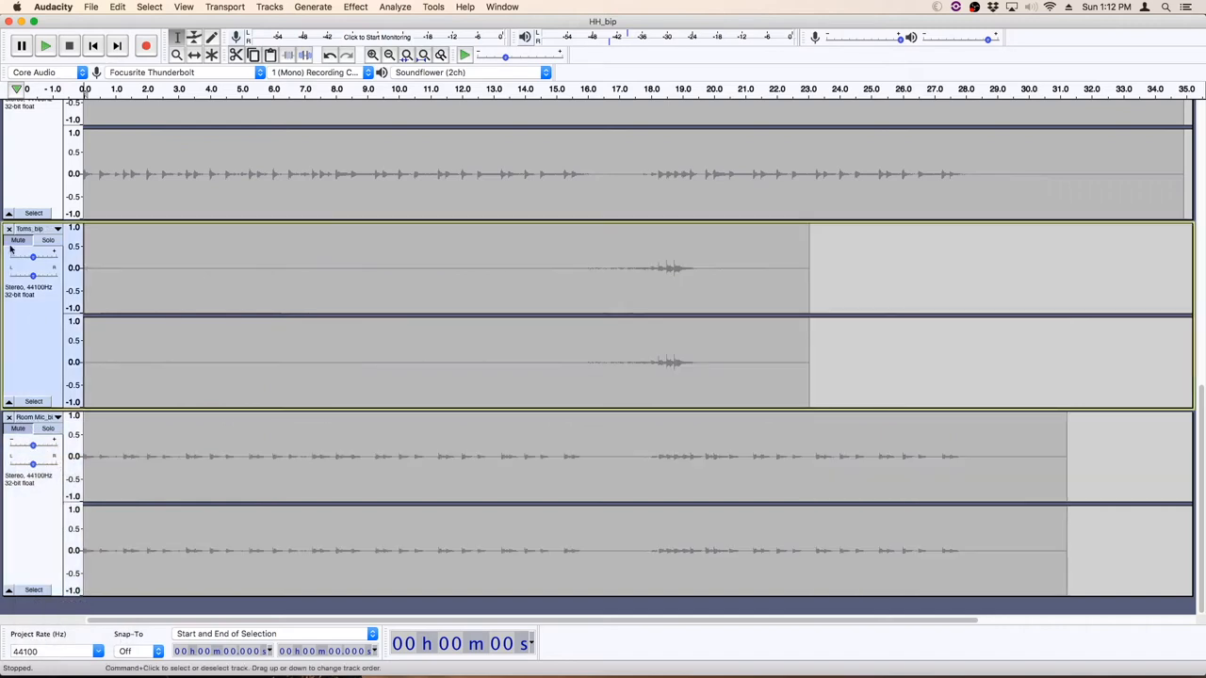
{"action": "left_click", "coordinate": [57, 228]}
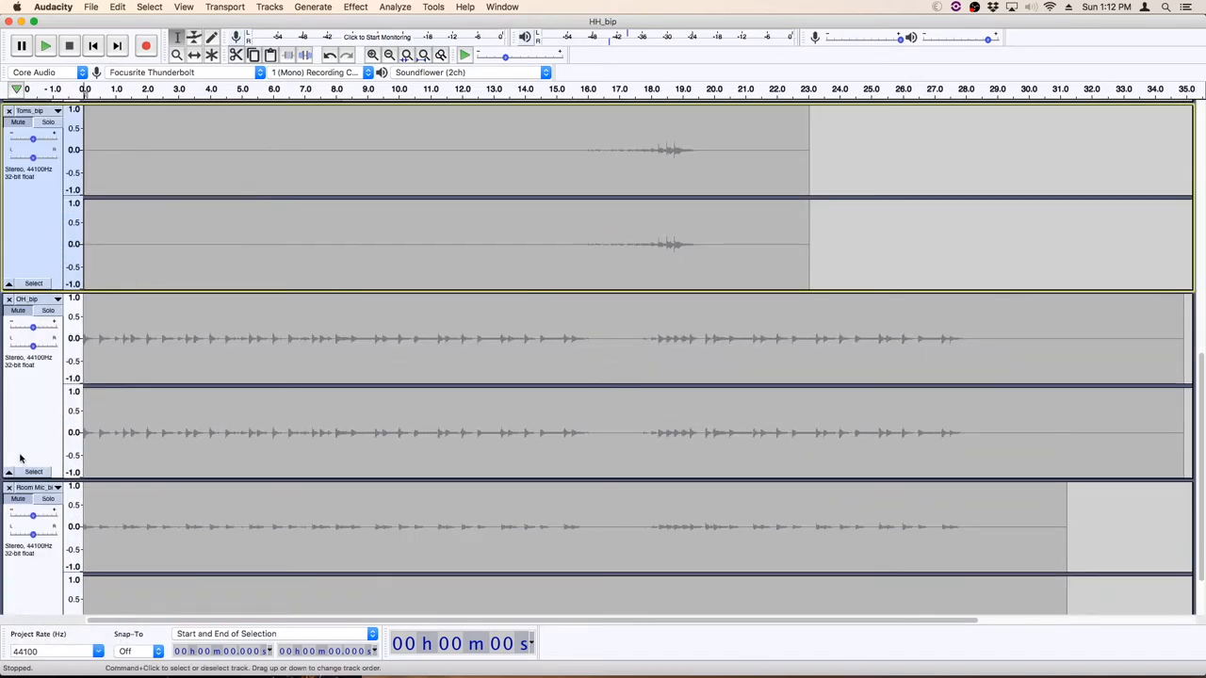
{"action": "scroll", "scroll_direction": "down", "scroll_amount": 3}
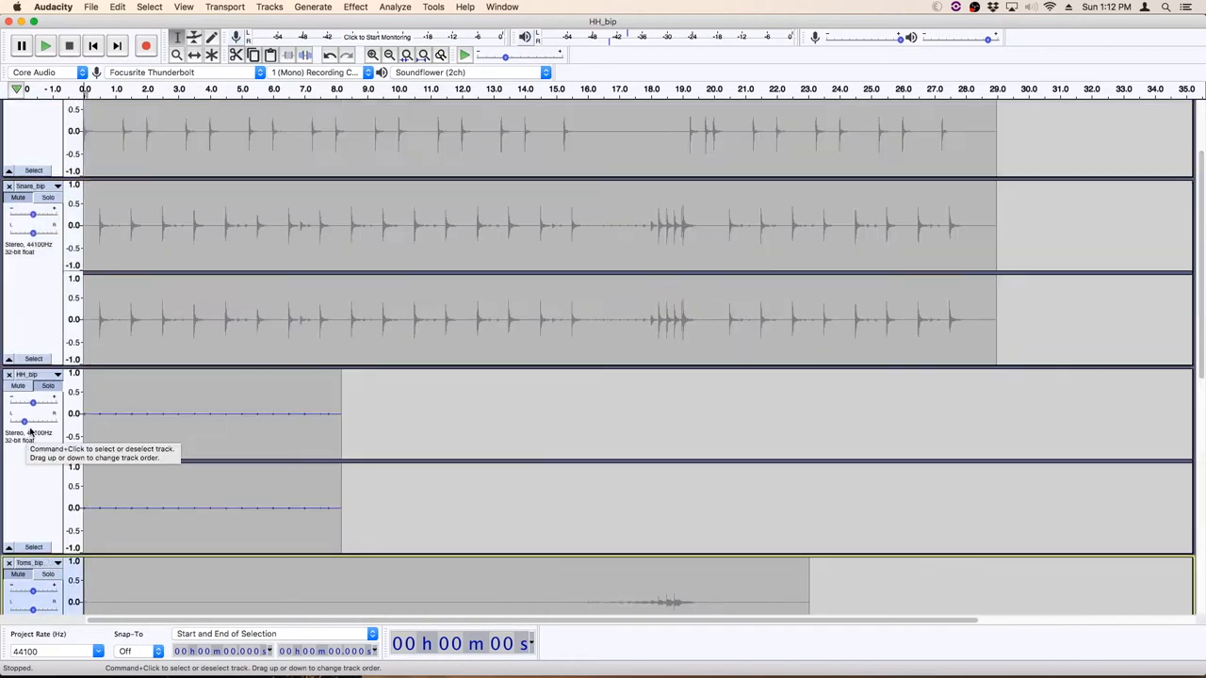
{"action": "scroll", "scroll_direction": "down", "scroll_amount": 3}
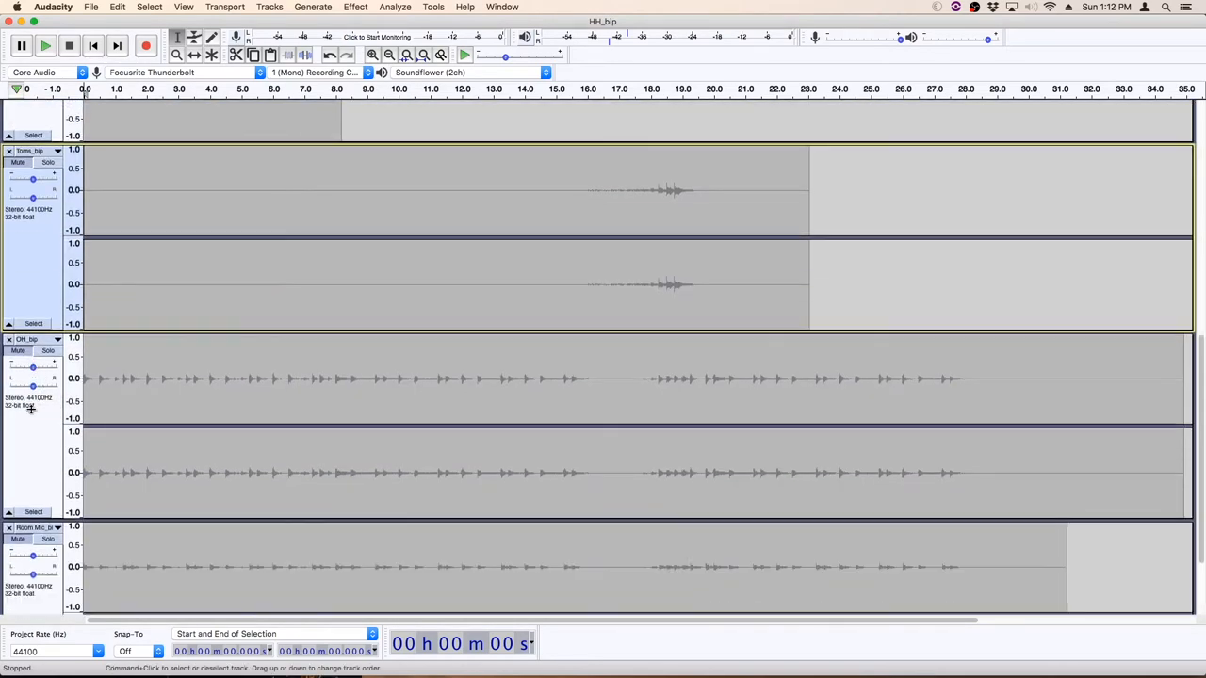
{"action": "scroll", "scroll_direction": "down", "scroll_amount": 3}
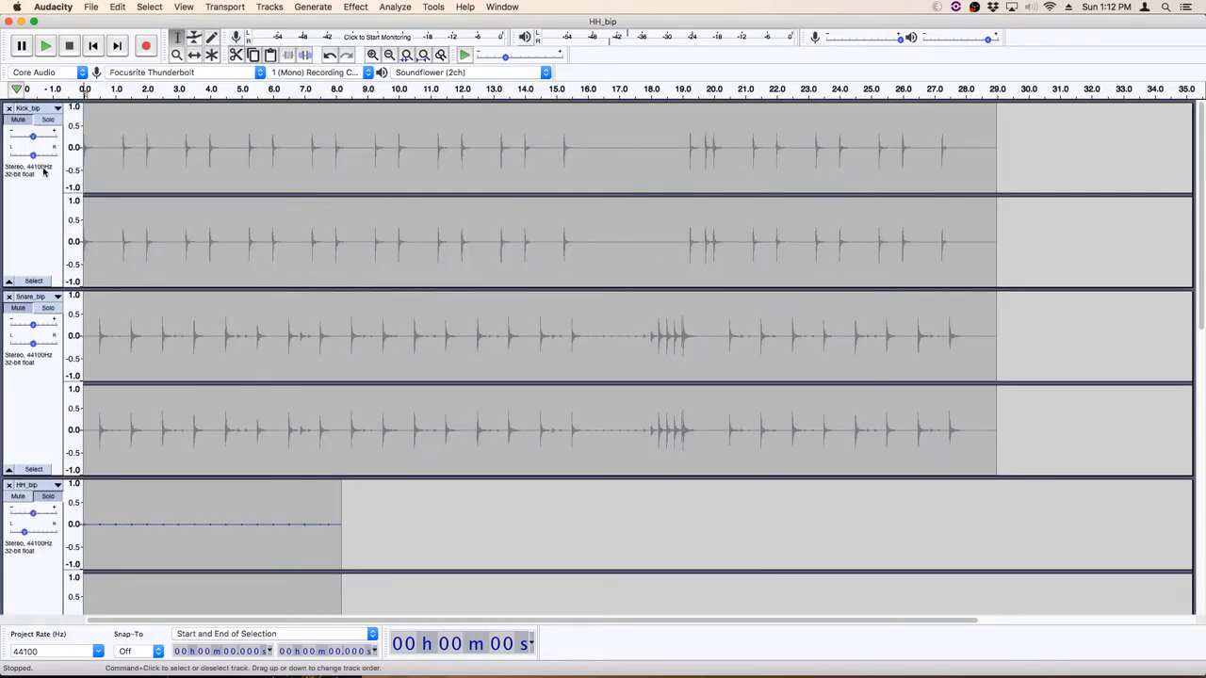
Reopen the Mixer Board during playback and pull the drum channel gains down to -36 dB
{"action": "left_click", "coordinate": [21, 46]}
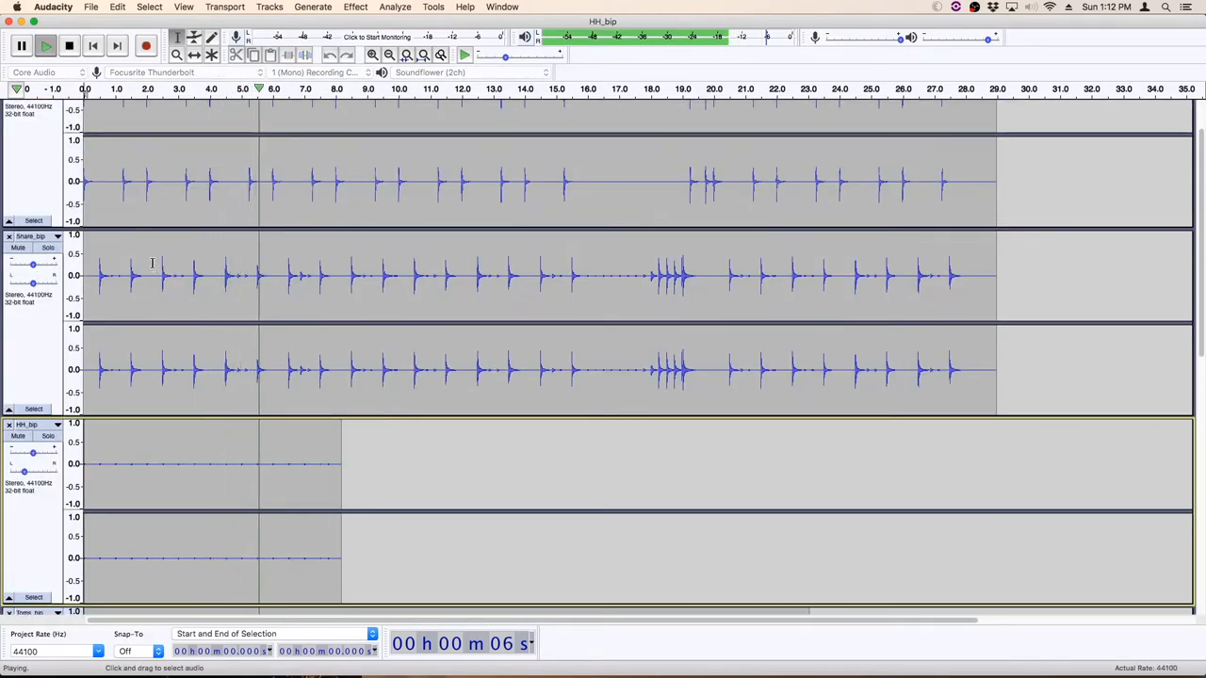
{"action": "left_click", "coordinate": [185, 8]}
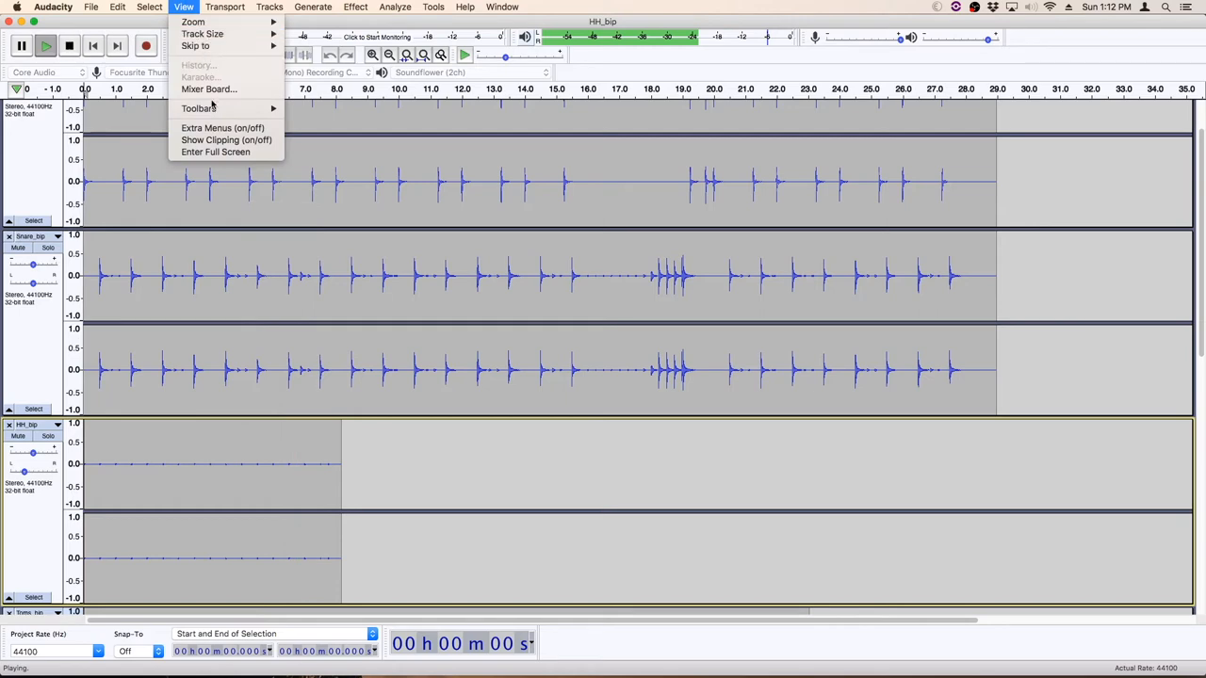
{"action": "left_click", "coordinate": [207, 88]}
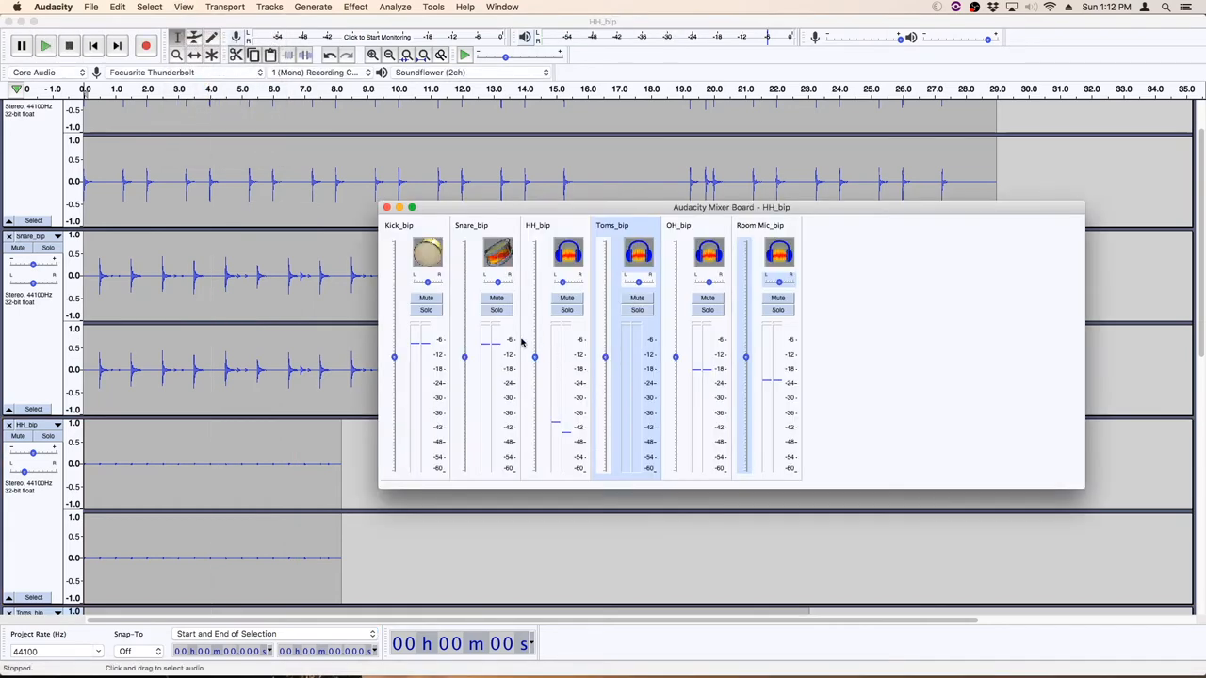
{"action": "left_click", "coordinate": [21, 45]}
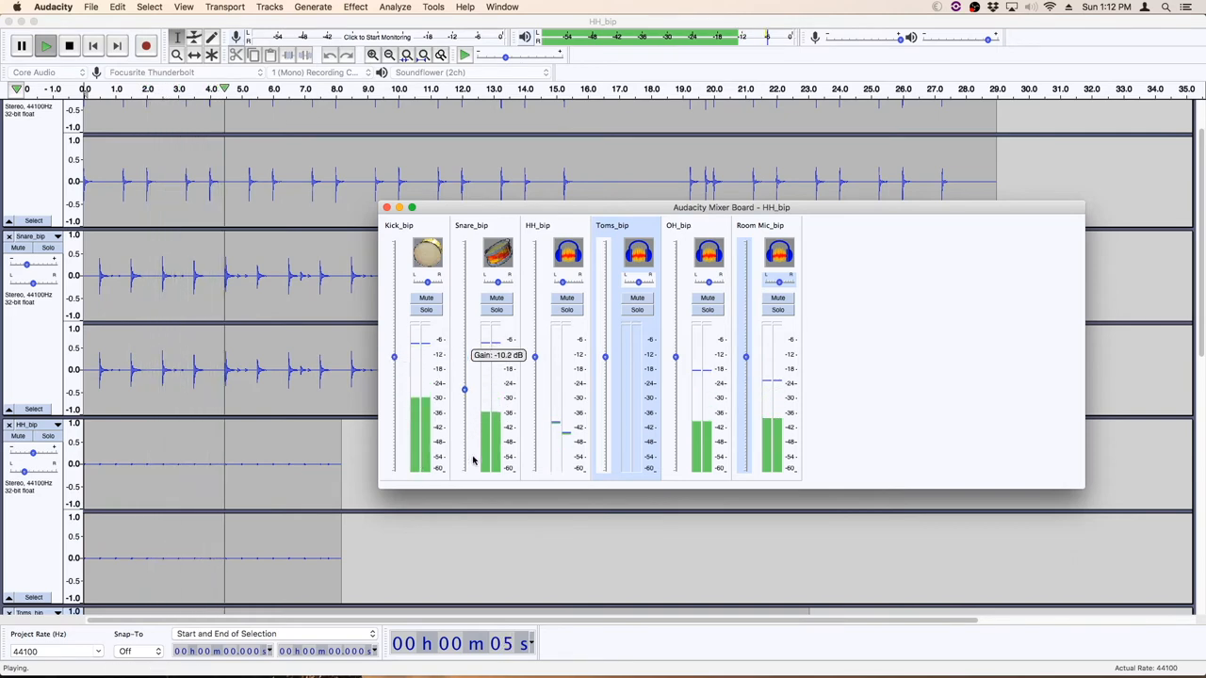
{"action": "left_click_drag", "start_coordinate": [394, 356], "coordinate": [394, 390]}
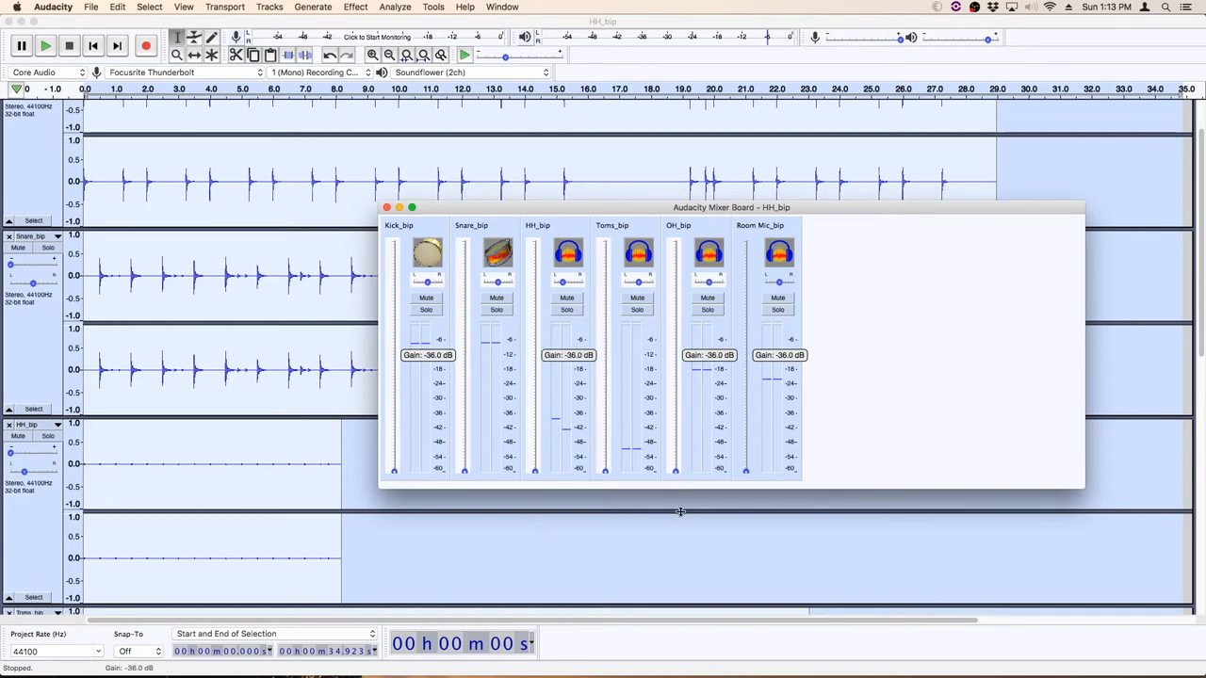
Raise the Kick_bip gain to about -6 dB and bring up the Snare_bip level
{"action": "left_click", "coordinate": [384, 207]}
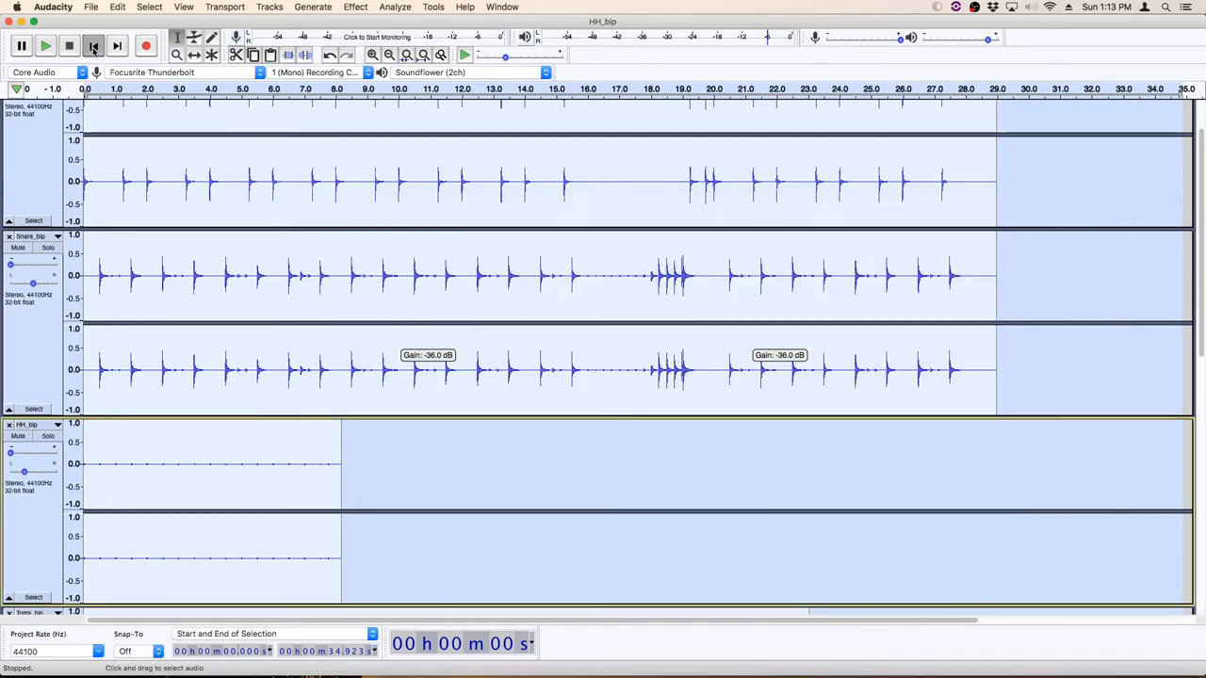
{"action": "left_click", "coordinate": [184, 8]}
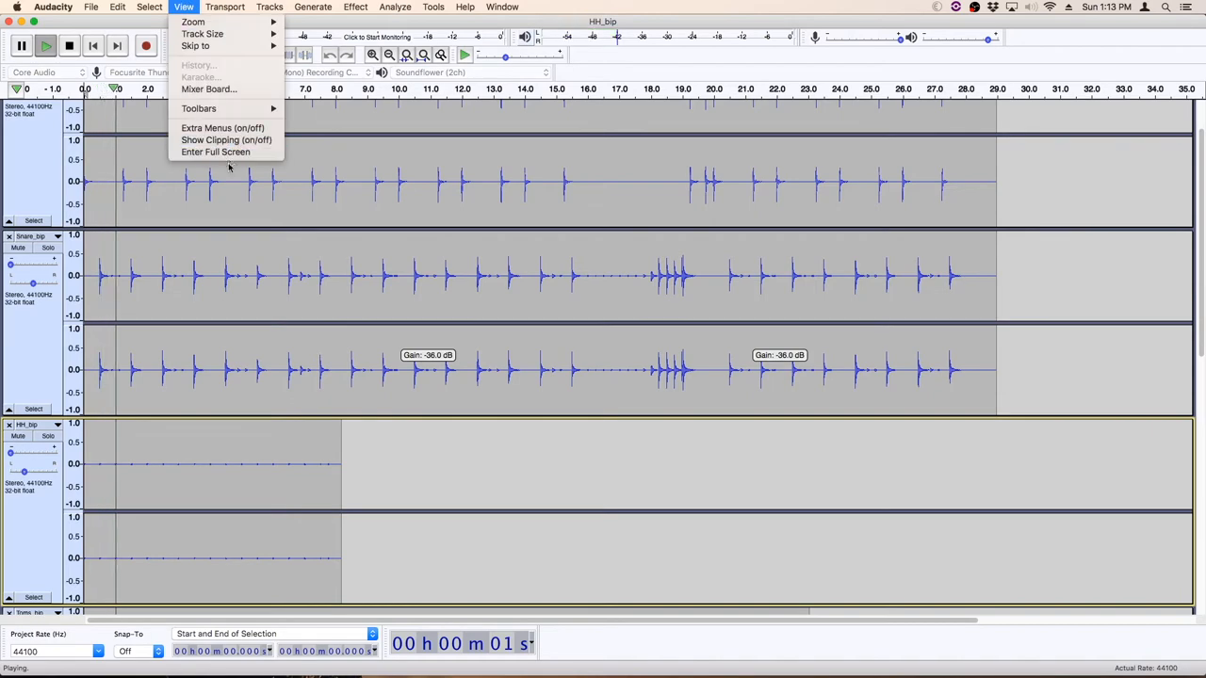
{"action": "left_click", "coordinate": [207, 89]}
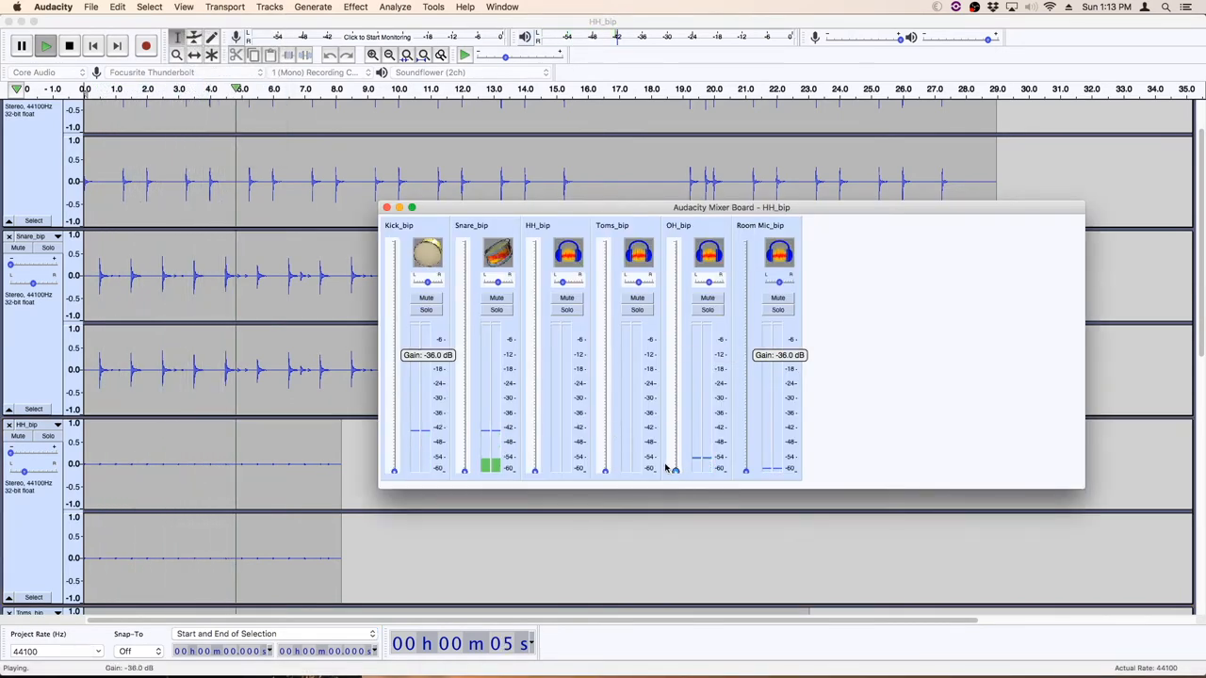
{"action": "left_click_drag", "start_coordinate": [393, 467], "coordinate": [394, 462]}
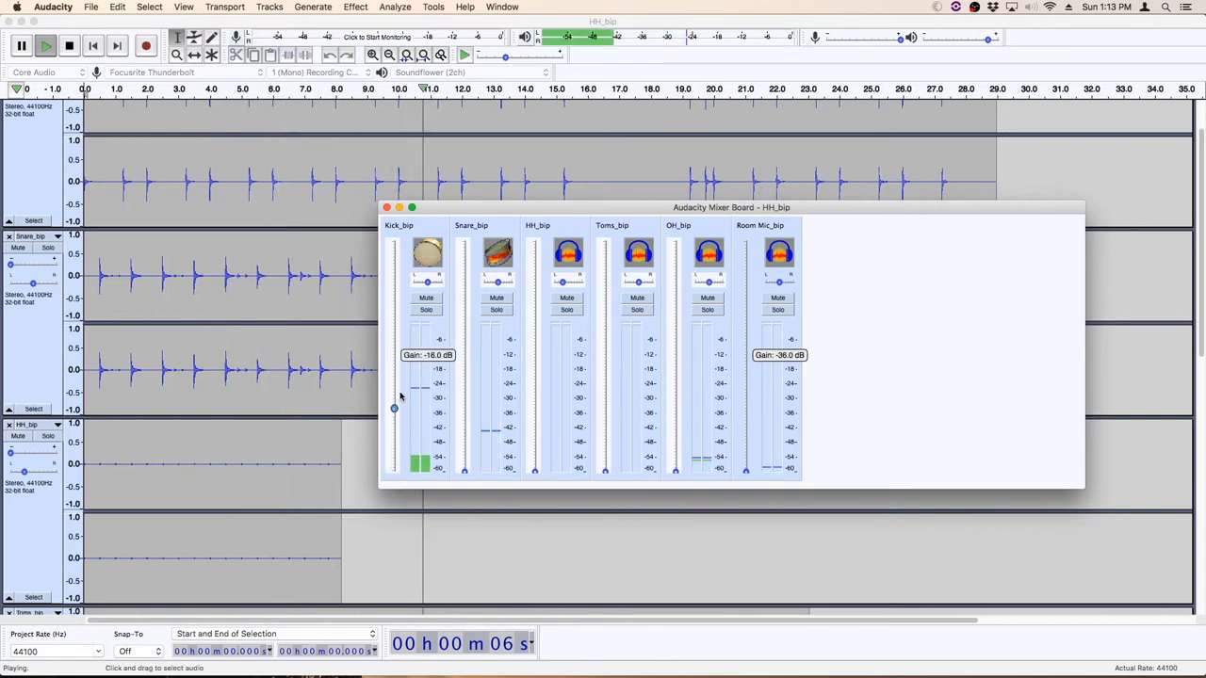
{"action": "left_click_drag", "start_coordinate": [394, 407], "coordinate": [394, 387]}
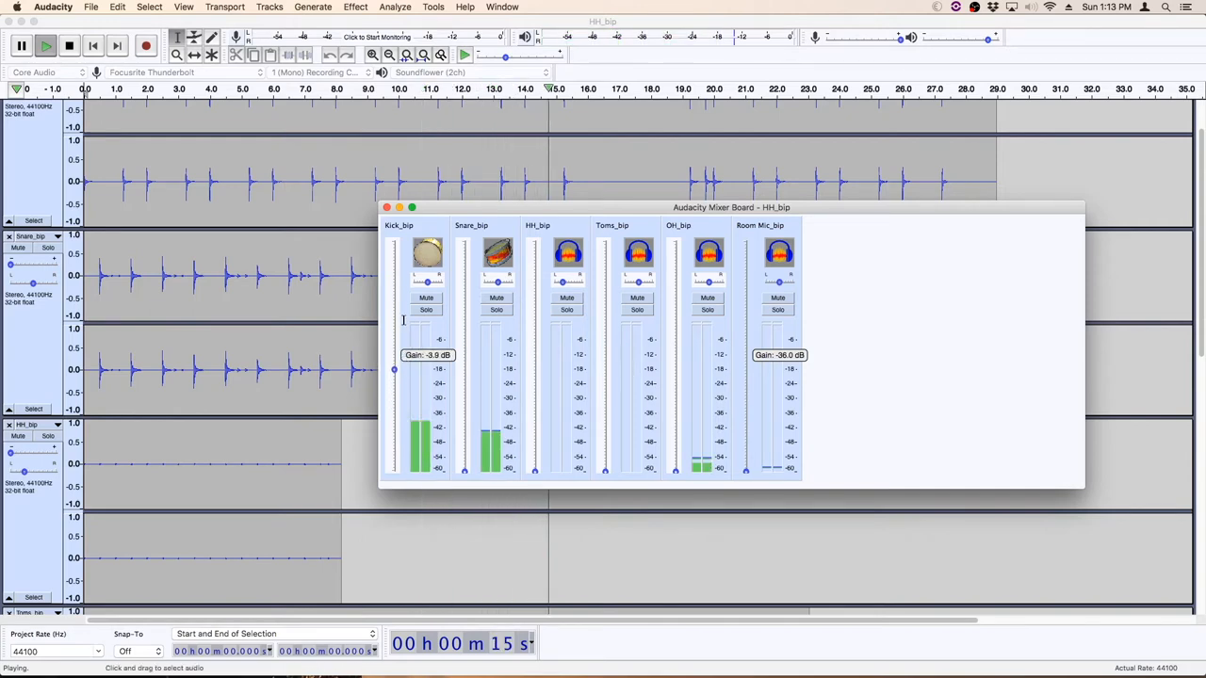
{"action": "left_click_drag", "start_coordinate": [393, 369], "coordinate": [394, 369]}
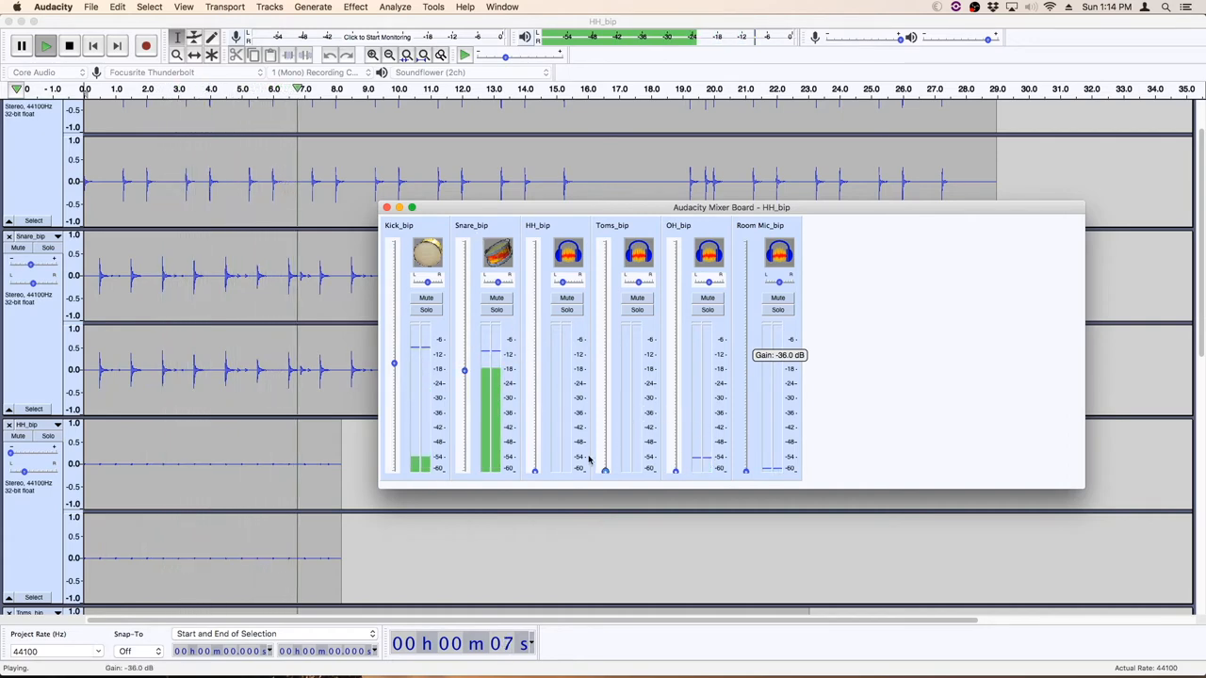
Replay the mix, bring up the HH_bip level, and return to the track view
{"action": "left_click", "coordinate": [68, 45]}
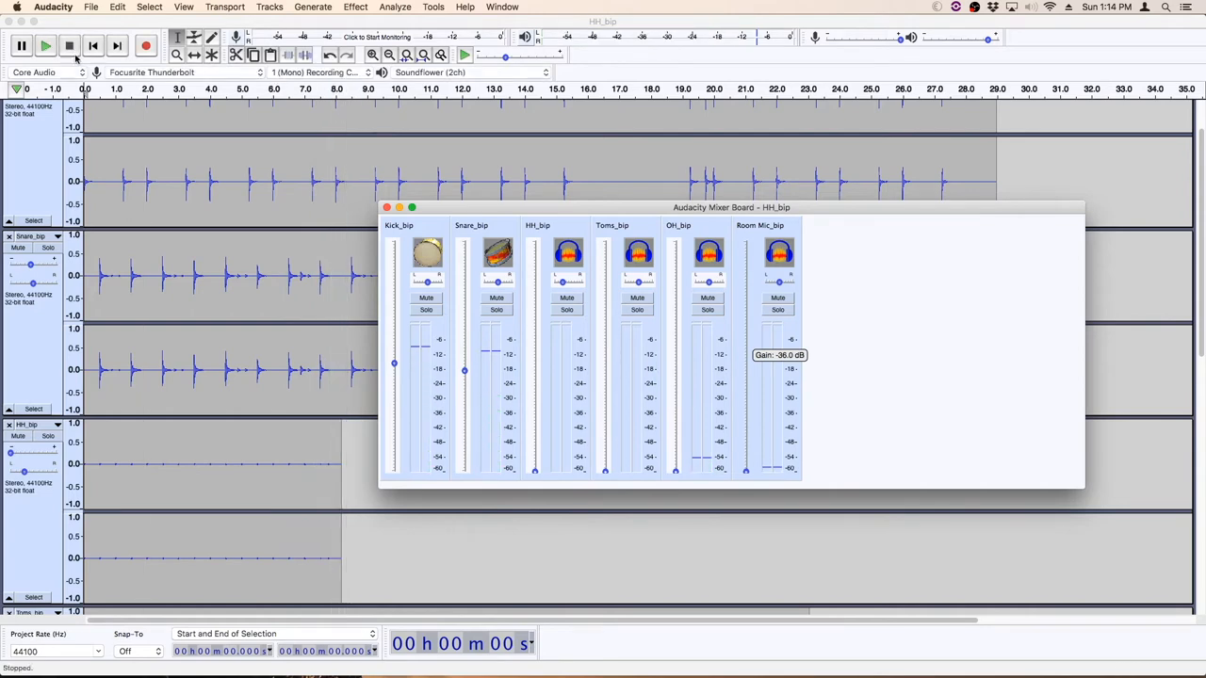
{"action": "left_click", "coordinate": [46, 45]}
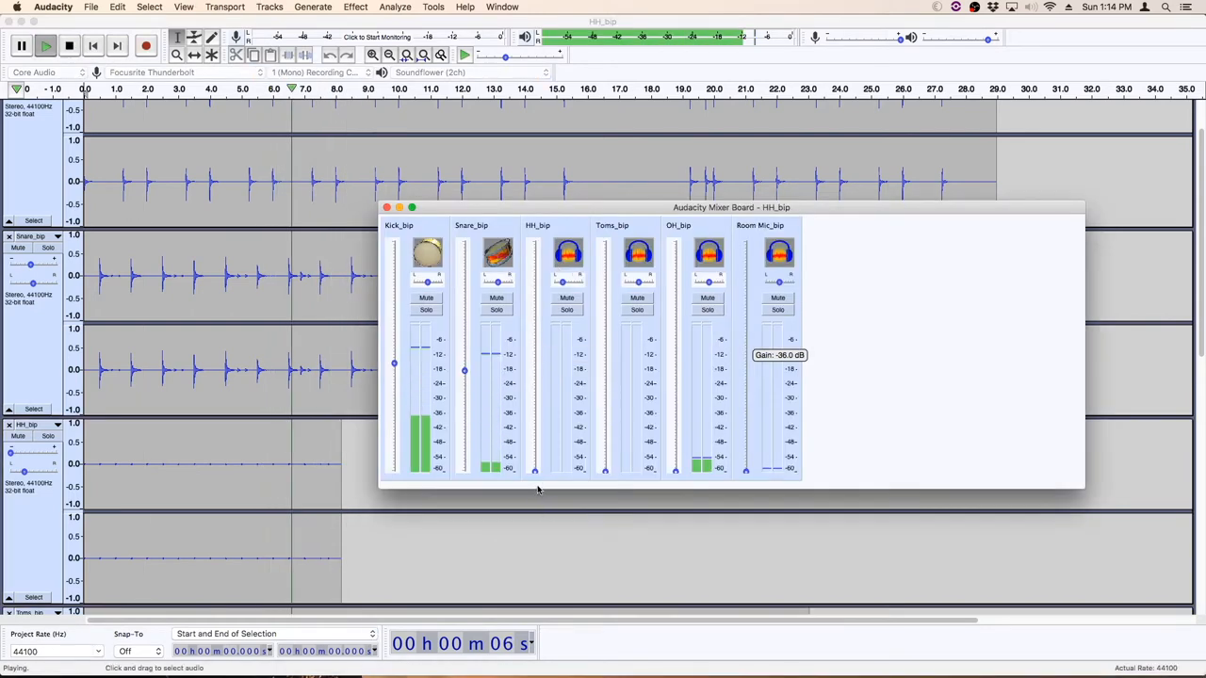
{"action": "left_click_drag", "start_coordinate": [535, 367], "coordinate": [535, 377]}
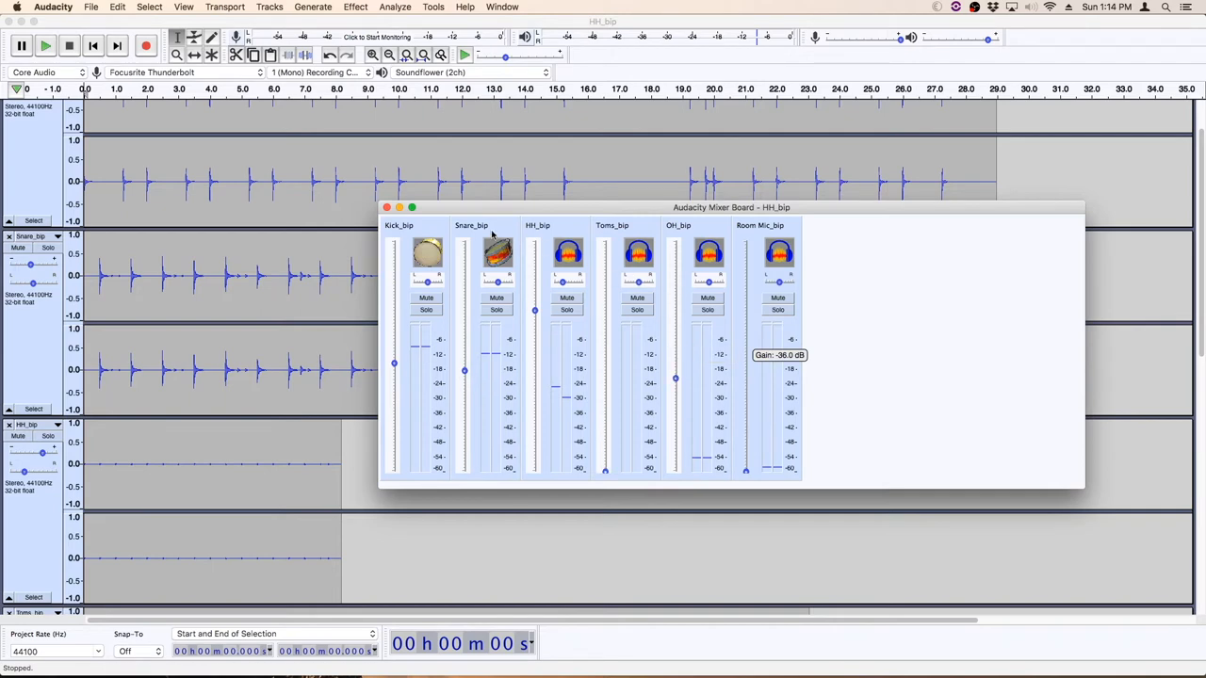
{"action": "left_click", "coordinate": [20, 45]}
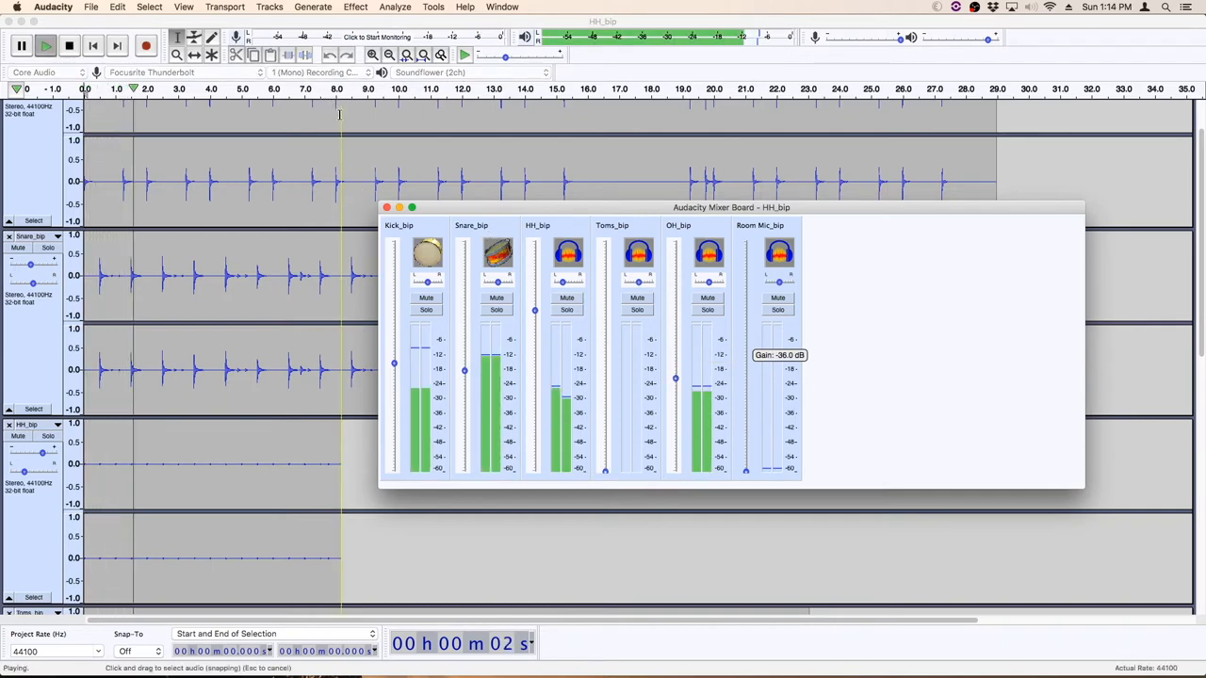
{"action": "left_click", "coordinate": [386, 207]}
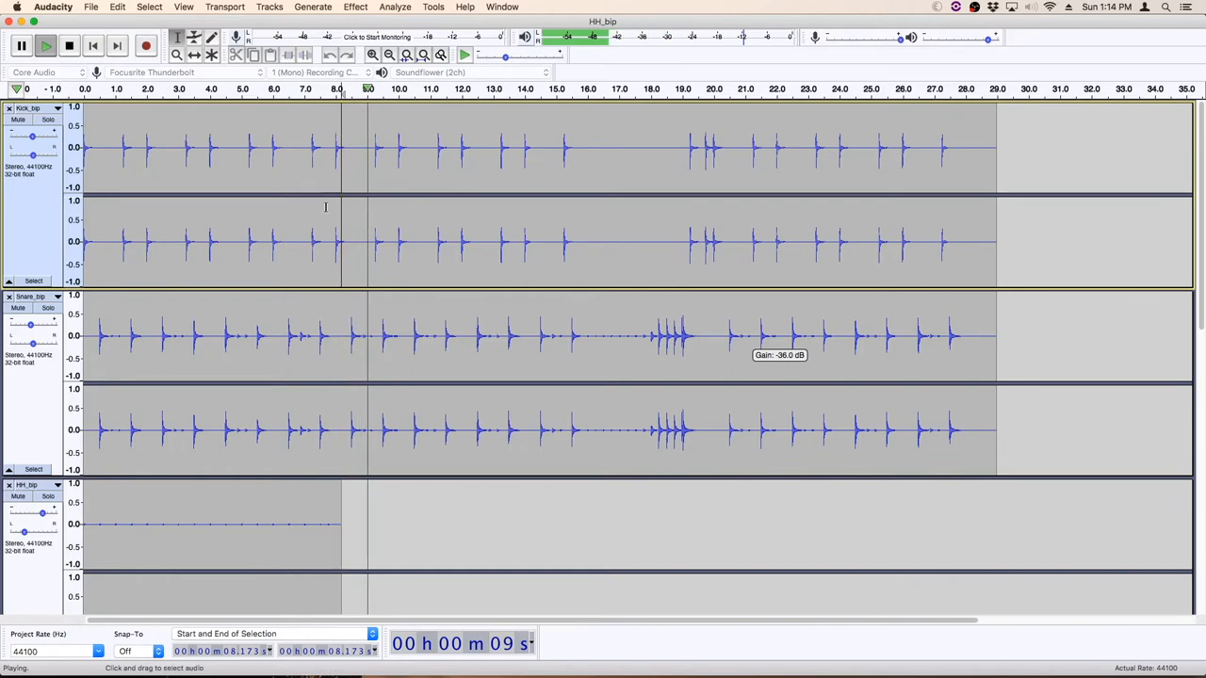
Audition Room Mic_bip solo, unsolo it, and raise Toms_bip to about -6 dB
{"action": "left_click", "coordinate": [185, 7]}
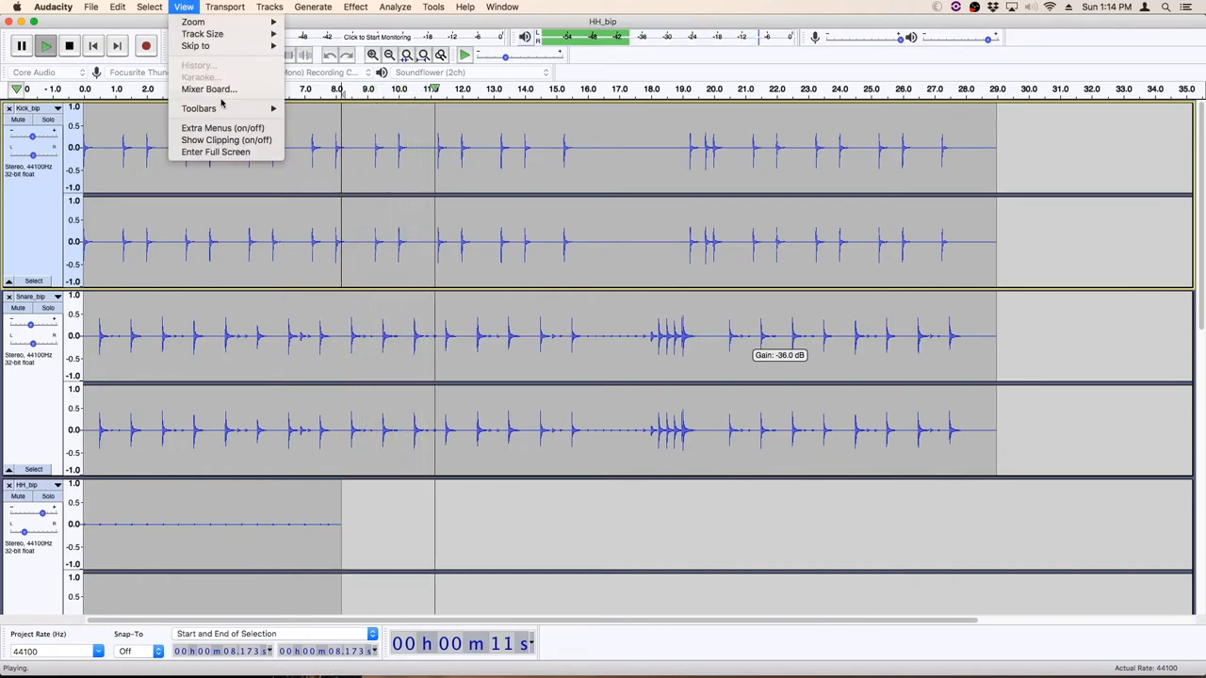
{"action": "left_click", "coordinate": [209, 89]}
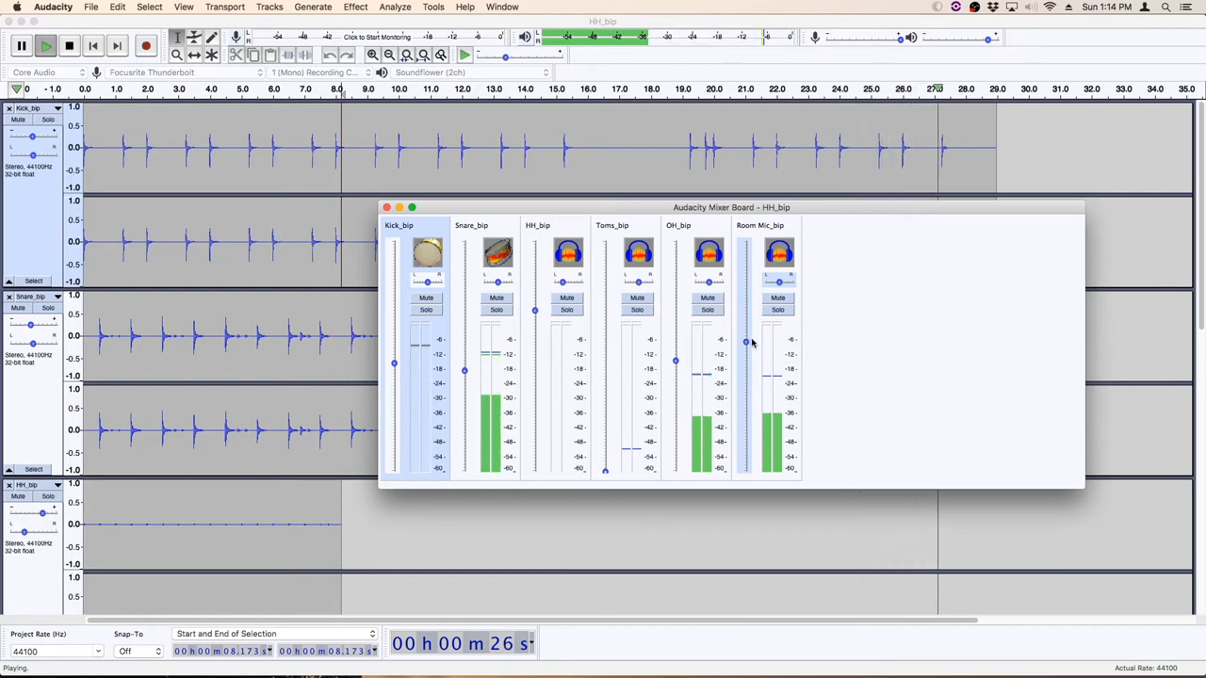
{"action": "left_click", "coordinate": [384, 207]}
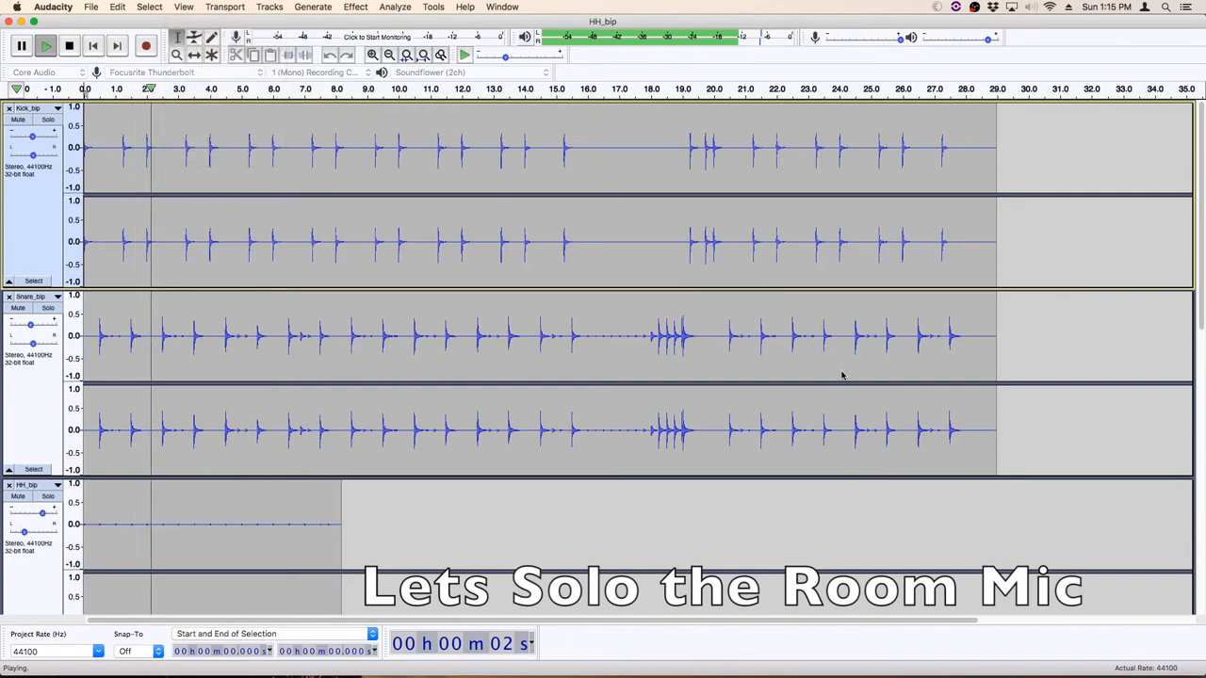
{"action": "left_click", "coordinate": [776, 309]}
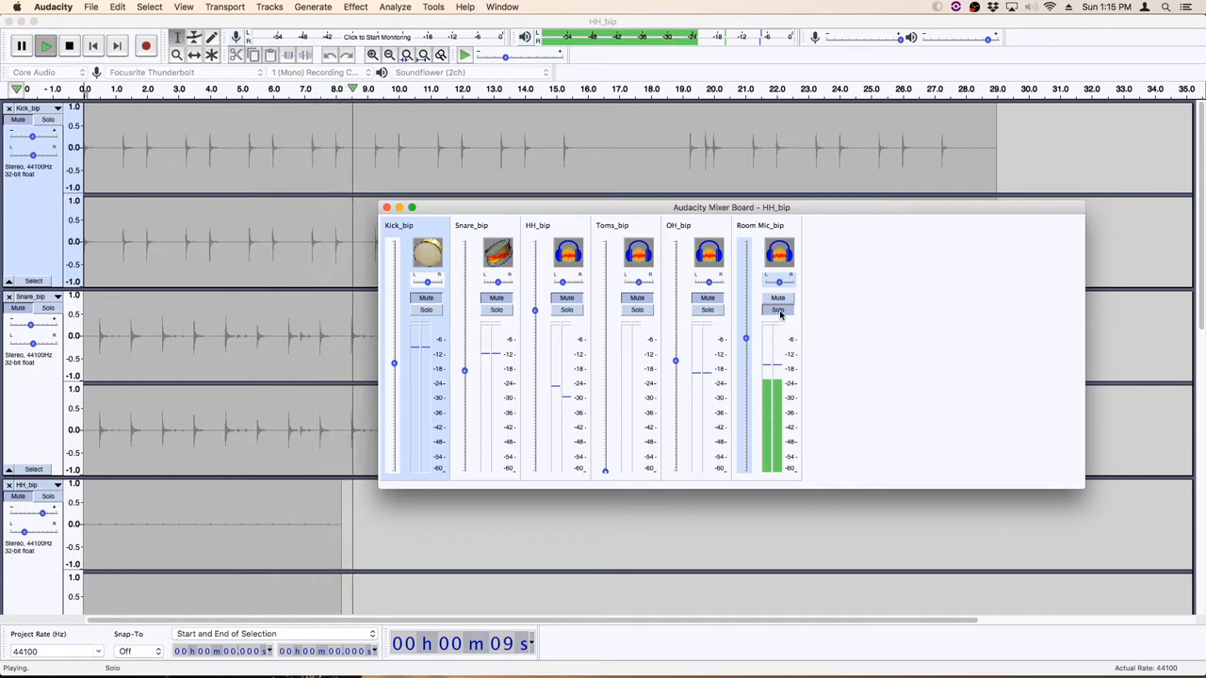
{"action": "left_click", "coordinate": [779, 309]}
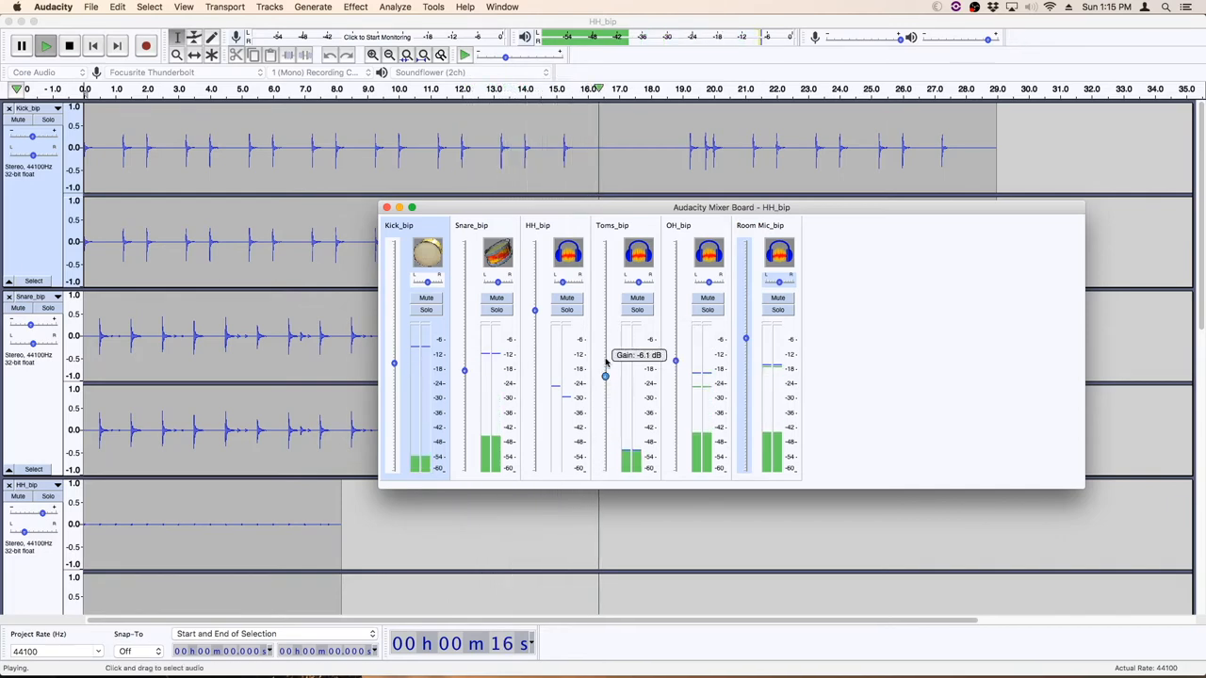
{"action": "left_click_drag", "start_coordinate": [605, 376], "coordinate": [604, 354]}
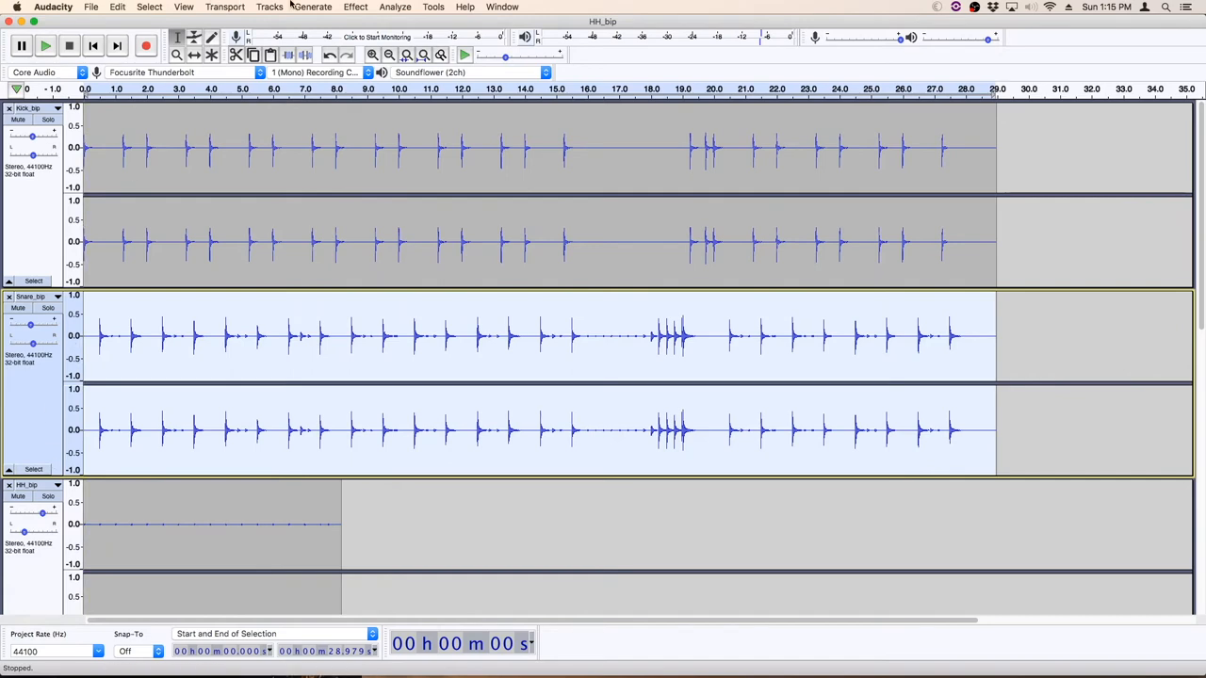
Apply Reverb with default settings to the Snare_bip track and play the mix
{"action": "left_click", "coordinate": [354, 7]}
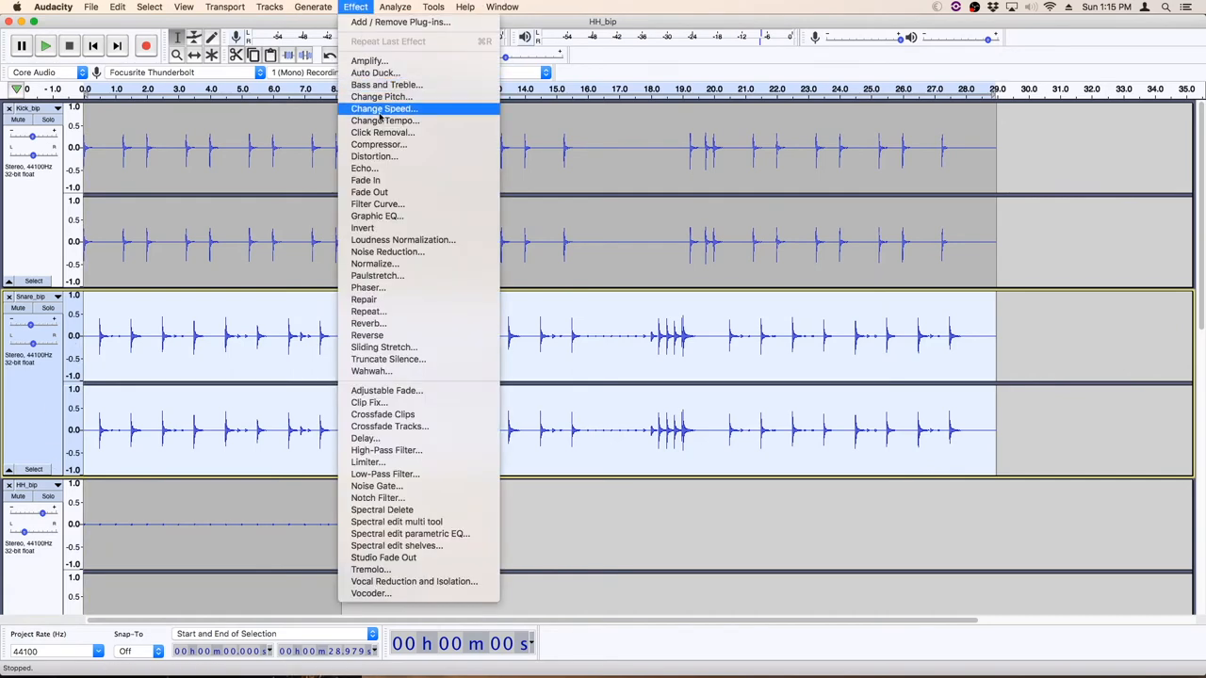
{"action": "left_click", "coordinate": [368, 324]}
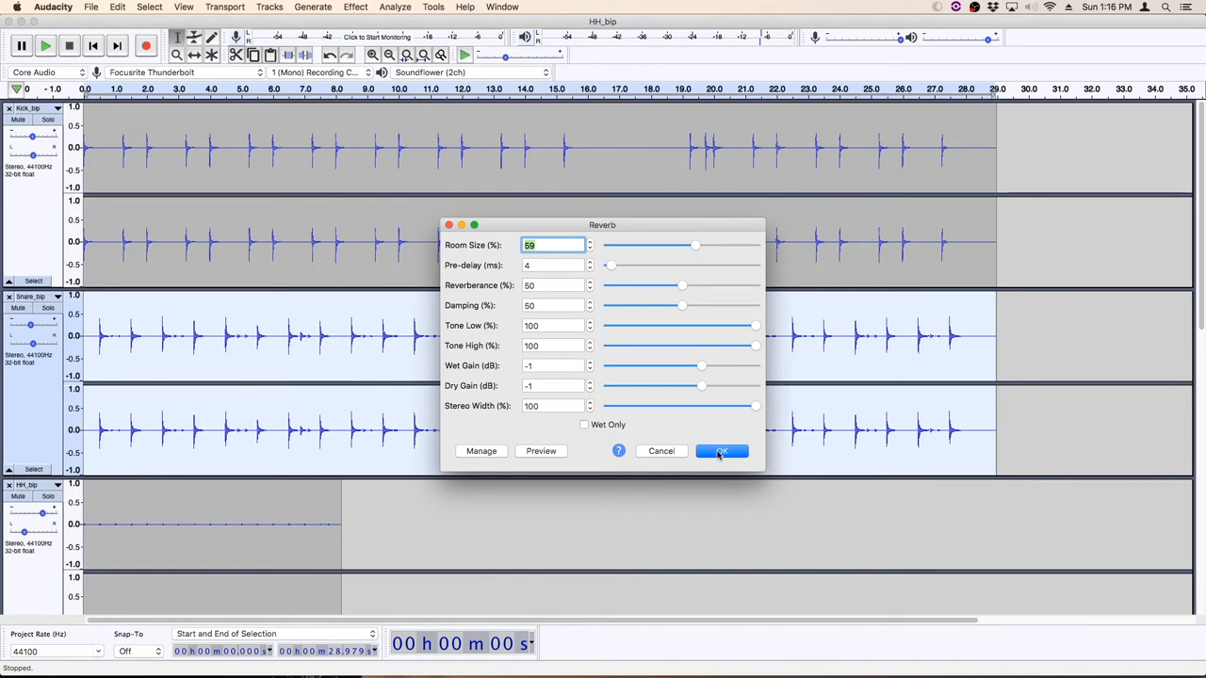
{"action": "left_click", "coordinate": [722, 450]}
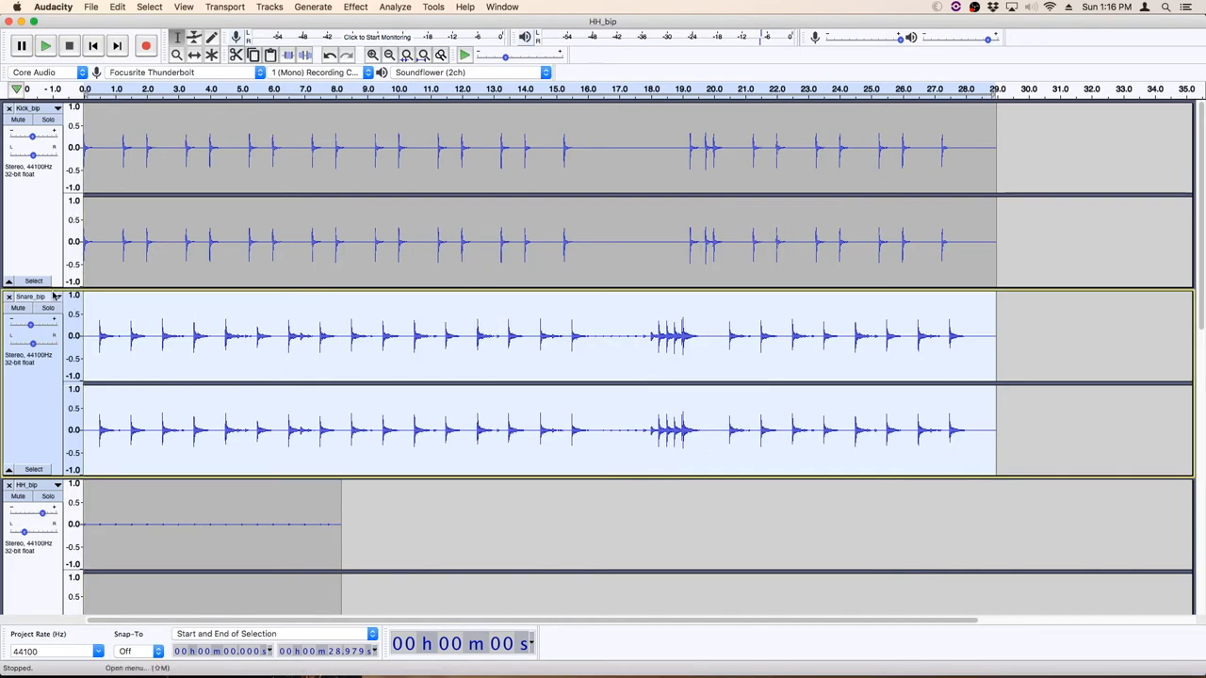
{"action": "left_click", "coordinate": [46, 45]}
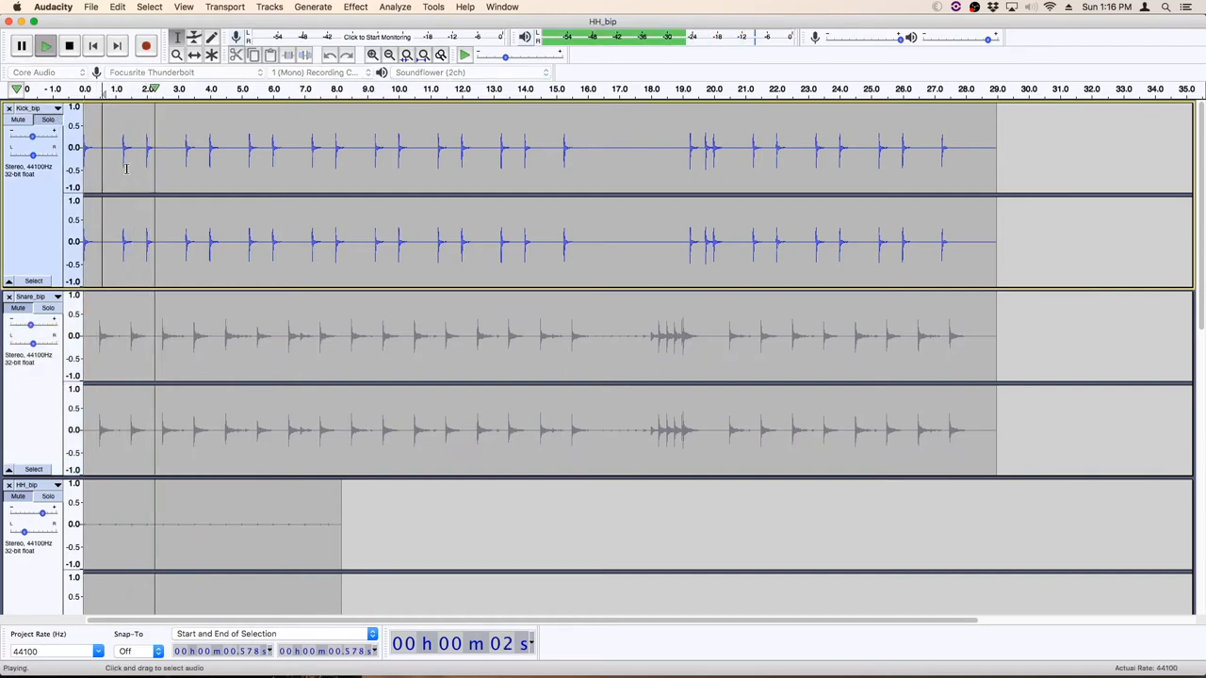
Try the Bass and Treble controls on the kick track, leave them at 0 dB, and play
{"action": "left_click", "coordinate": [354, 8]}
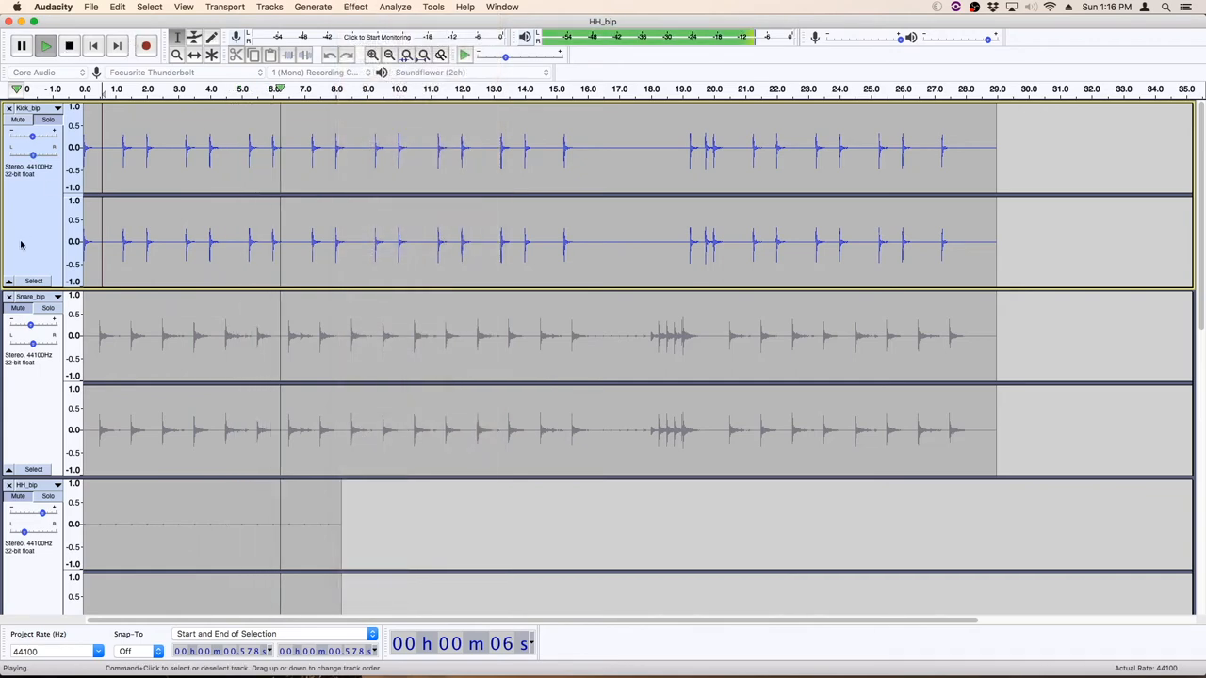
{"action": "left_click", "coordinate": [396, 7]}
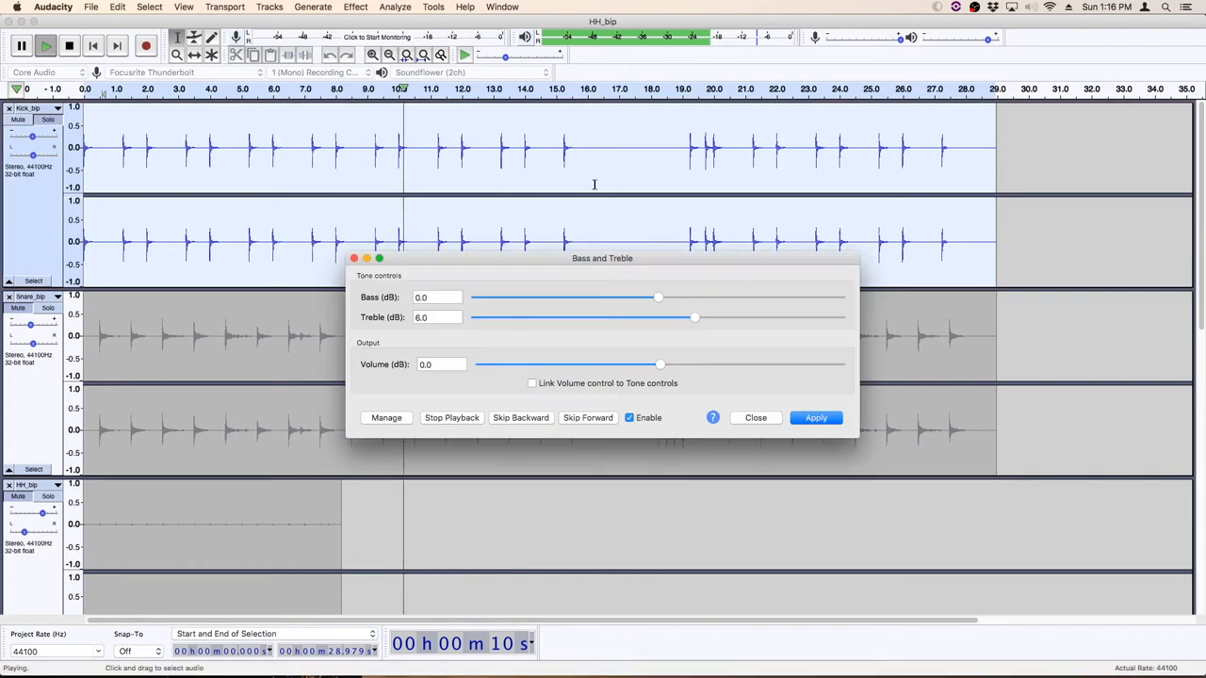
{"action": "left_click_drag", "start_coordinate": [694, 317], "coordinate": [657, 316]}
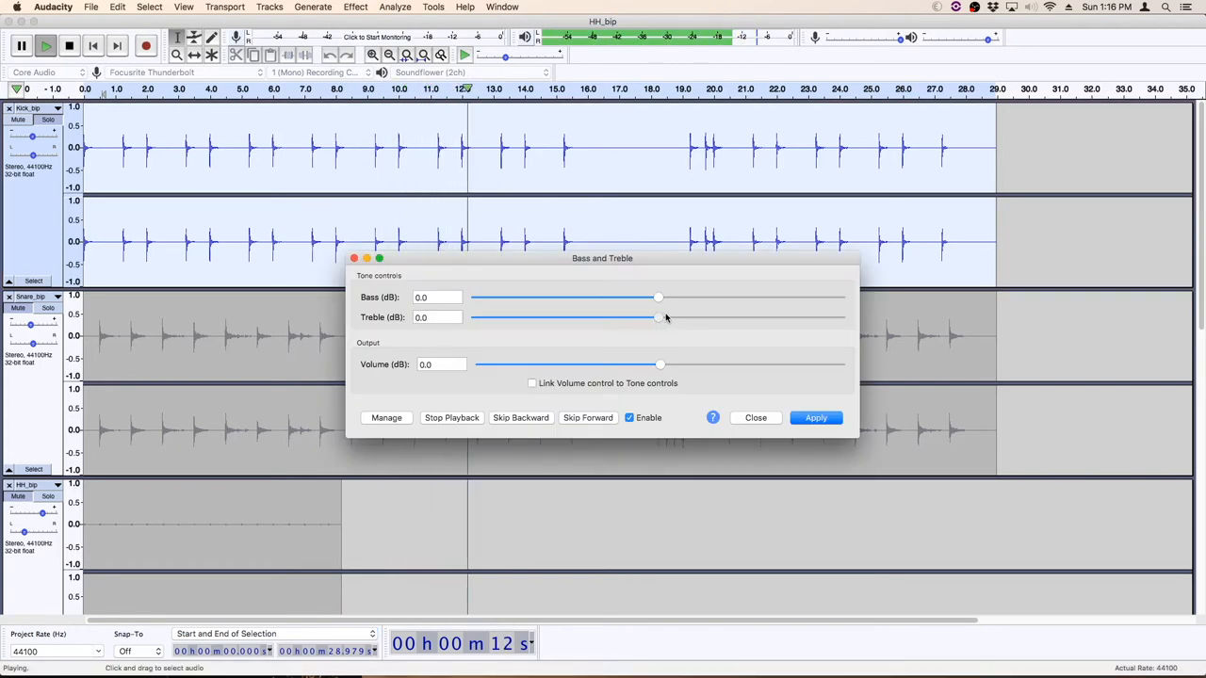
{"action": "left_click_drag", "start_coordinate": [659, 298], "coordinate": [708, 297]}
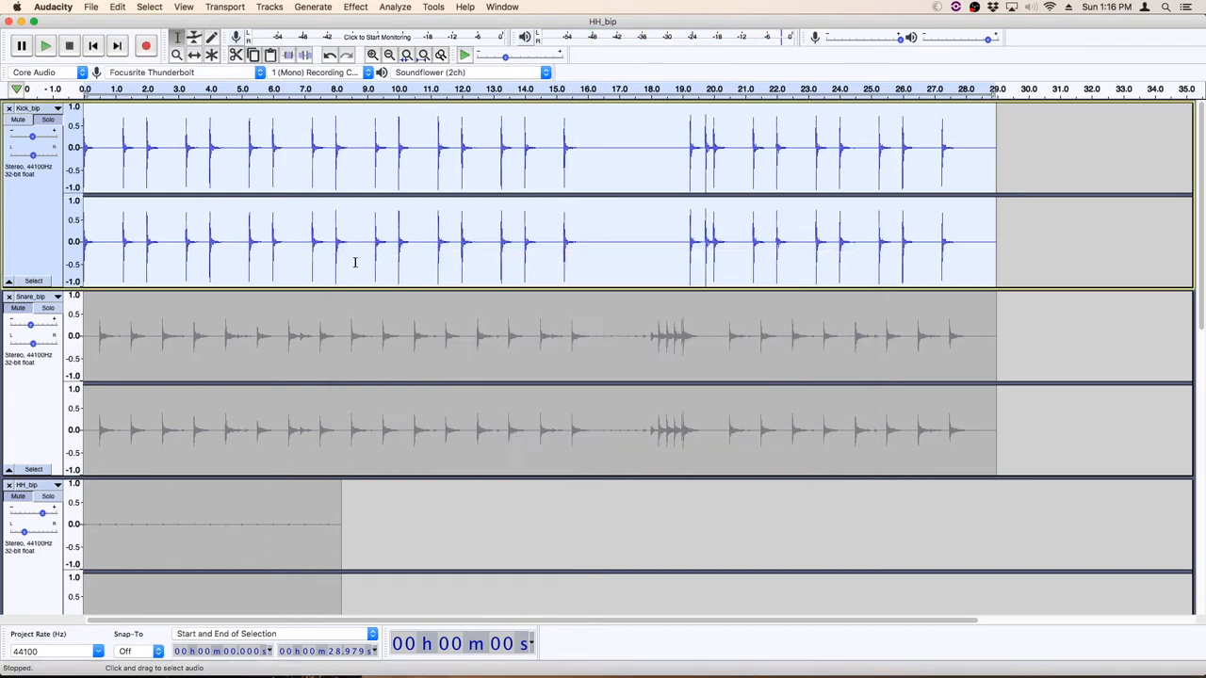
{"action": "left_click", "coordinate": [21, 45]}
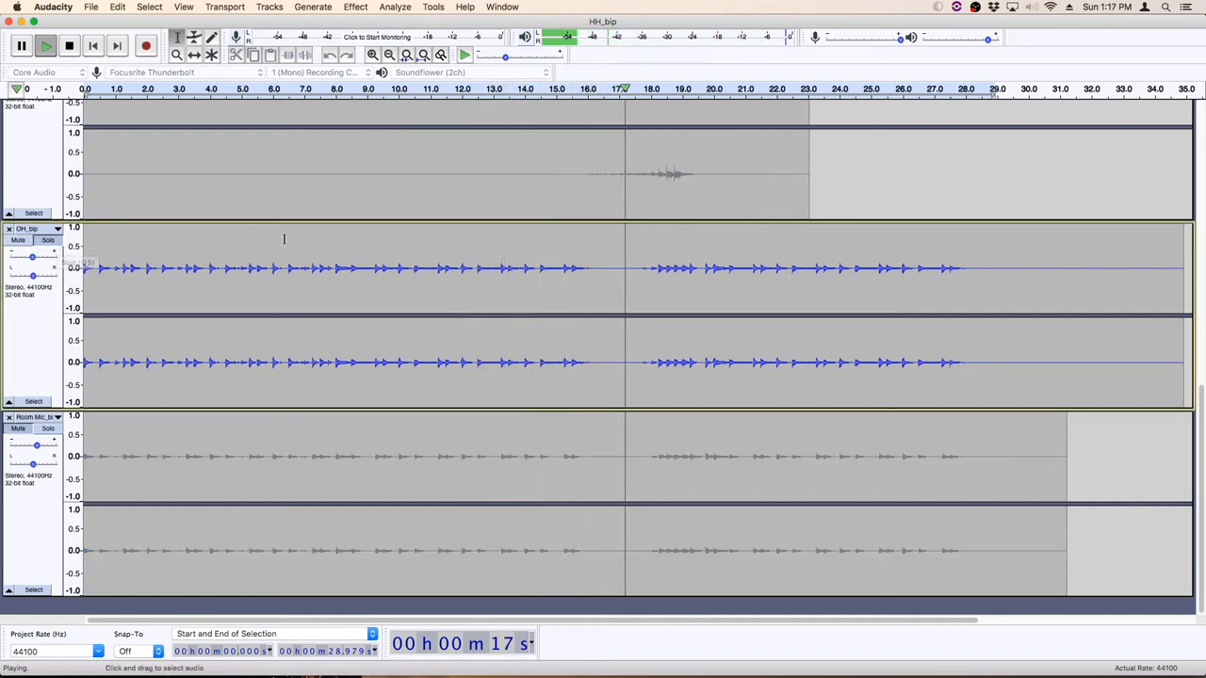
Flatten the Graphic EQ on the OH track and apply a boost across the 4k–10k bands
{"action": "left_click", "coordinate": [354, 8]}
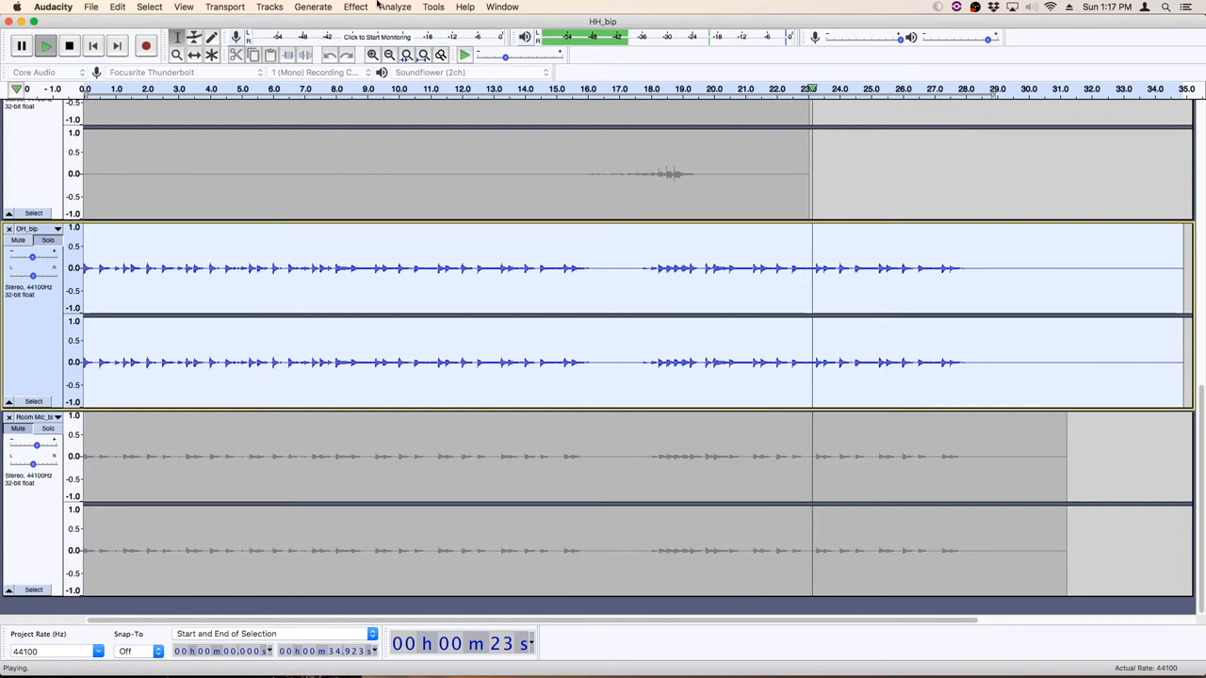
{"action": "left_click", "coordinate": [68, 45]}
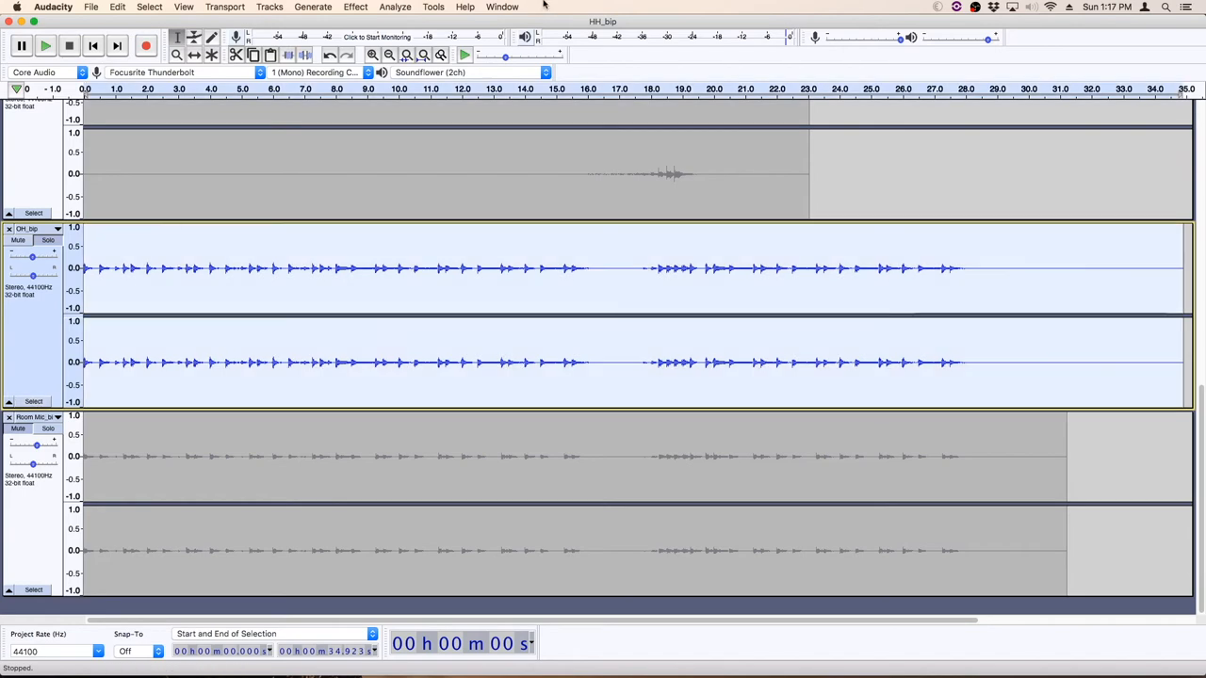
{"action": "left_click", "coordinate": [355, 8]}
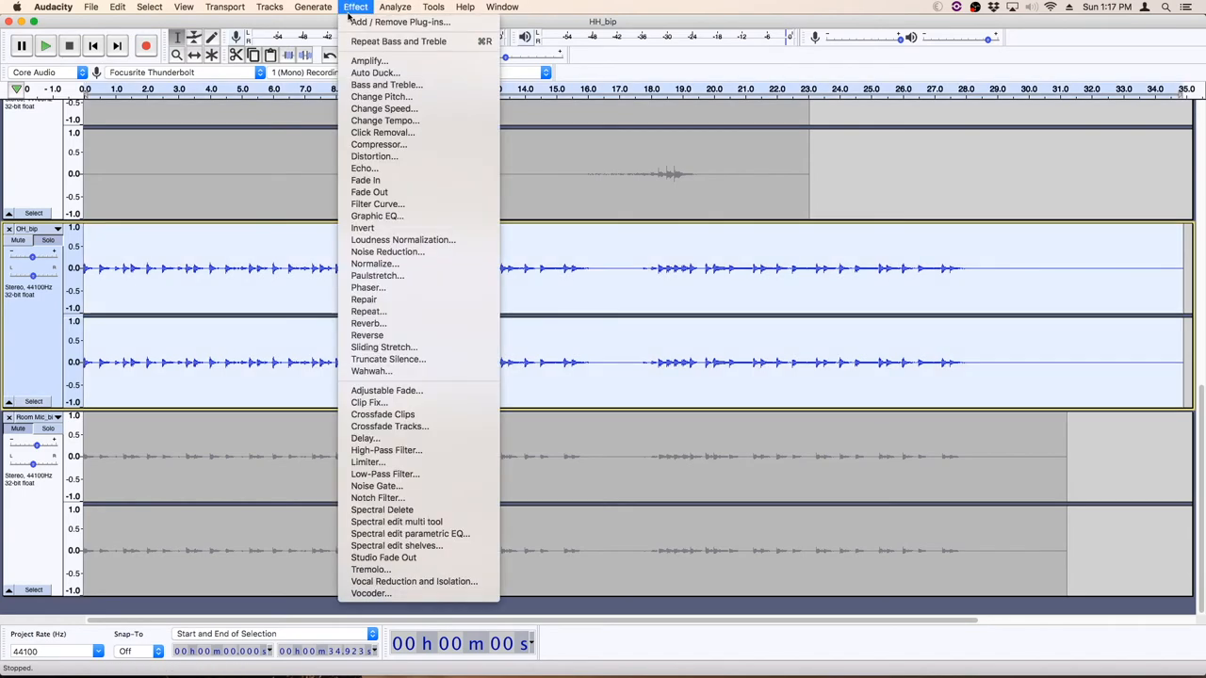
{"action": "mouse_move", "coordinate": [377, 215]}
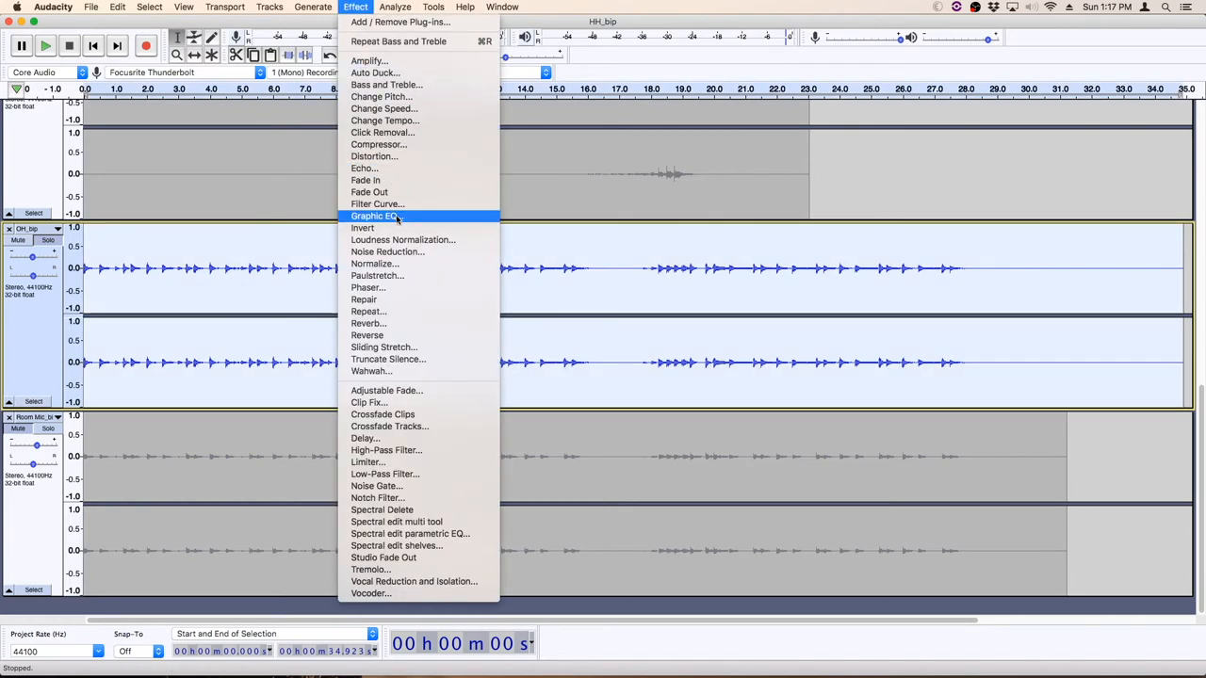
{"action": "left_click", "coordinate": [373, 215]}
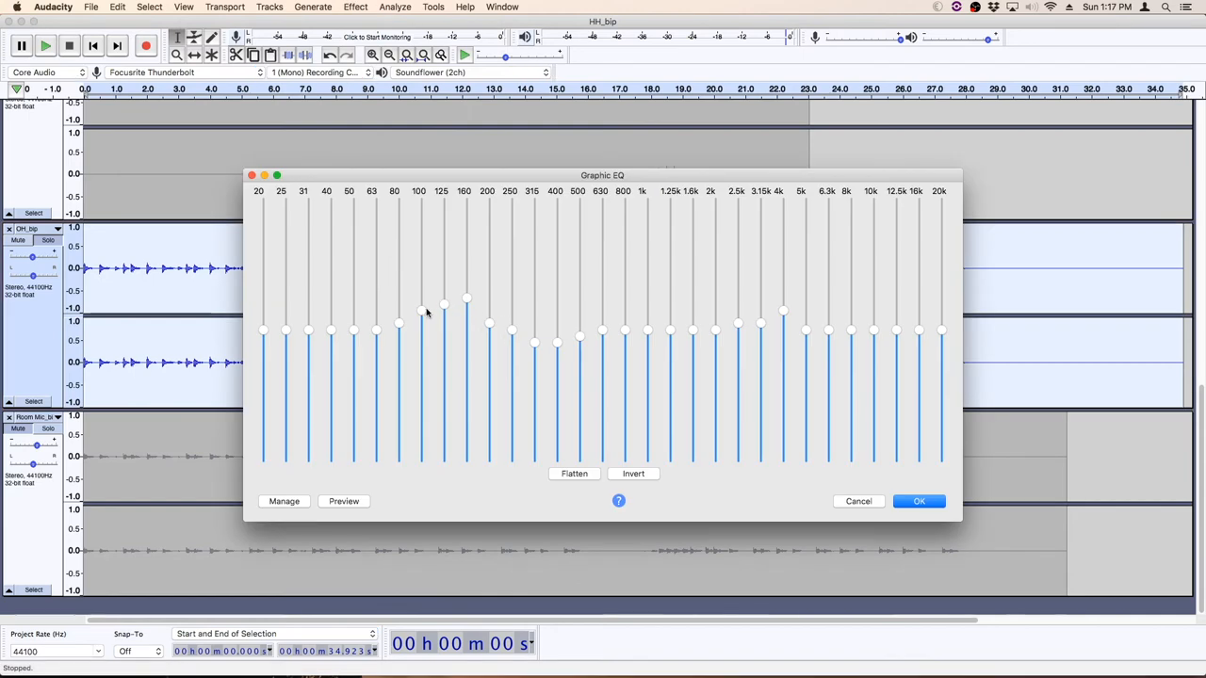
{"action": "left_click_drag", "start_coordinate": [444, 320], "coordinate": [467, 300]}
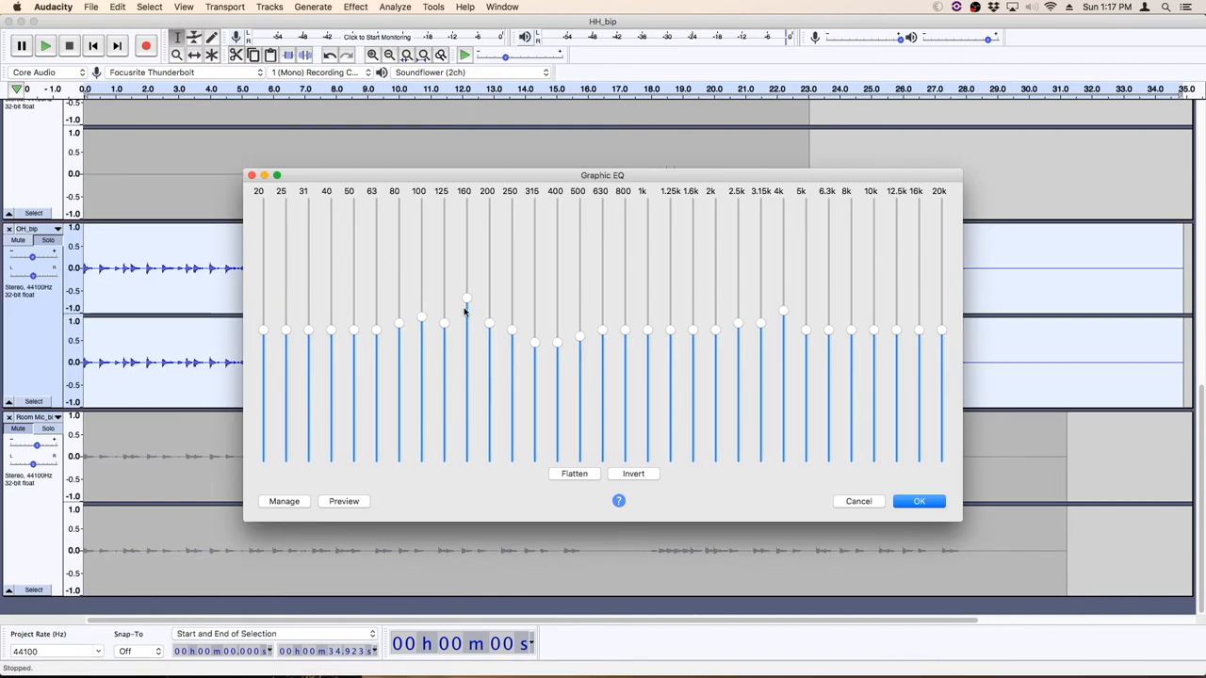
{"action": "left_click", "coordinate": [572, 473]}
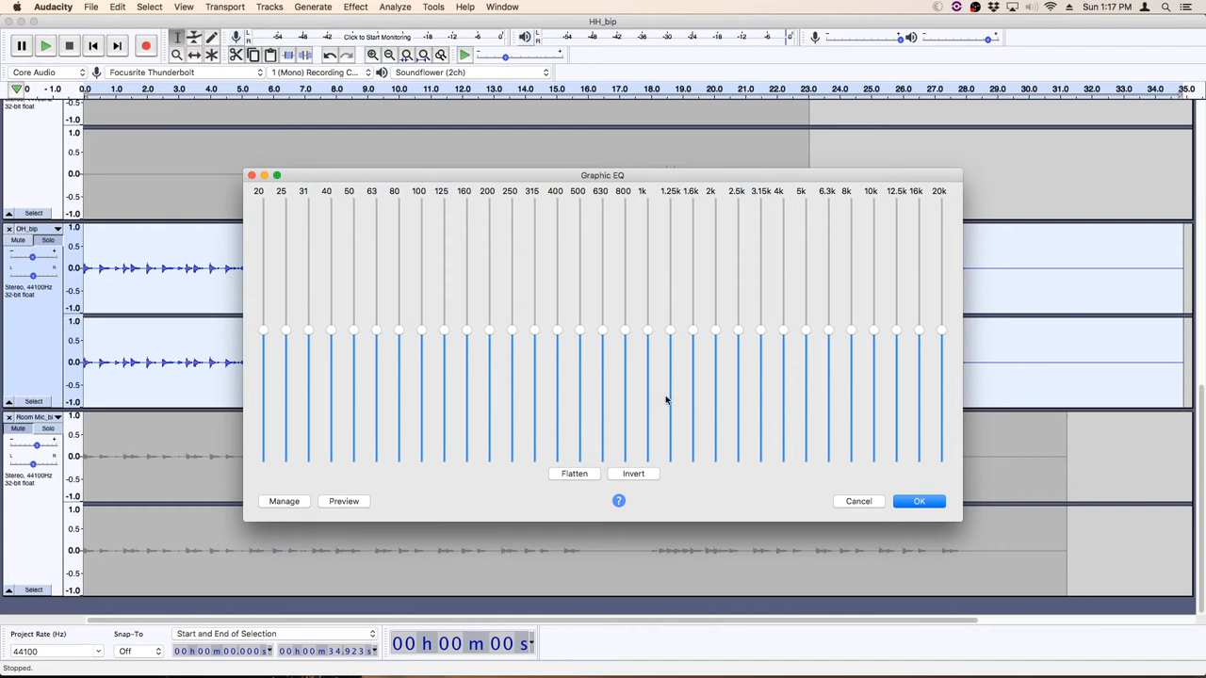
{"action": "mouse_move", "coordinate": [568, 332]}
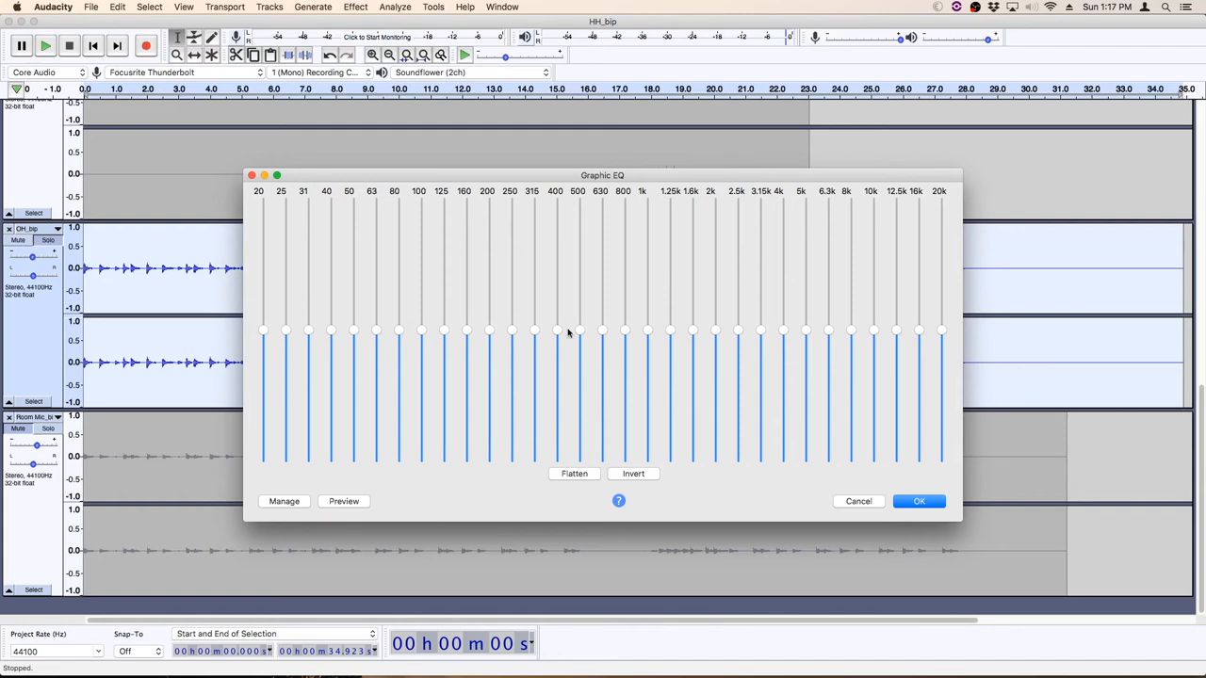
{"action": "mouse_move", "coordinate": [763, 335]}
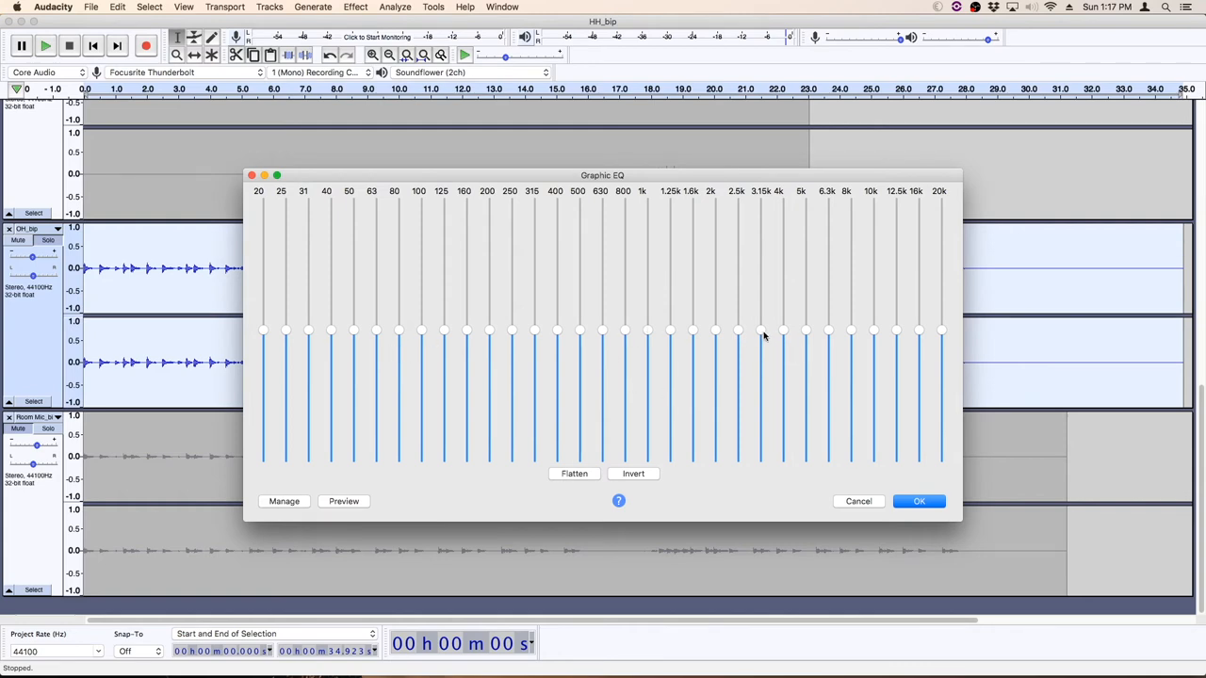
{"action": "mouse_move", "coordinate": [851, 330]}
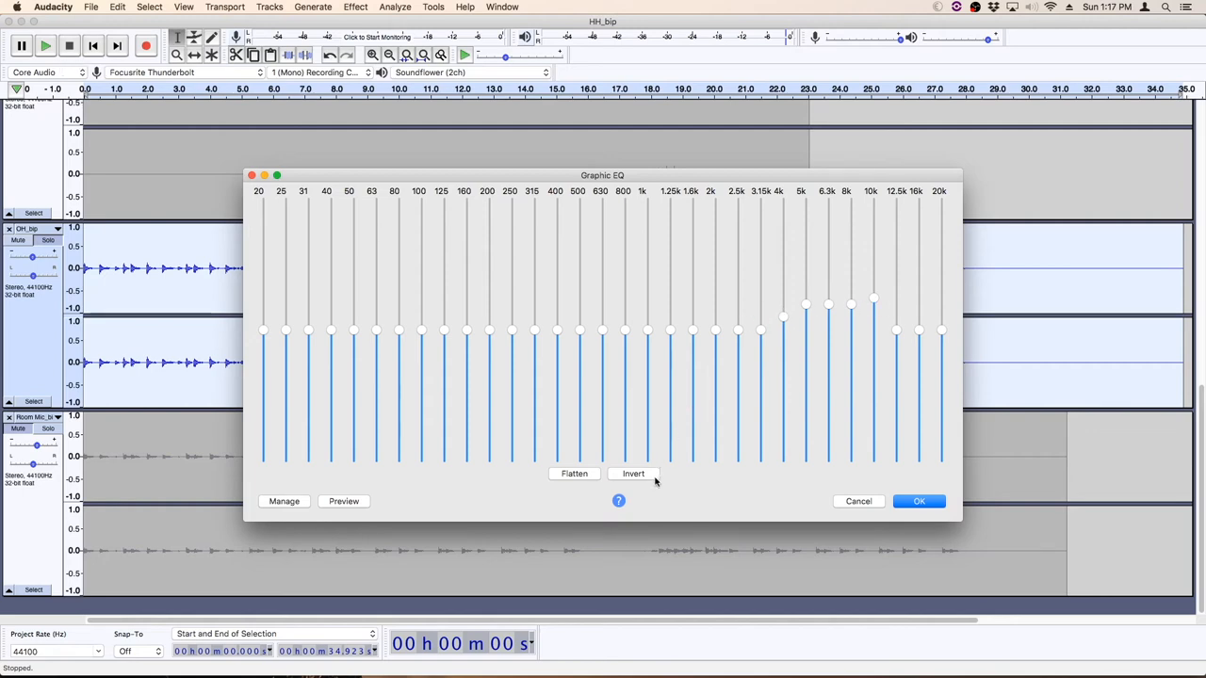
{"action": "left_click", "coordinate": [920, 501]}
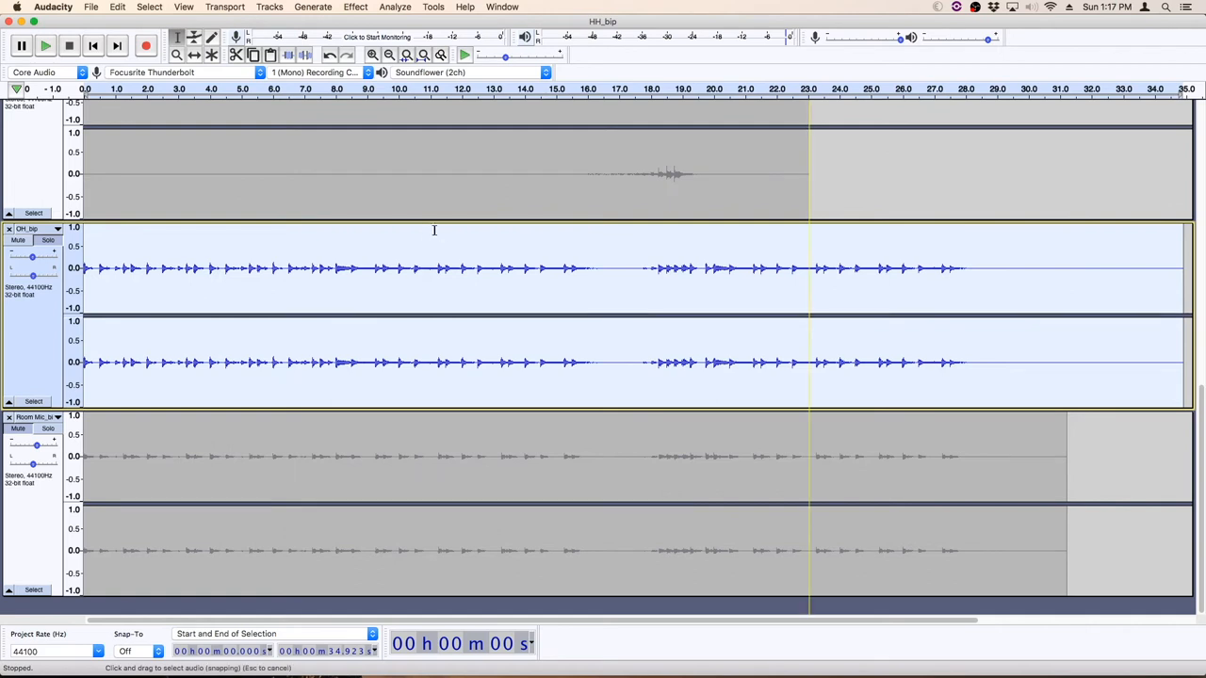
Apply Bass and Treble to the OH track with 4.0 dB bass and 1.0 dB treble
{"action": "left_click", "coordinate": [21, 45]}
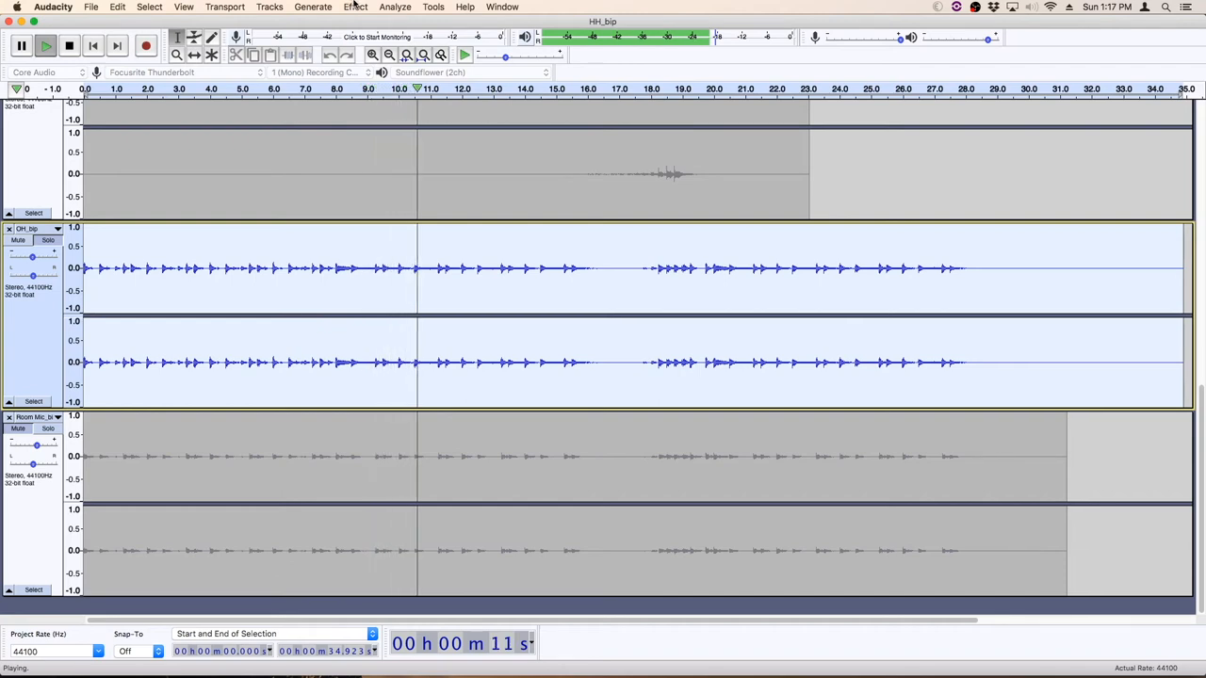
{"action": "left_click", "coordinate": [356, 7]}
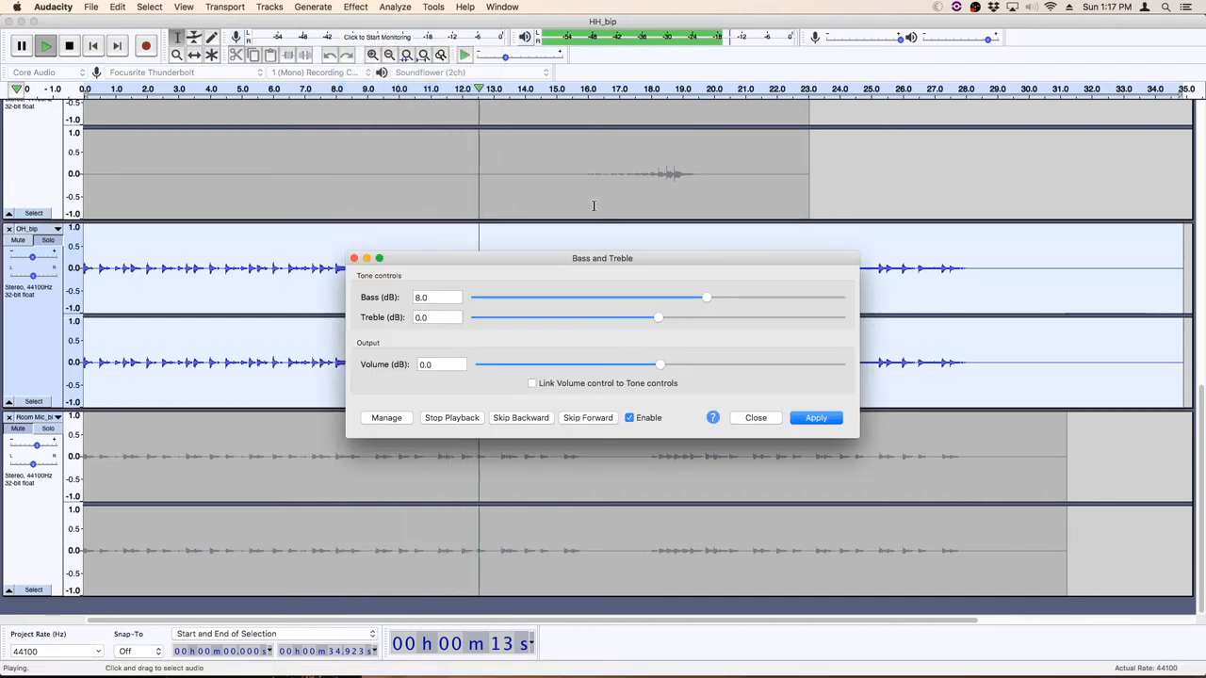
{"action": "left_click_drag", "start_coordinate": [706, 298], "coordinate": [701, 298]}
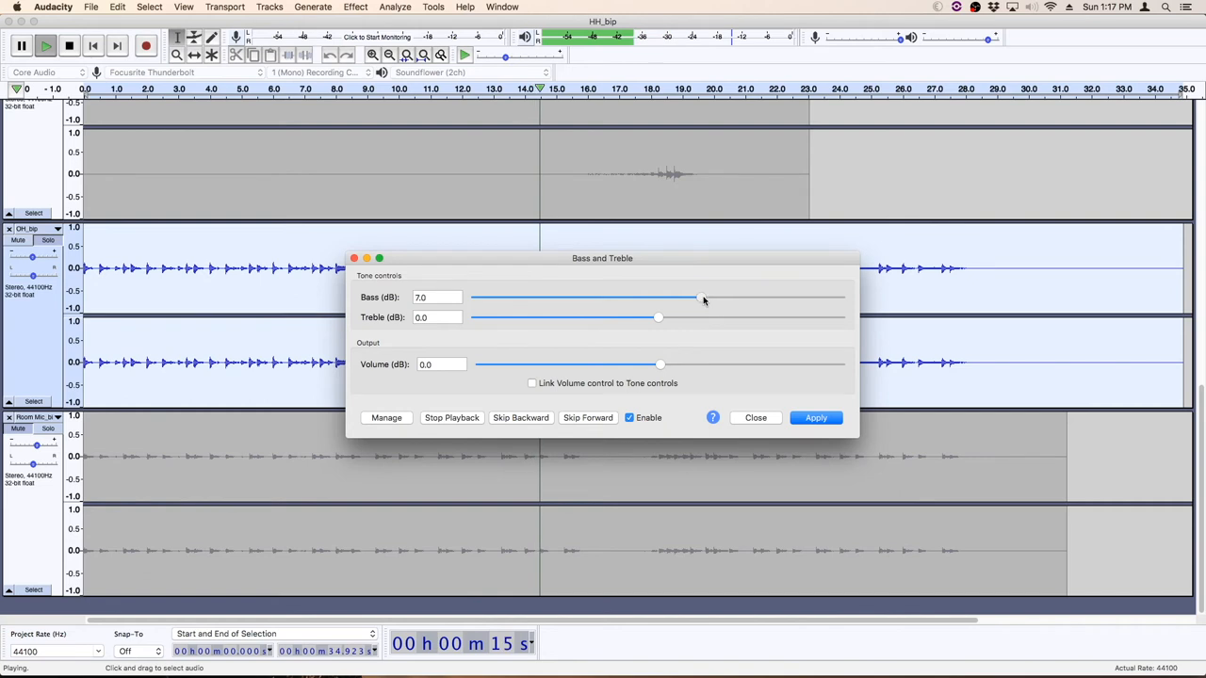
{"action": "left_click_drag", "start_coordinate": [705, 298], "coordinate": [659, 298]}
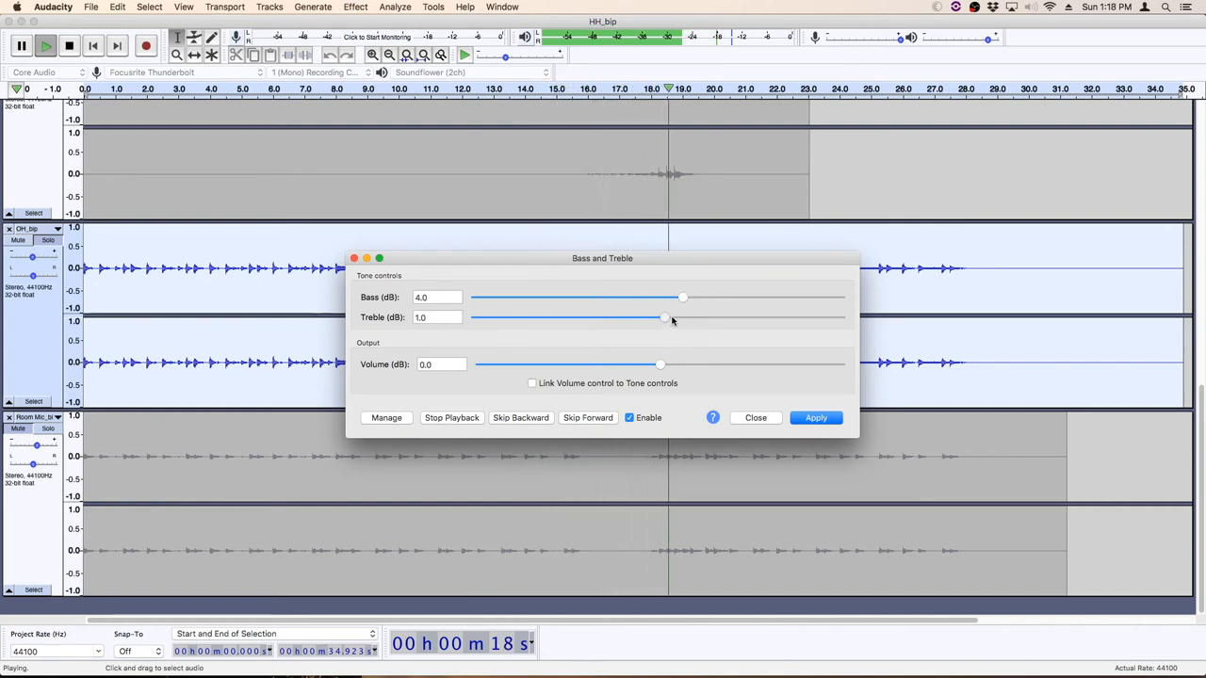
{"action": "left_click", "coordinate": [814, 418]}
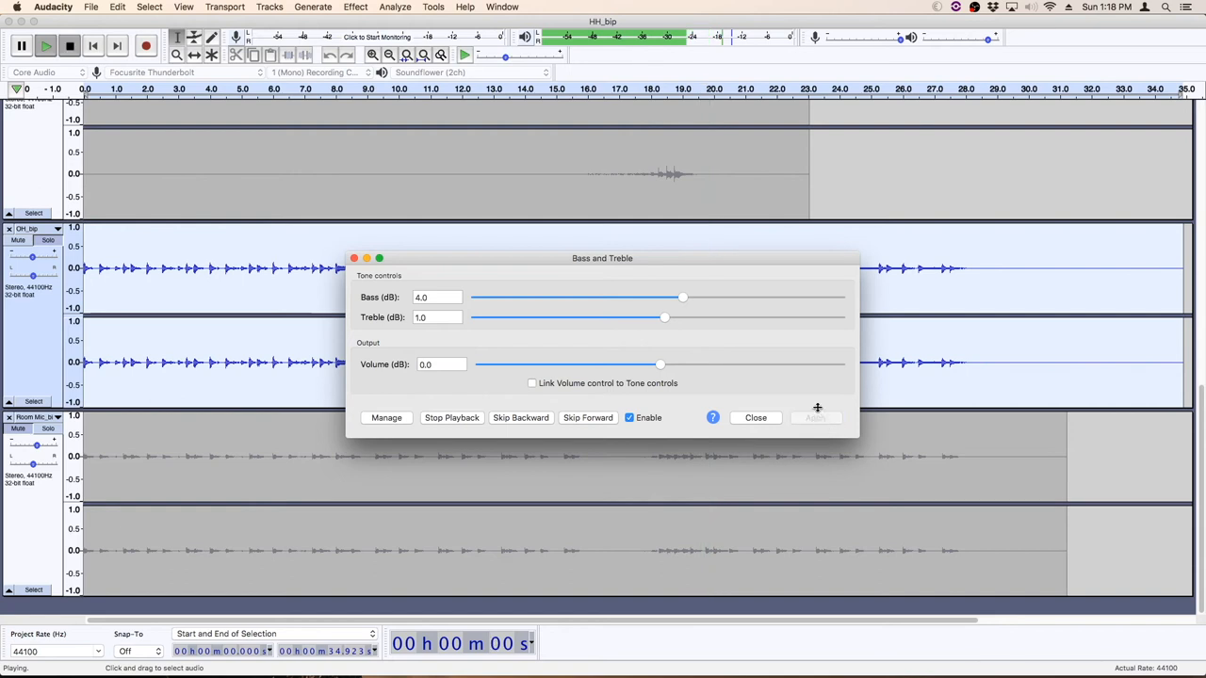
{"action": "left_click", "coordinate": [452, 419]}
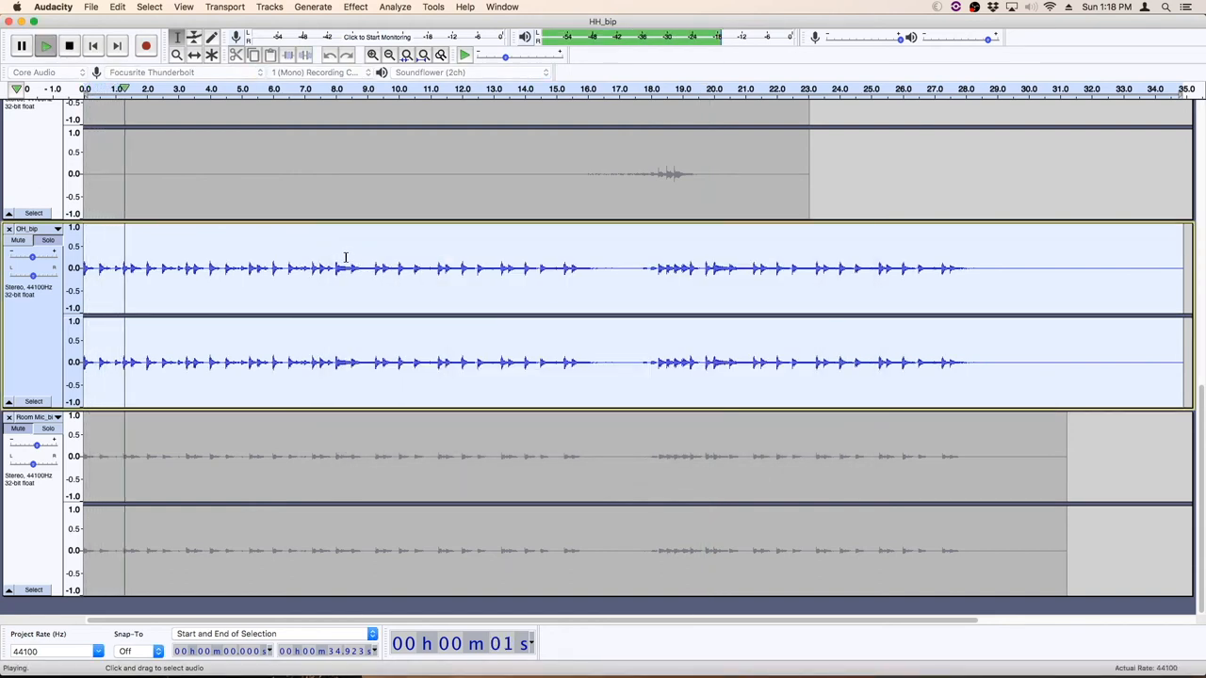
Apply Reverb to the tom track, audition the tom hits, then reselect the whole tom track
{"action": "left_click", "coordinate": [49, 240]}
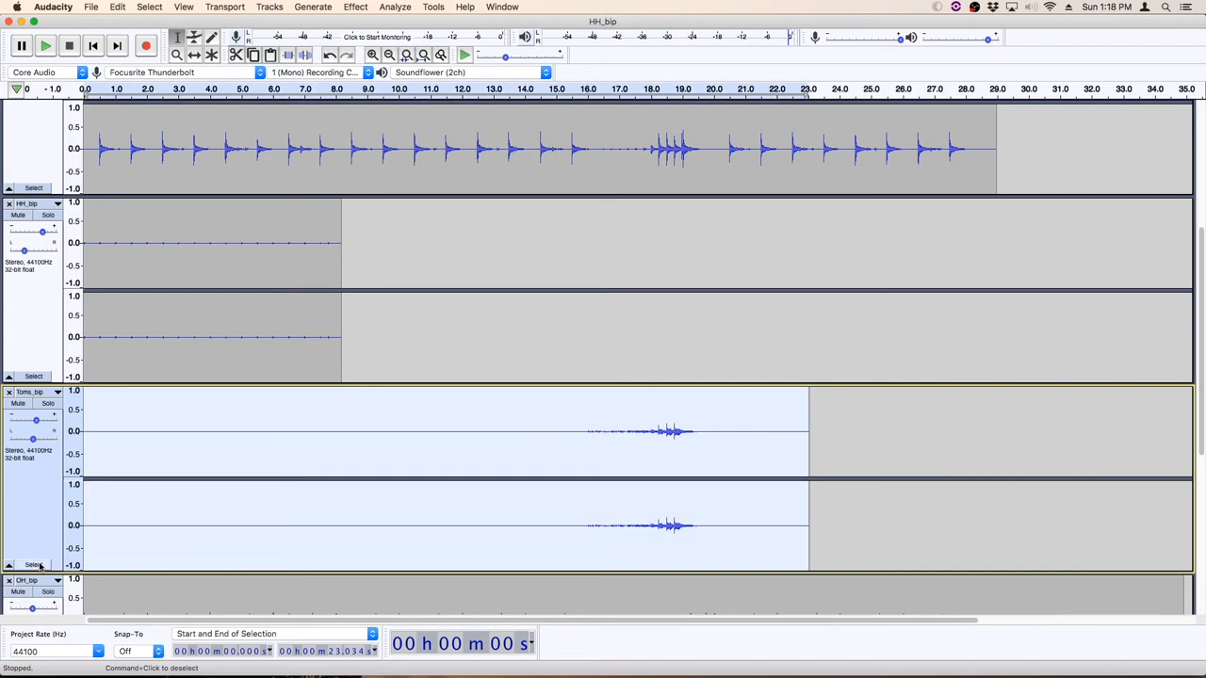
{"action": "left_click", "coordinate": [354, 7]}
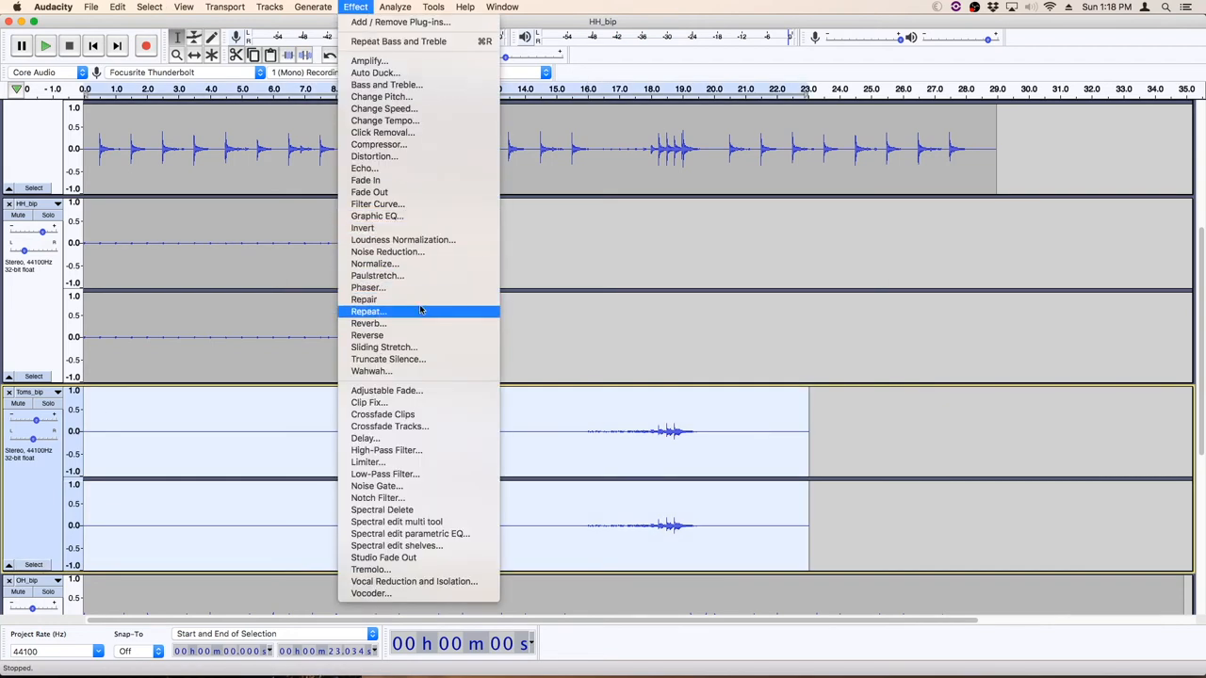
{"action": "left_click", "coordinate": [370, 324]}
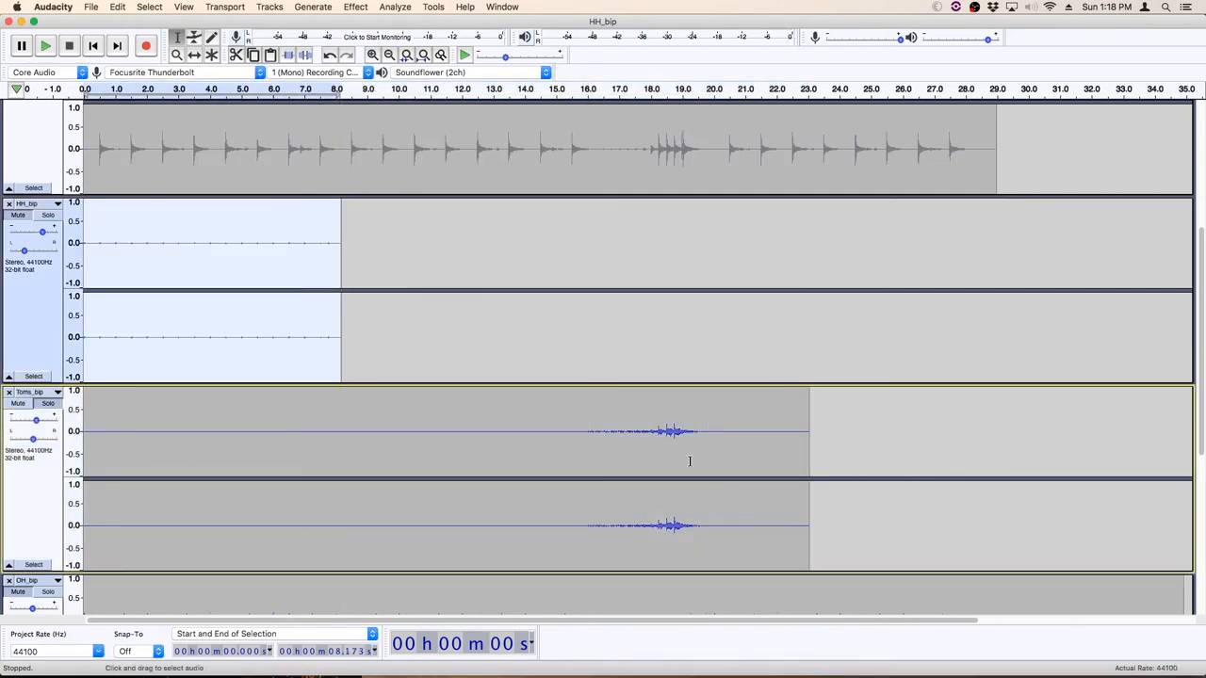
{"action": "left_click", "coordinate": [45, 45]}
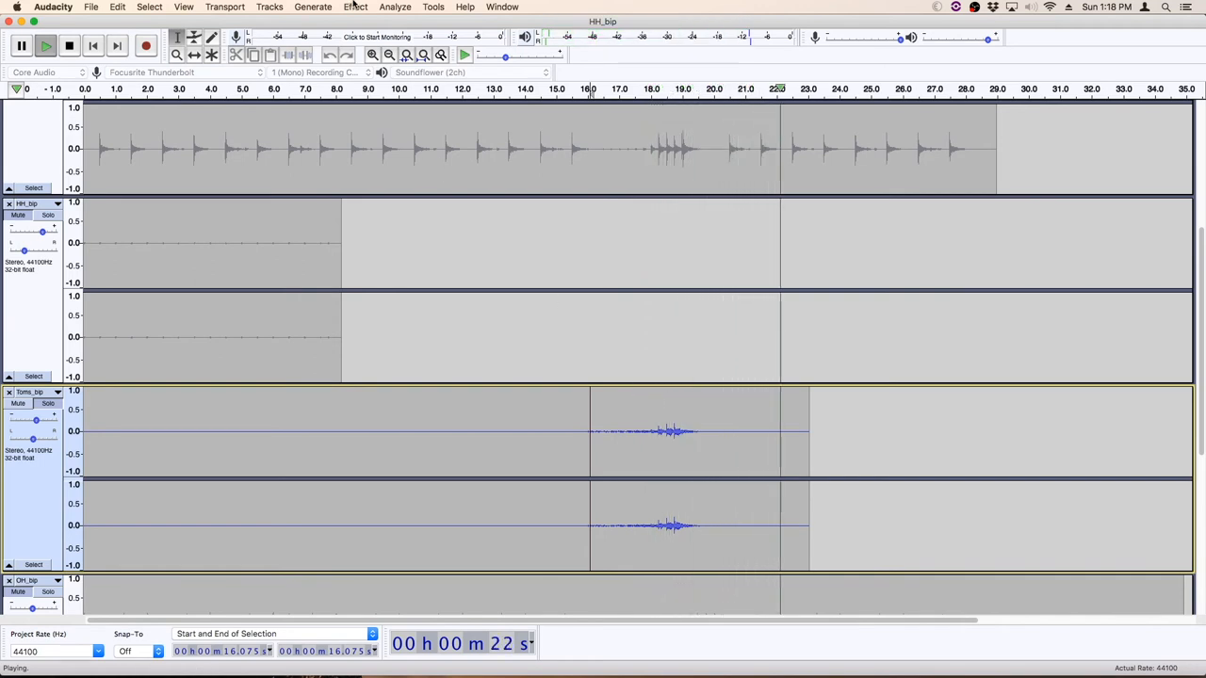
{"action": "left_click", "coordinate": [354, 7]}
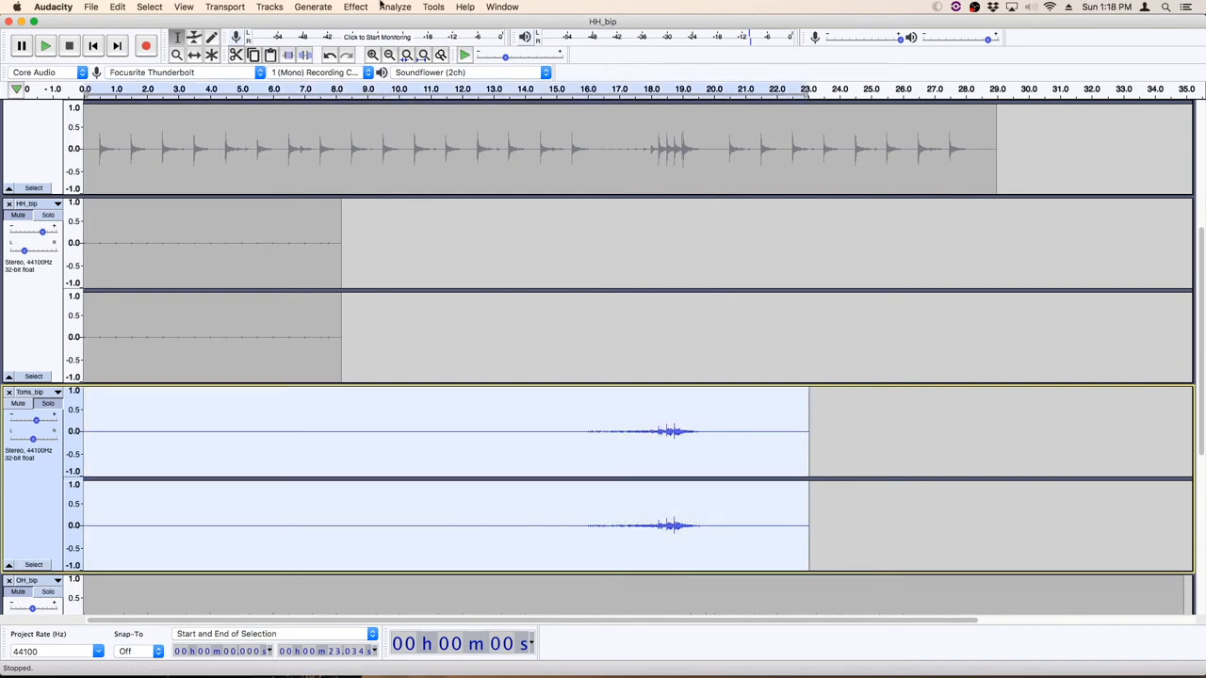
Apply a Graphic EQ to the toms with the low-mid and high bands boosted
{"action": "left_click", "coordinate": [354, 7]}
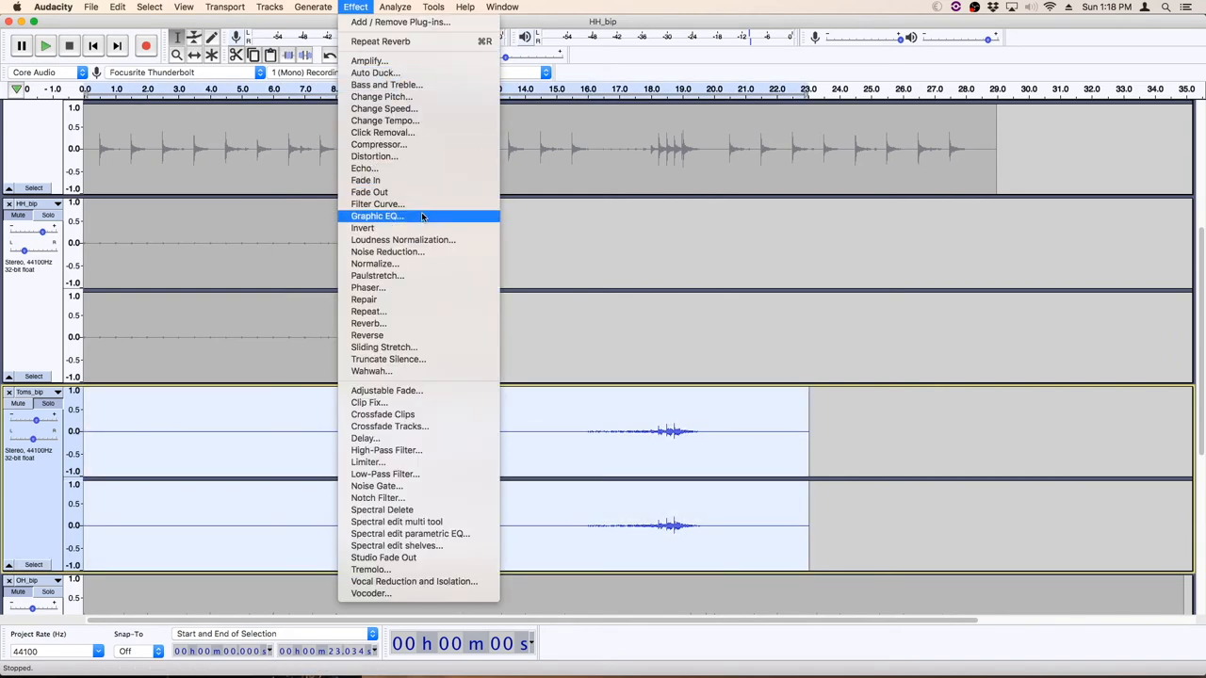
{"action": "left_click", "coordinate": [377, 215]}
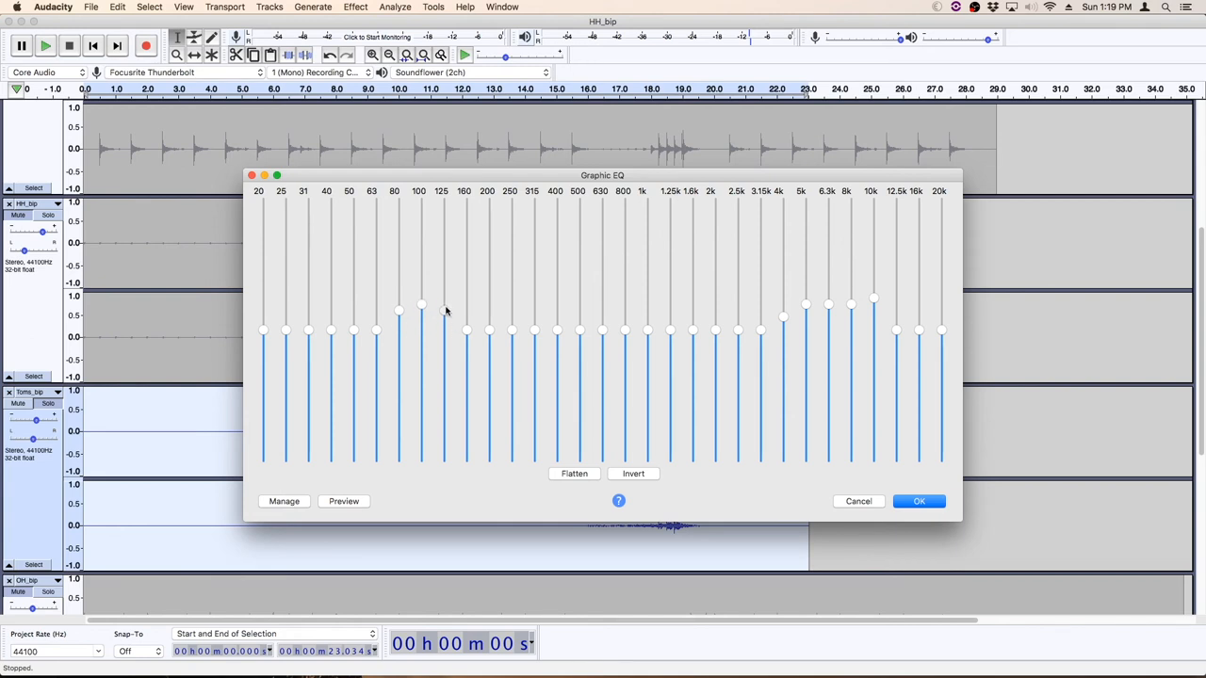
{"action": "left_click_drag", "start_coordinate": [441, 309], "coordinate": [465, 330]}
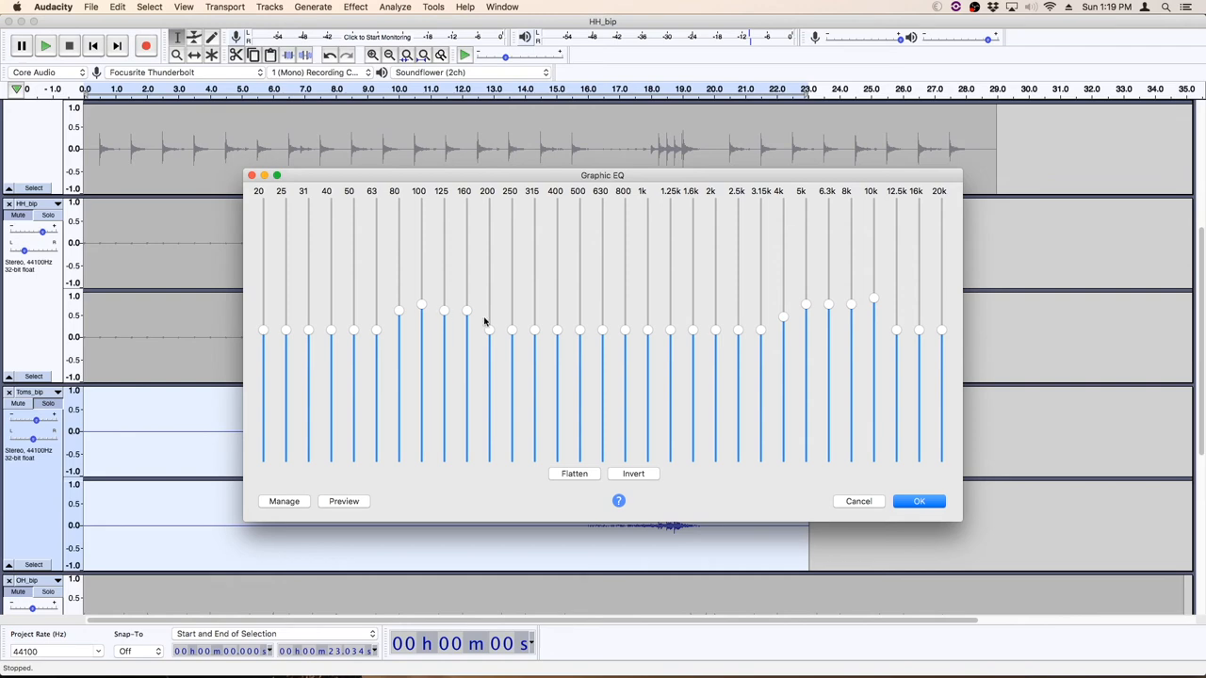
{"action": "left_click", "coordinate": [919, 502]}
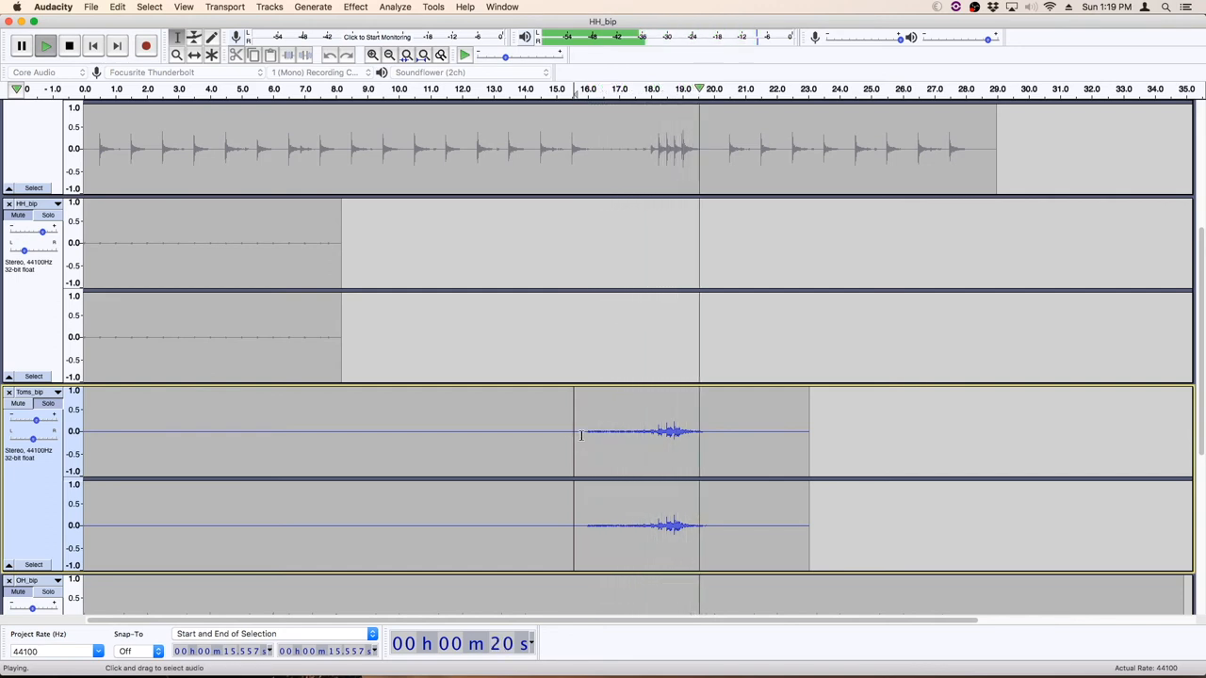
Listen back to the equalized toms and stop playback
{"action": "left_click", "coordinate": [47, 404]}
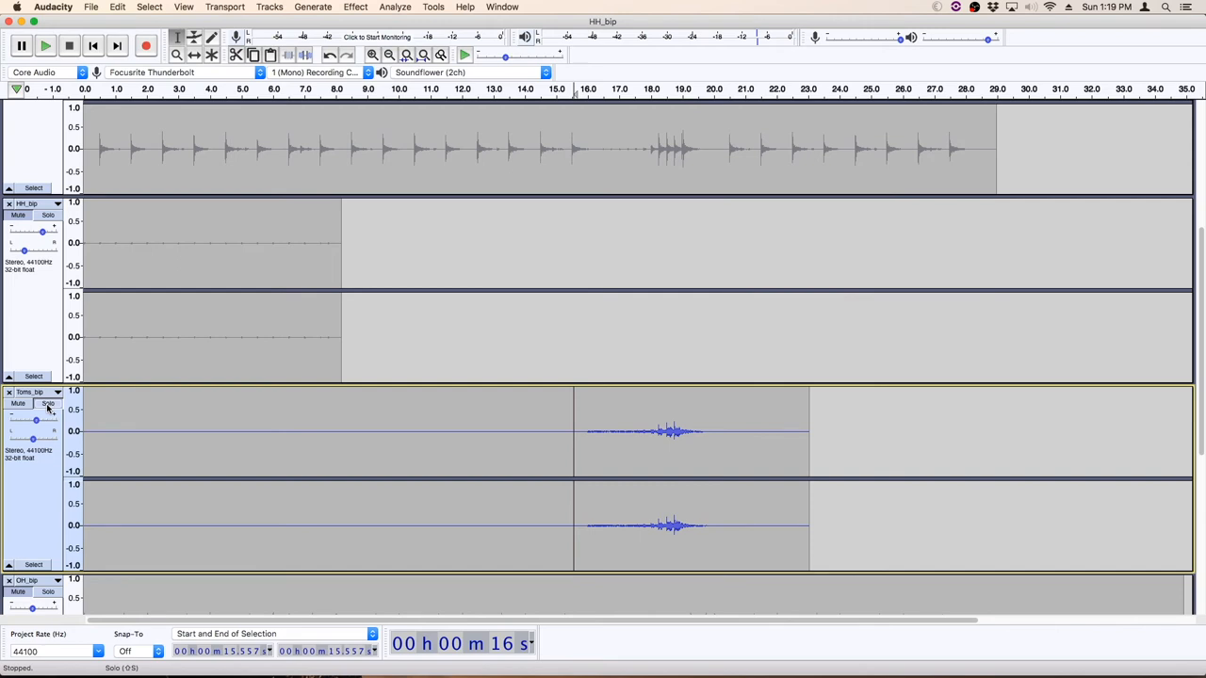
{"action": "left_click", "coordinate": [46, 45]}
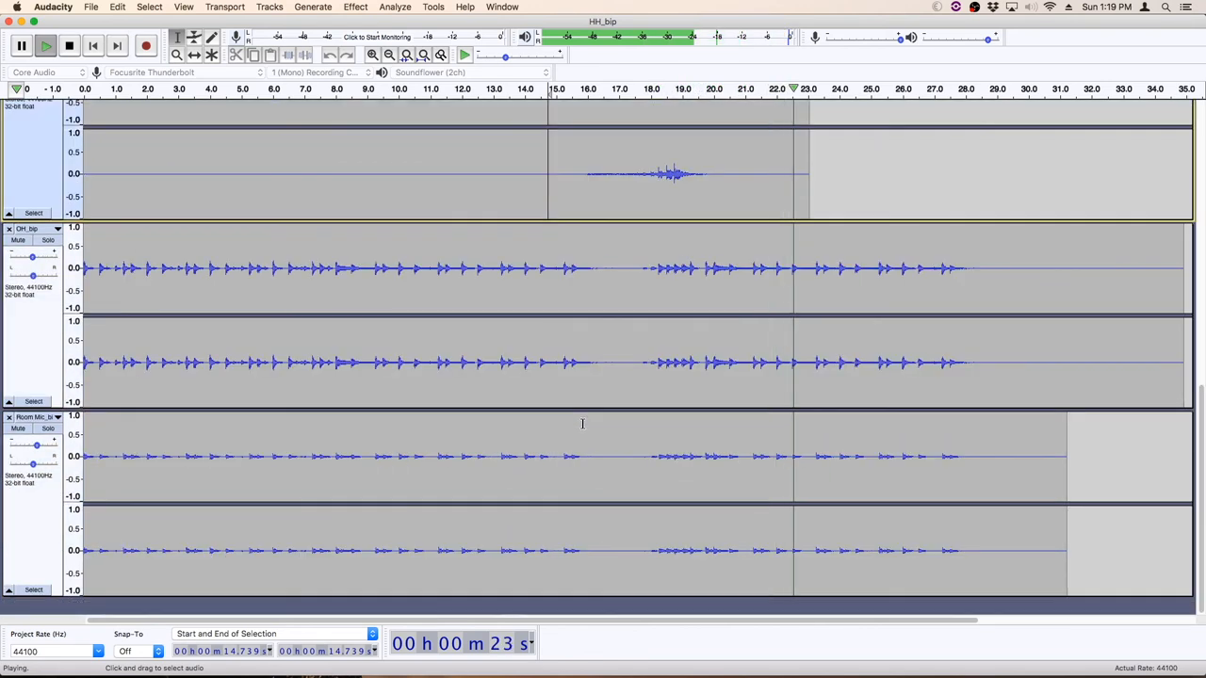
{"action": "left_click", "coordinate": [68, 45]}
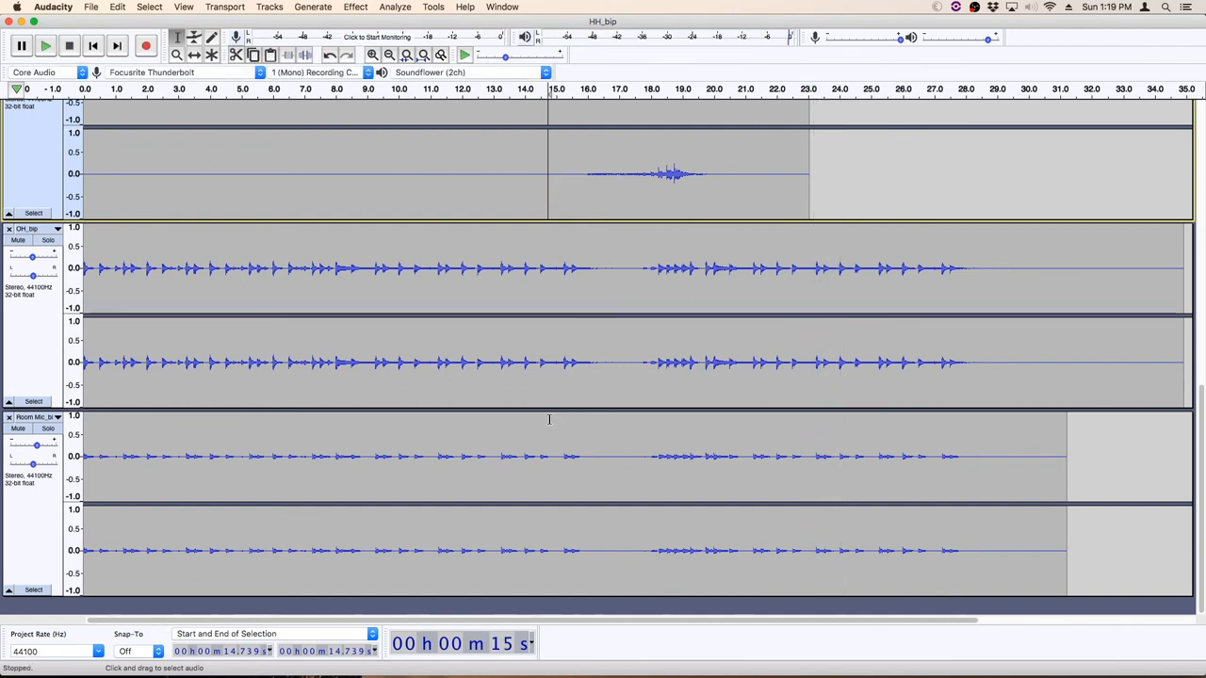
Solo the room mic track, hear it alone, and select the whole track
{"action": "left_click", "coordinate": [49, 427]}
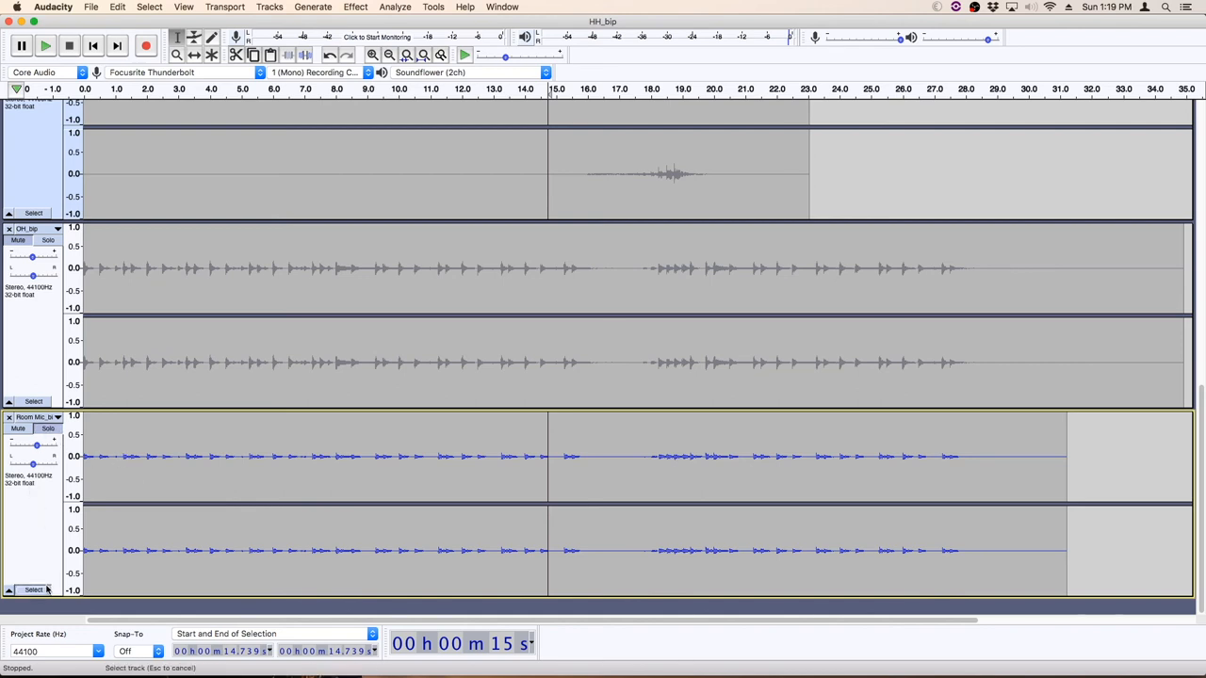
{"action": "left_click", "coordinate": [46, 45]}
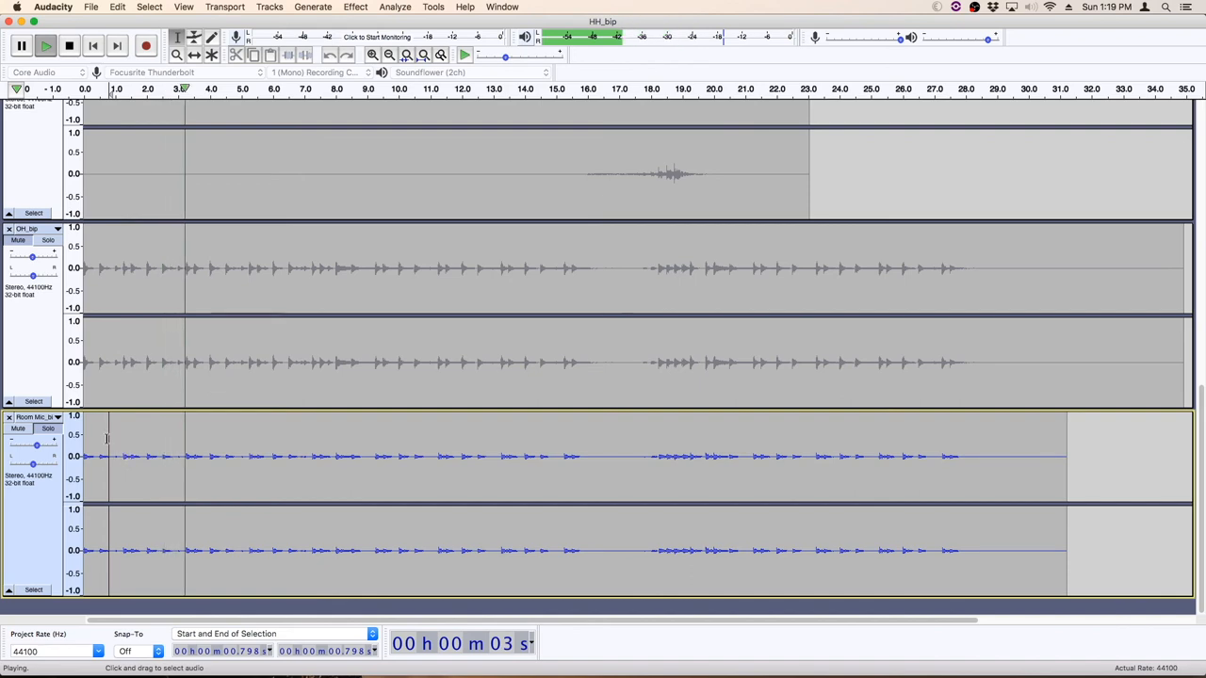
{"action": "left_click", "coordinate": [354, 8]}
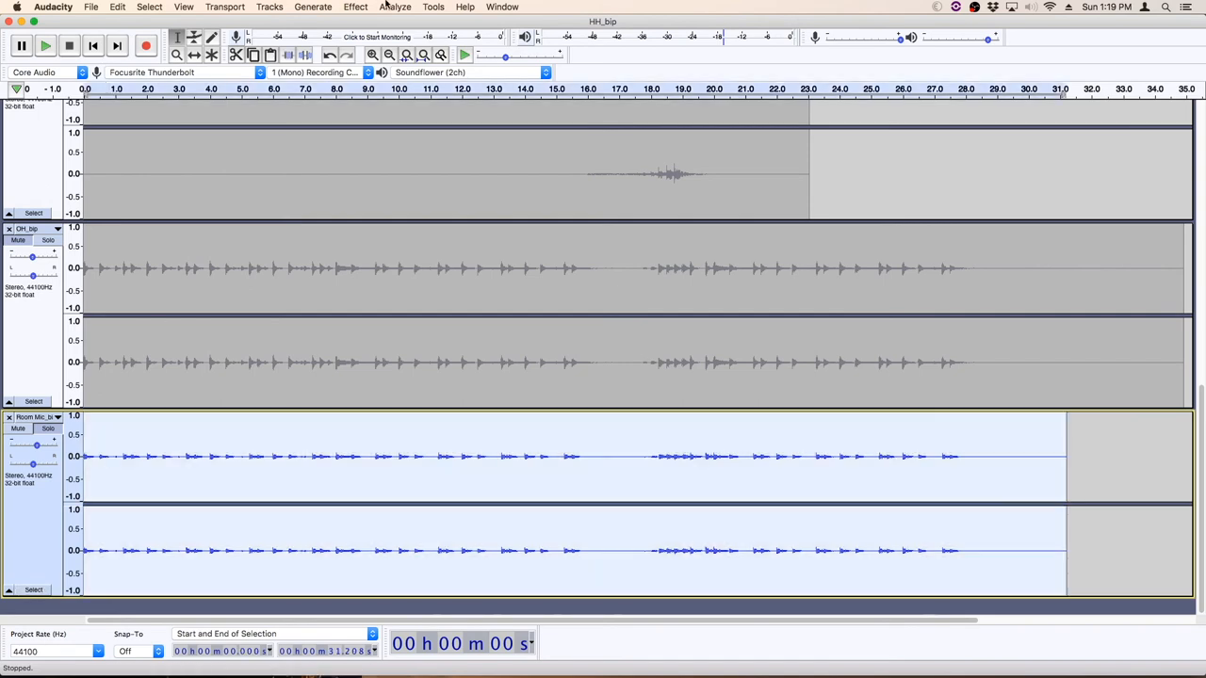
Compress the room mic at 6:1 ratio, -11 dB threshold with make-up gain, previewing before applying
{"action": "left_click", "coordinate": [354, 8]}
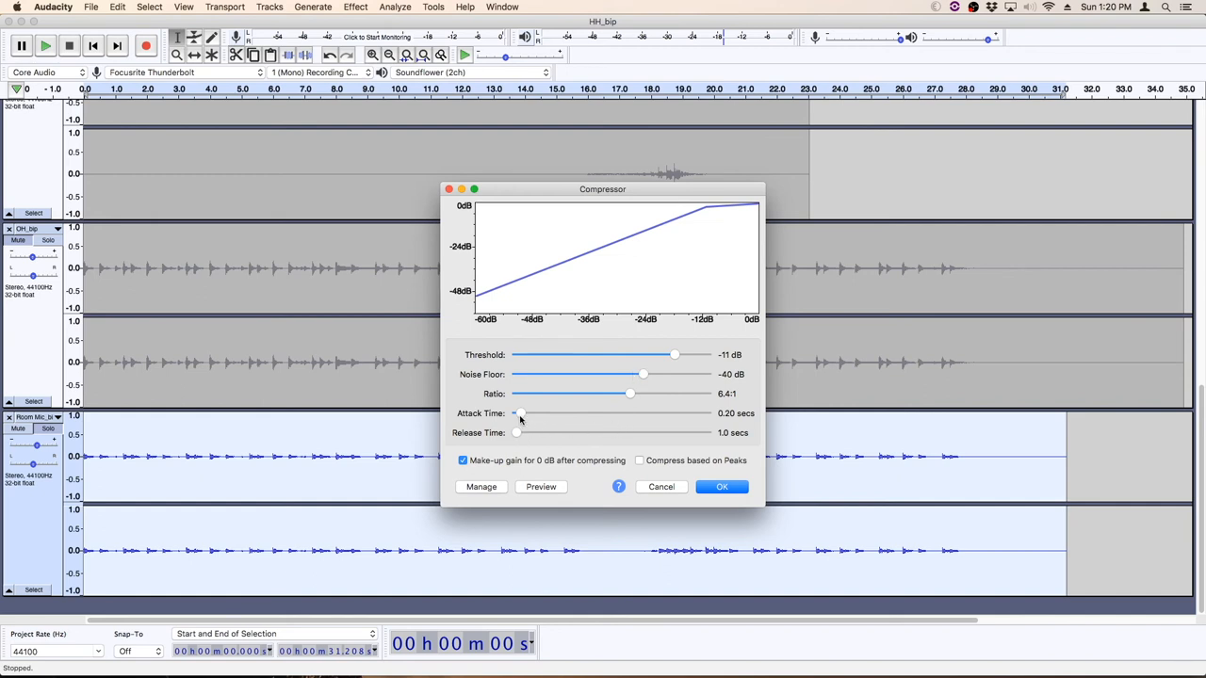
{"action": "mouse_move", "coordinate": [518, 433]}
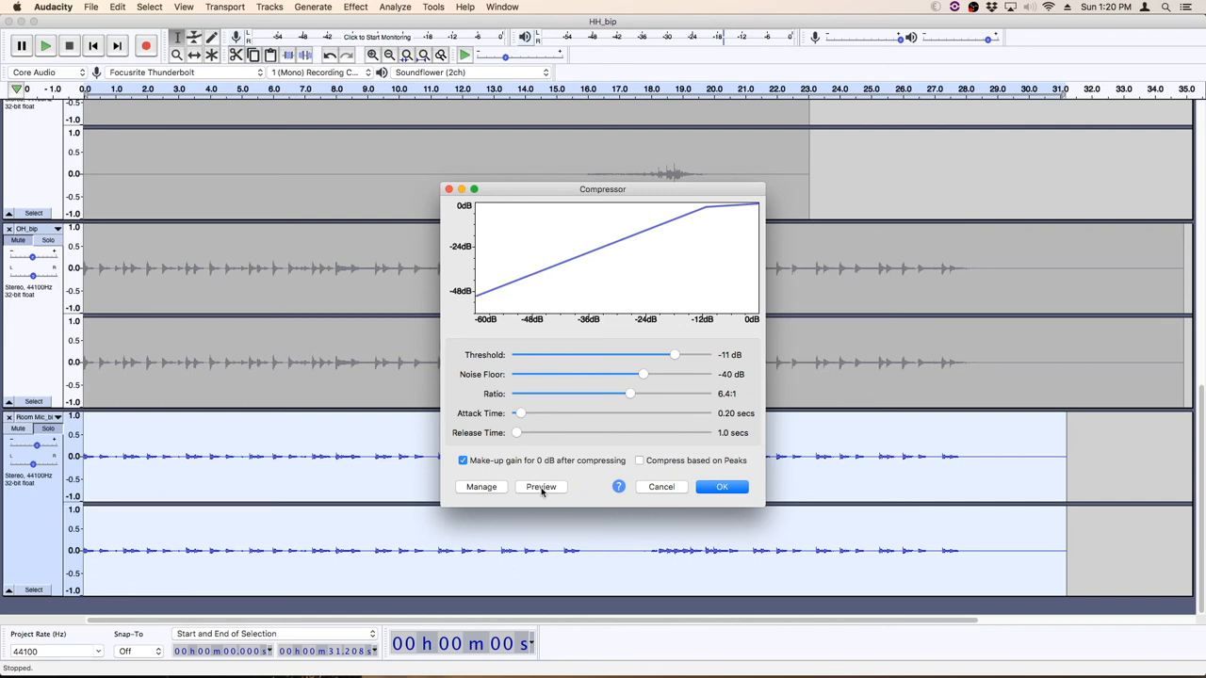
{"action": "left_click", "coordinate": [541, 486]}
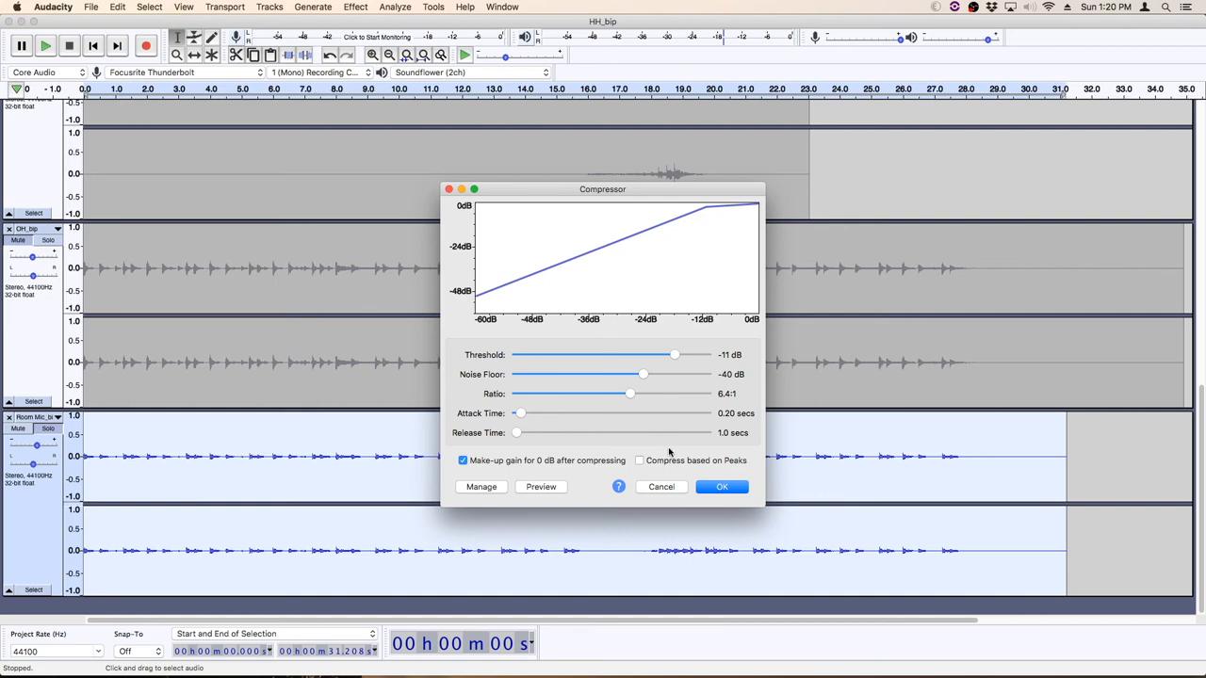
{"action": "left_click", "coordinate": [722, 486]}
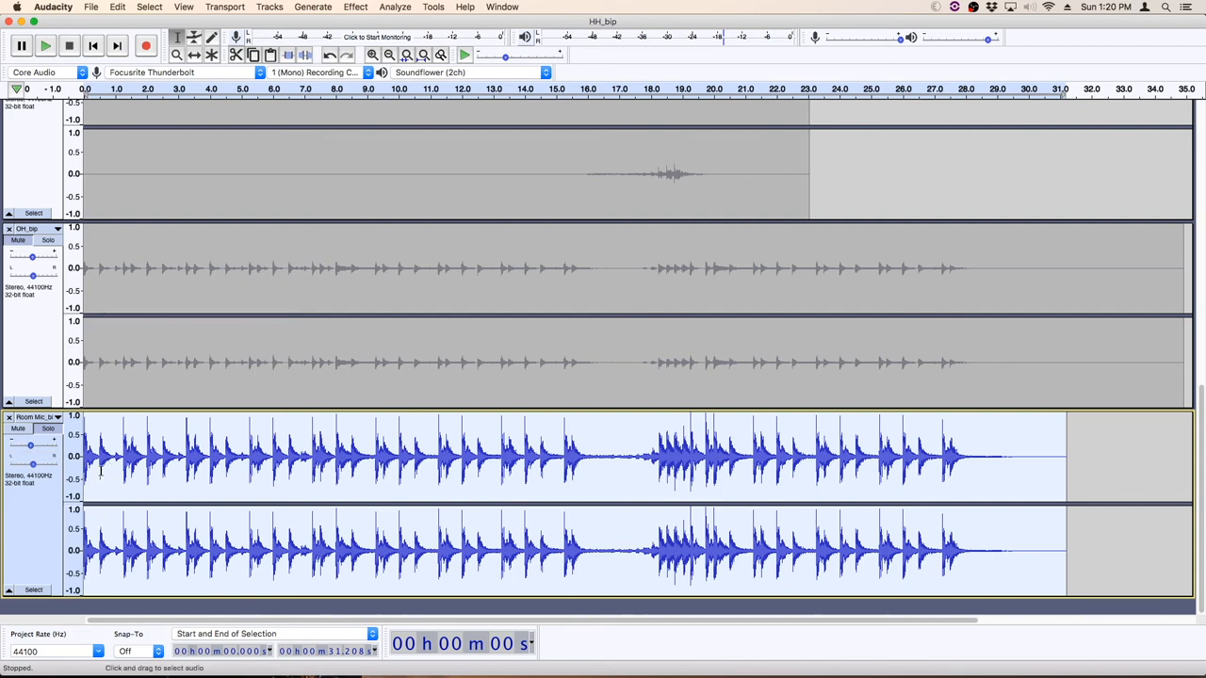
Play the compressed room mic, then unsolo it to hear all drum tracks together
{"action": "left_click", "coordinate": [46, 45]}
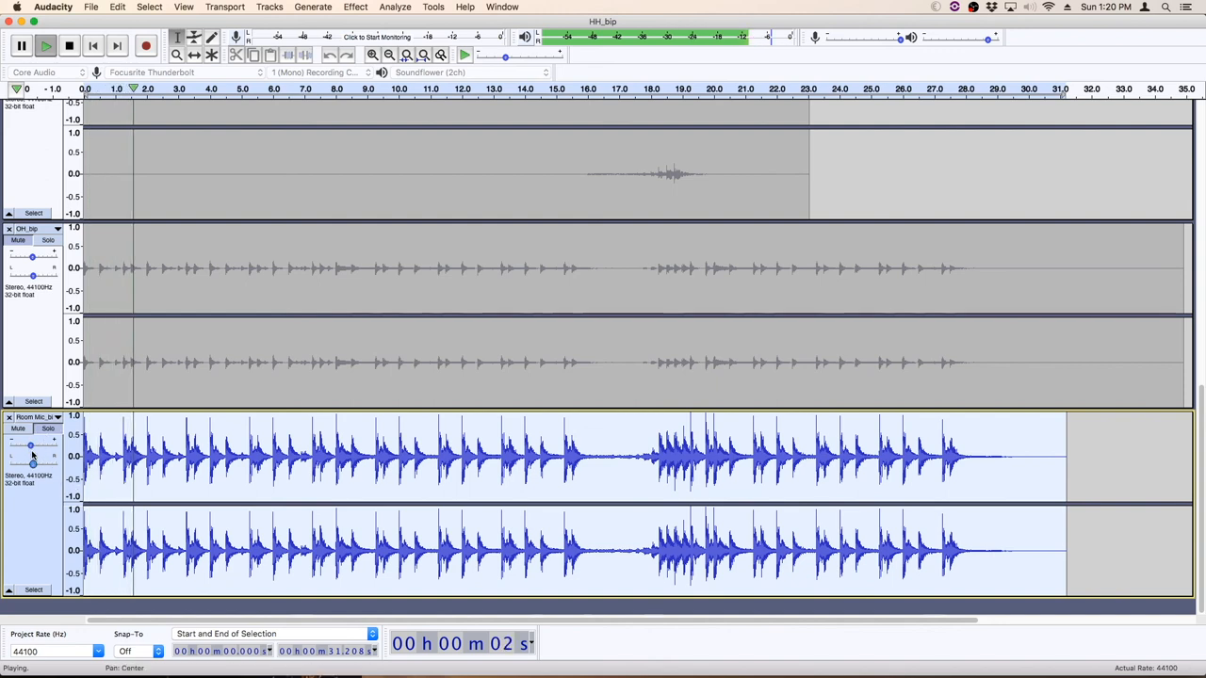
{"action": "left_click_drag", "start_coordinate": [31, 445], "coordinate": [28, 444]}
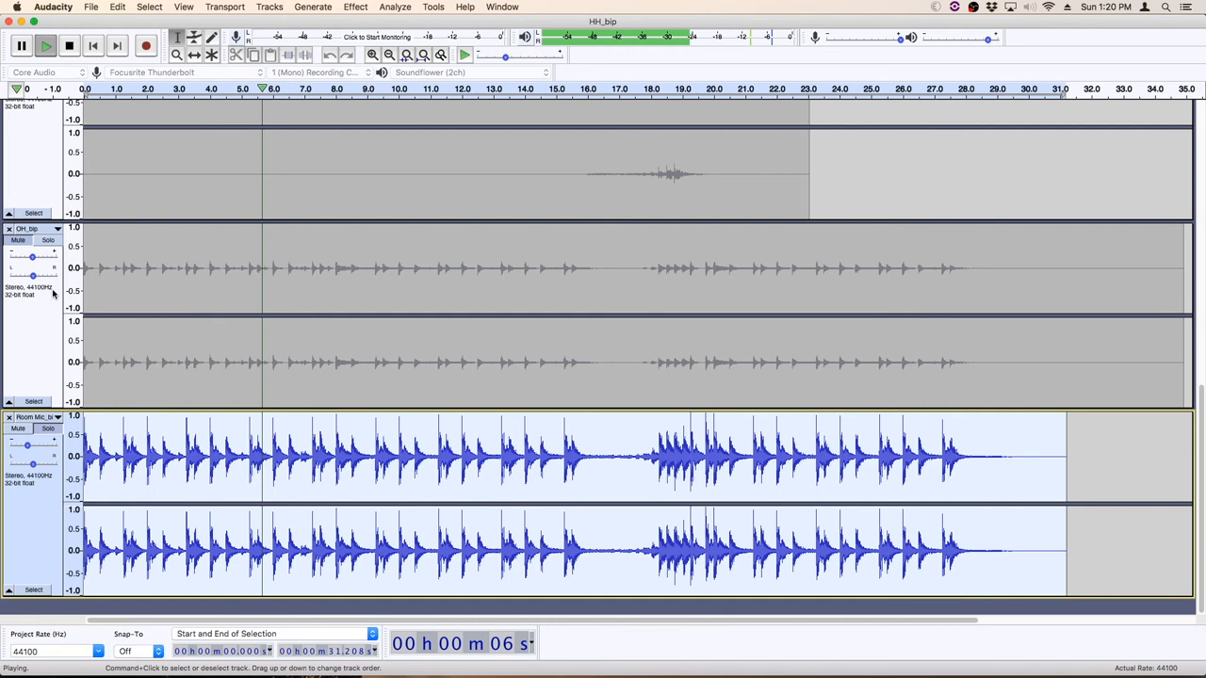
{"action": "left_click", "coordinate": [68, 45]}
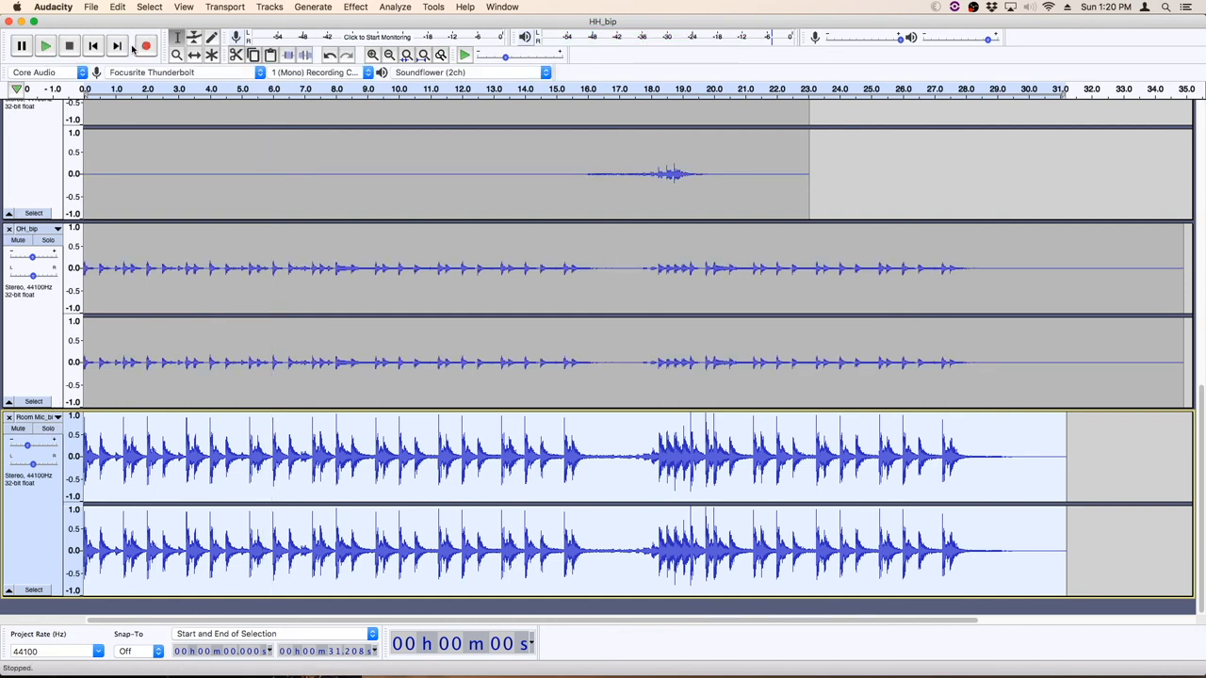
{"action": "left_click", "coordinate": [21, 45]}
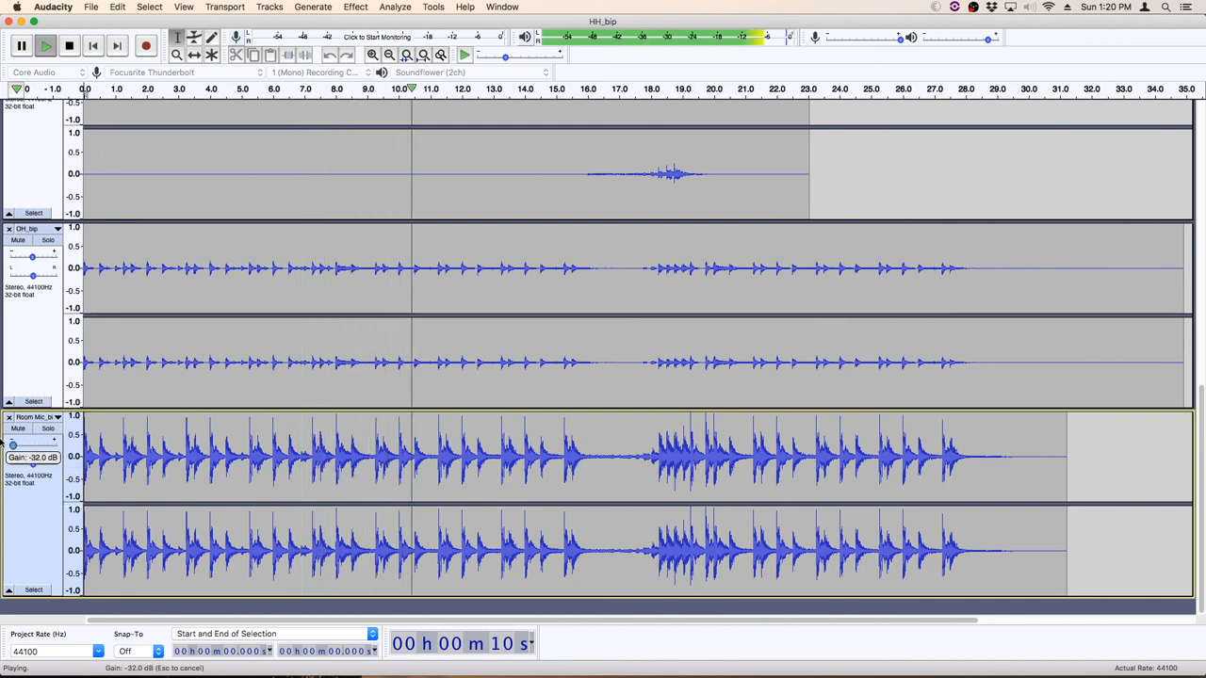
Lower the room mic's gain to about -13 dB during playback and bring up the Mixer Board
{"action": "left_click_drag", "start_coordinate": [15, 445], "coordinate": [28, 444]}
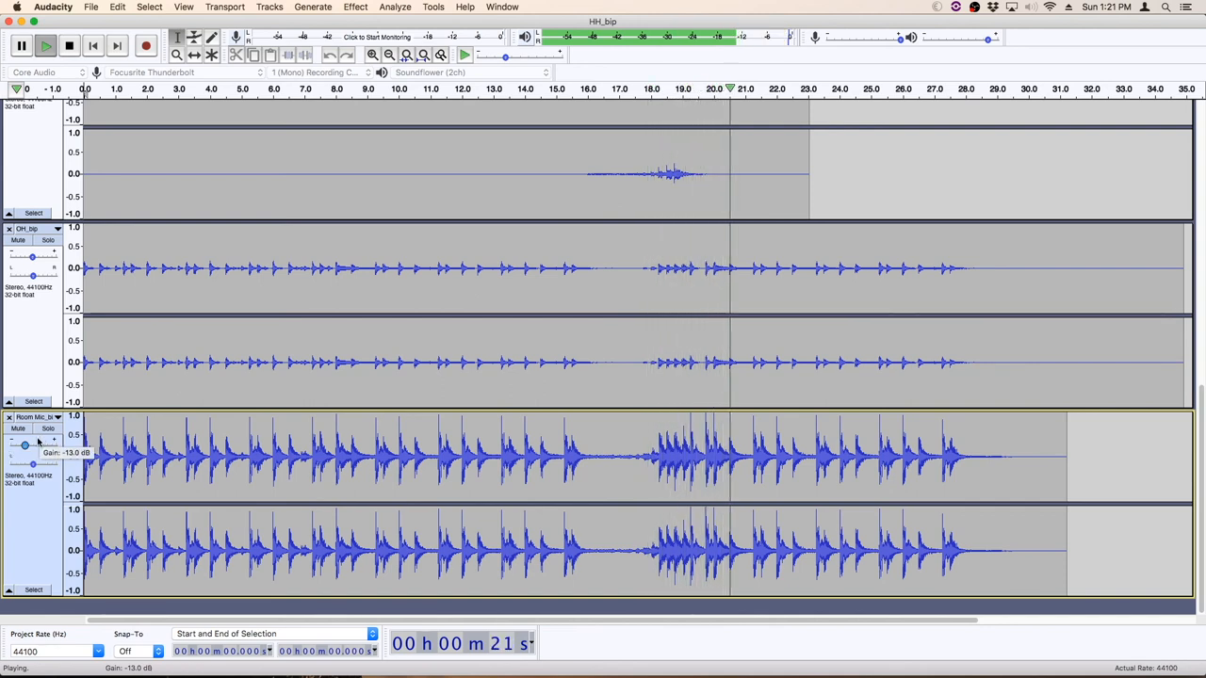
{"action": "left_click_drag", "start_coordinate": [27, 445], "coordinate": [26, 445]}
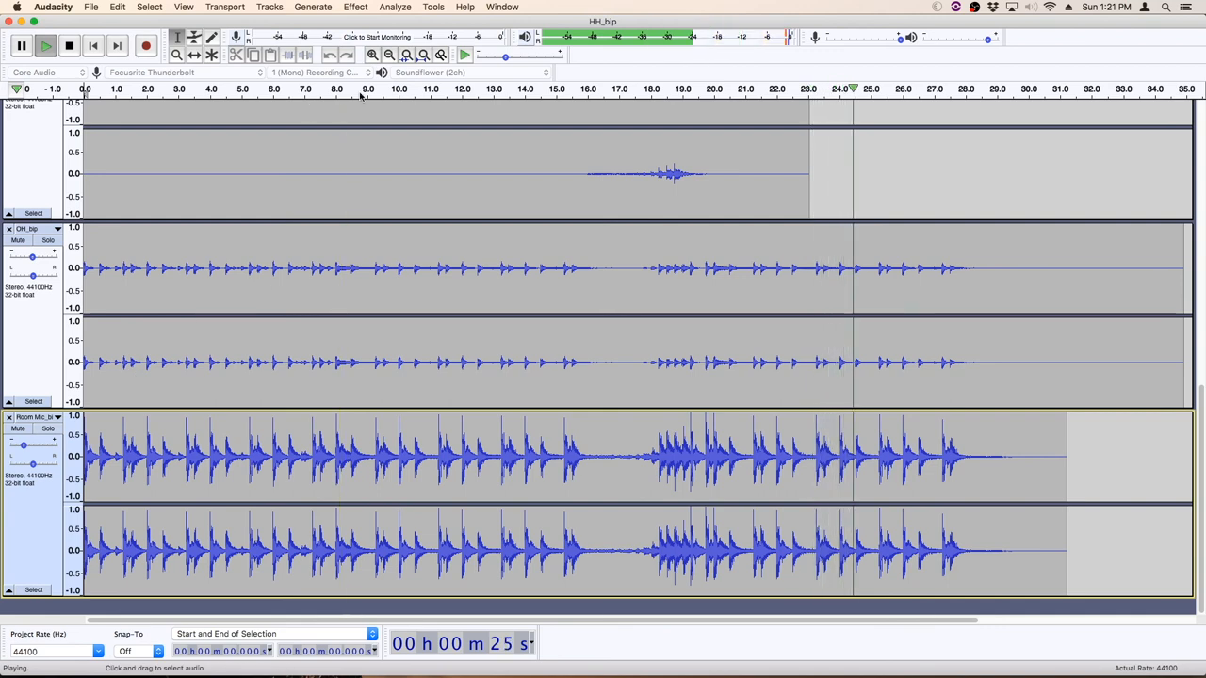
{"action": "left_click", "coordinate": [68, 45]}
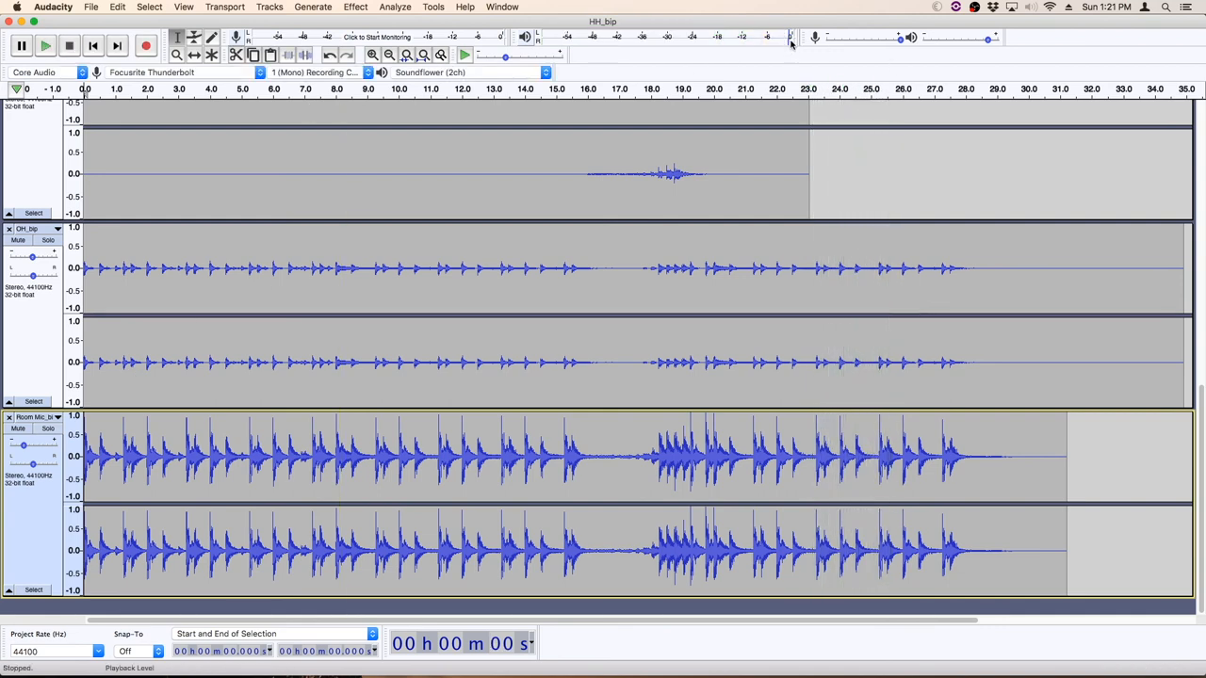
{"action": "left_click", "coordinate": [20, 46]}
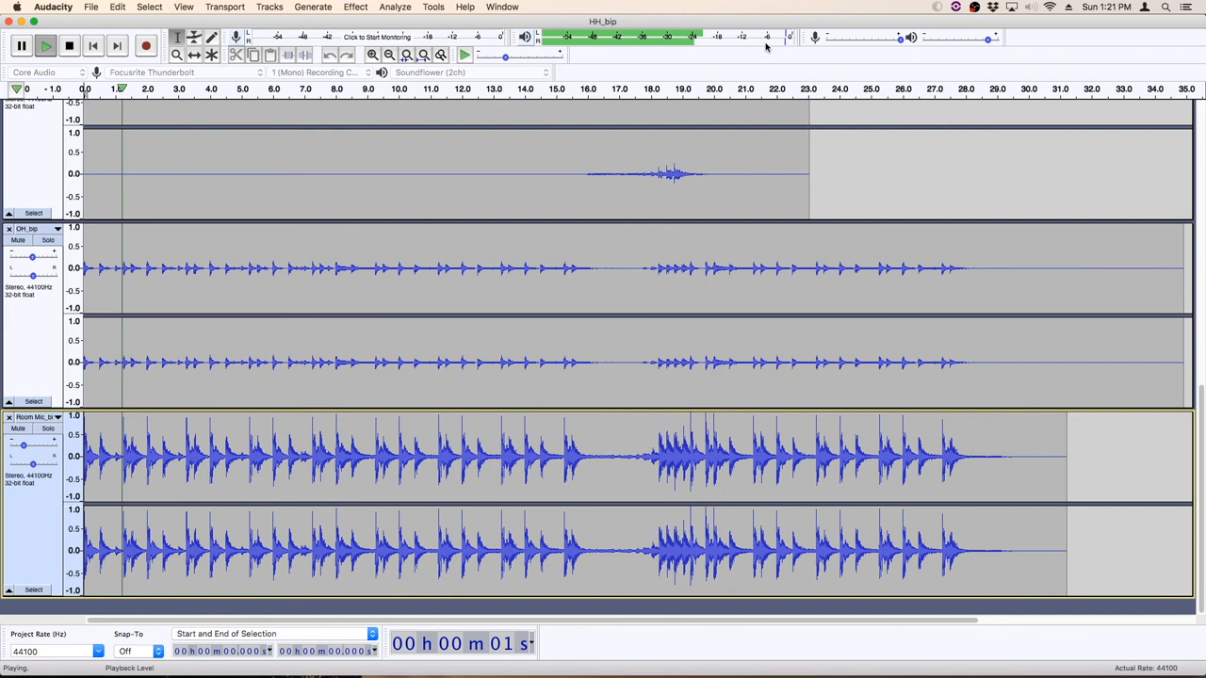
{"action": "left_click", "coordinate": [226, 8]}
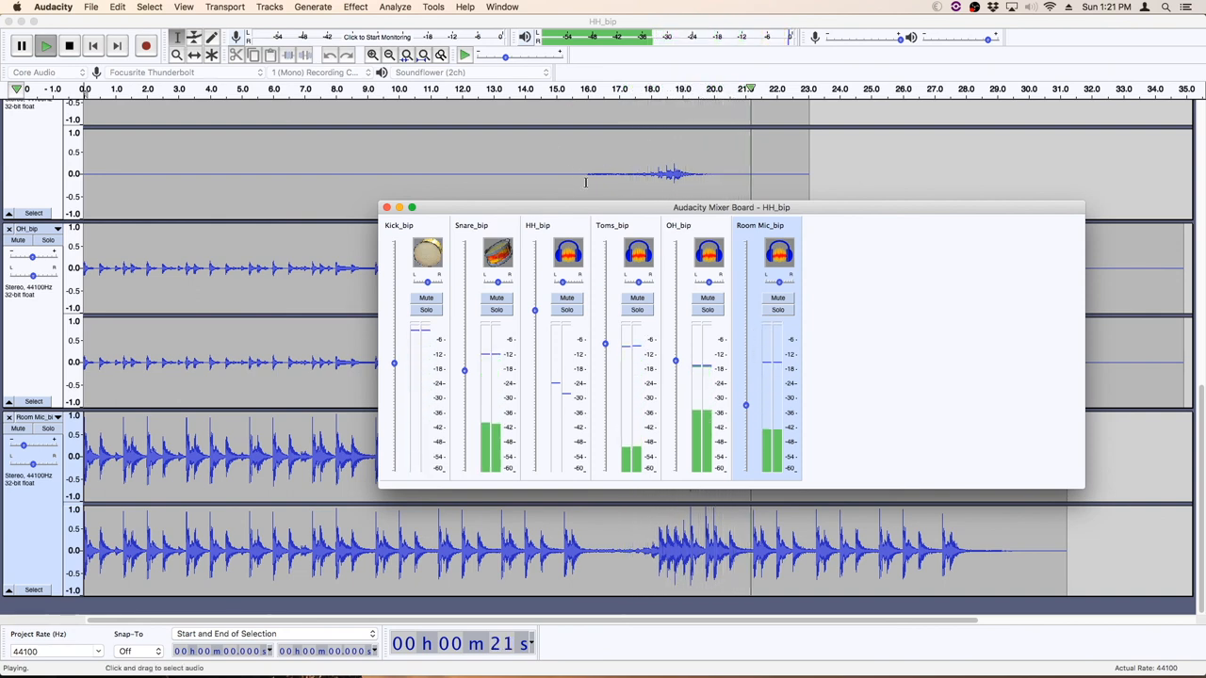
Stop playback and close the Mixer Board, returning to the drum tracks
{"action": "left_click", "coordinate": [67, 45]}
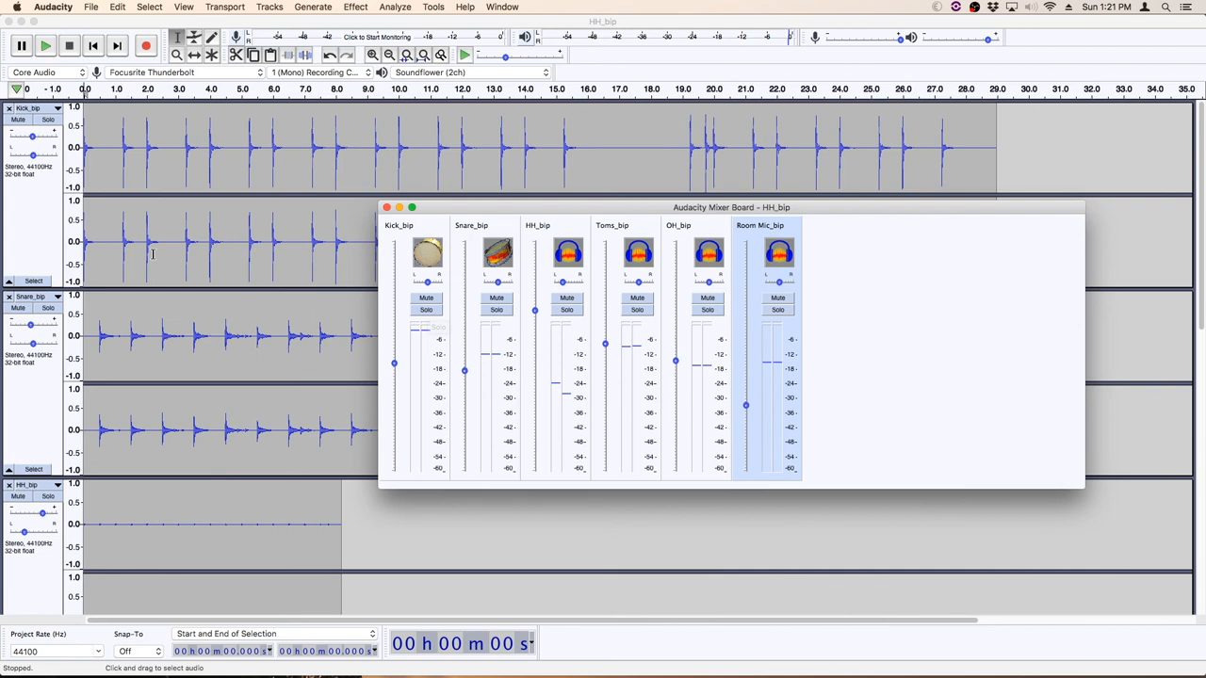
{"action": "left_click", "coordinate": [386, 207]}
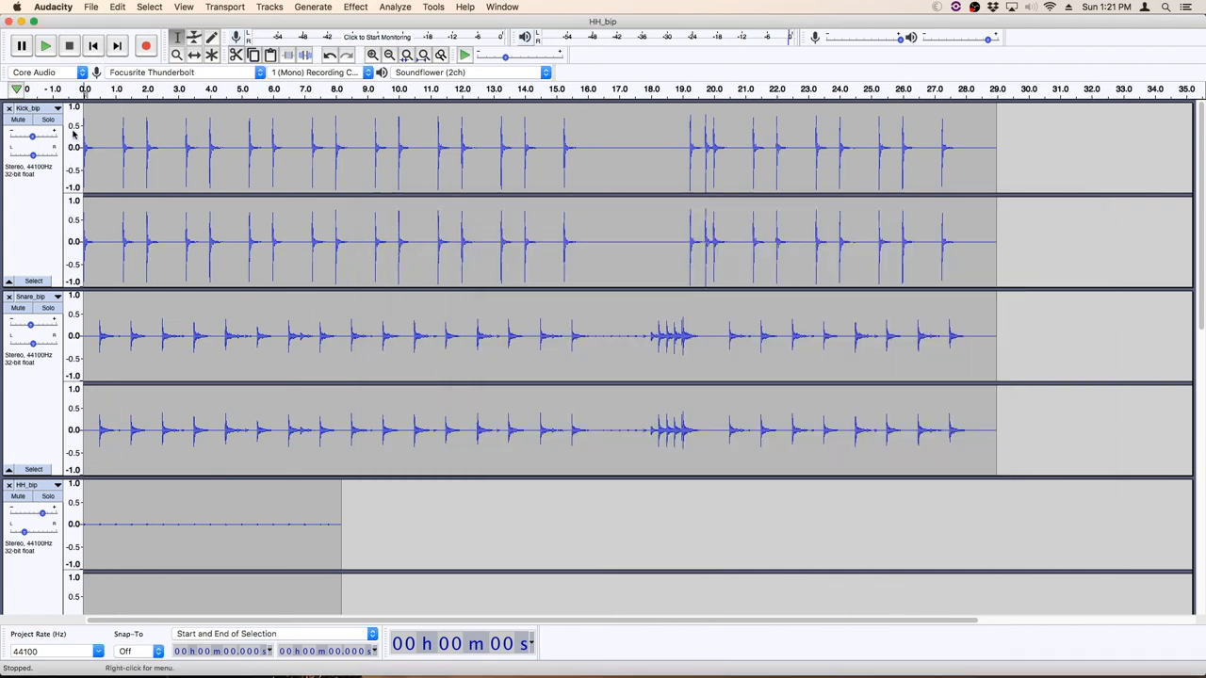
Play the full drum mix through once more and bring up the effects list
{"action": "left_click", "coordinate": [49, 121]}
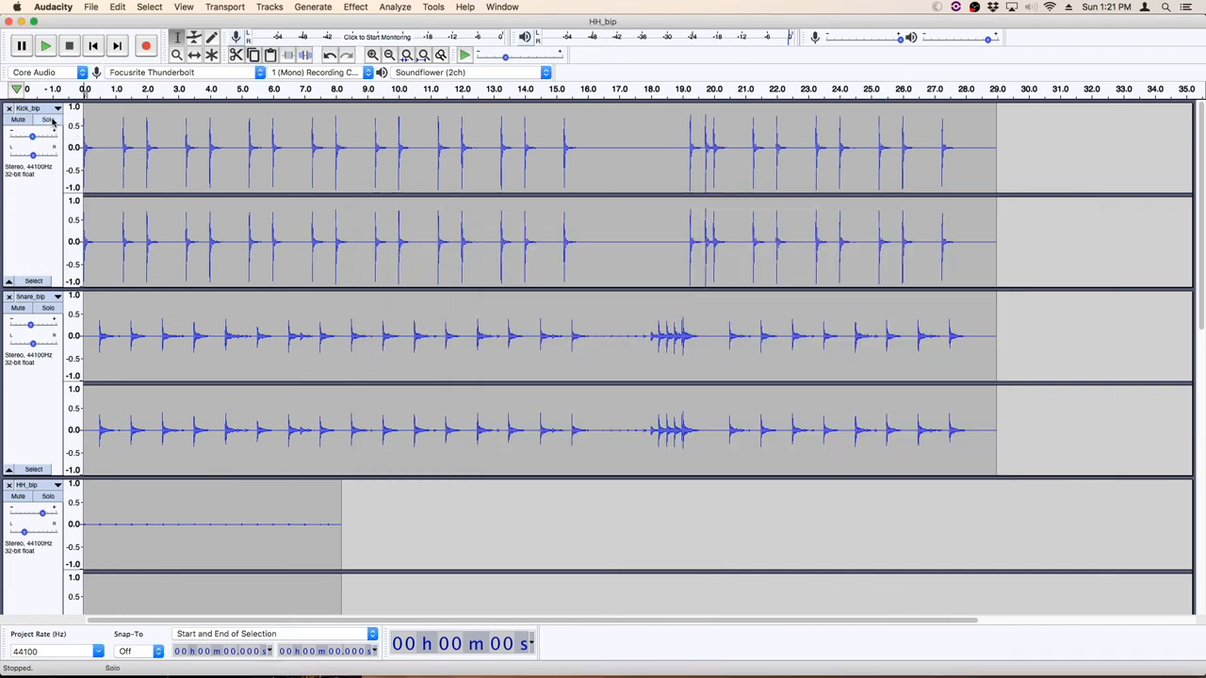
{"action": "left_click", "coordinate": [21, 45]}
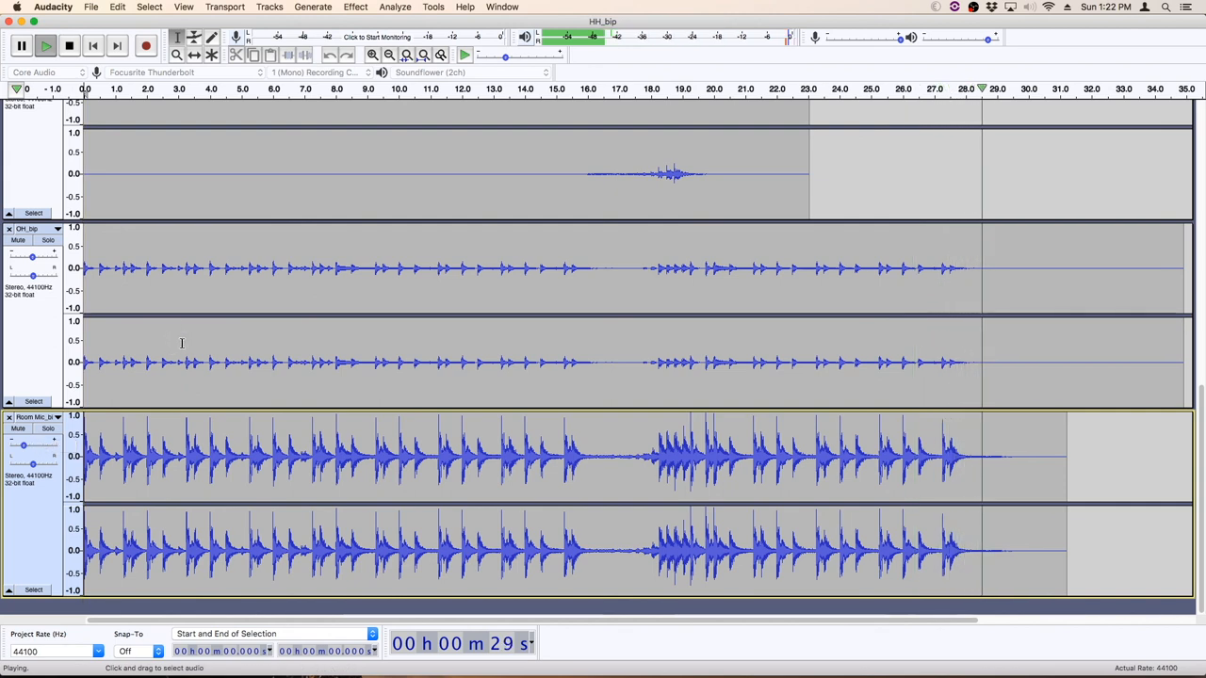
{"action": "left_click", "coordinate": [355, 7]}
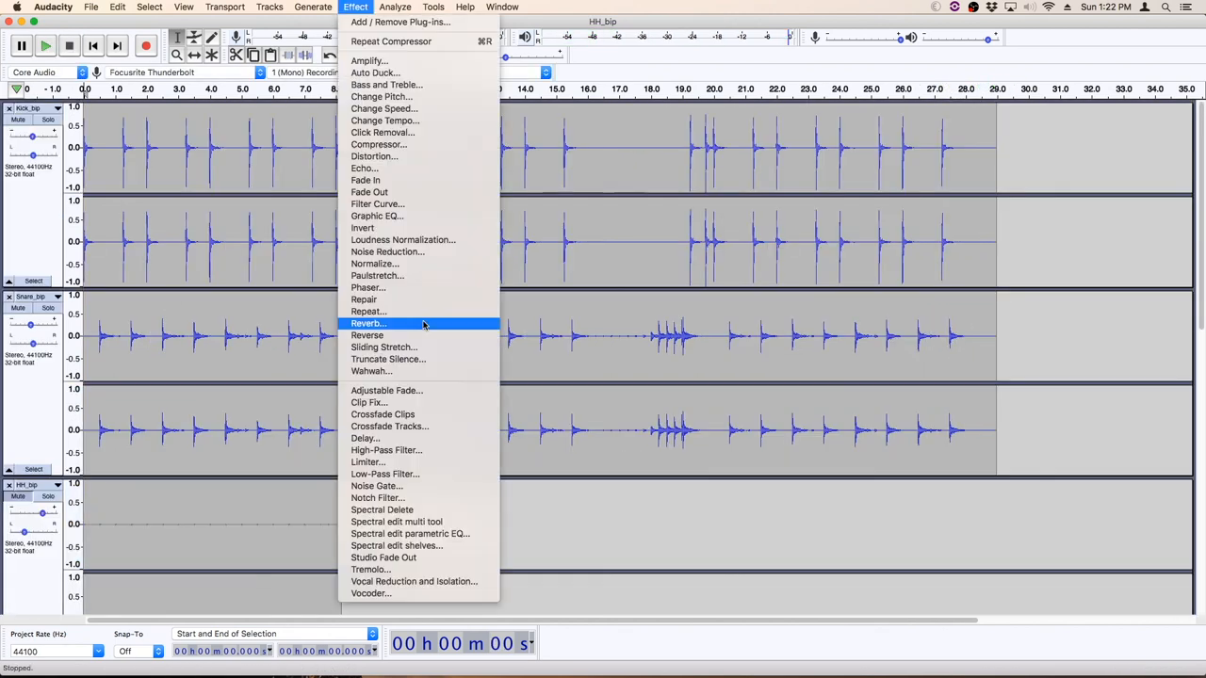